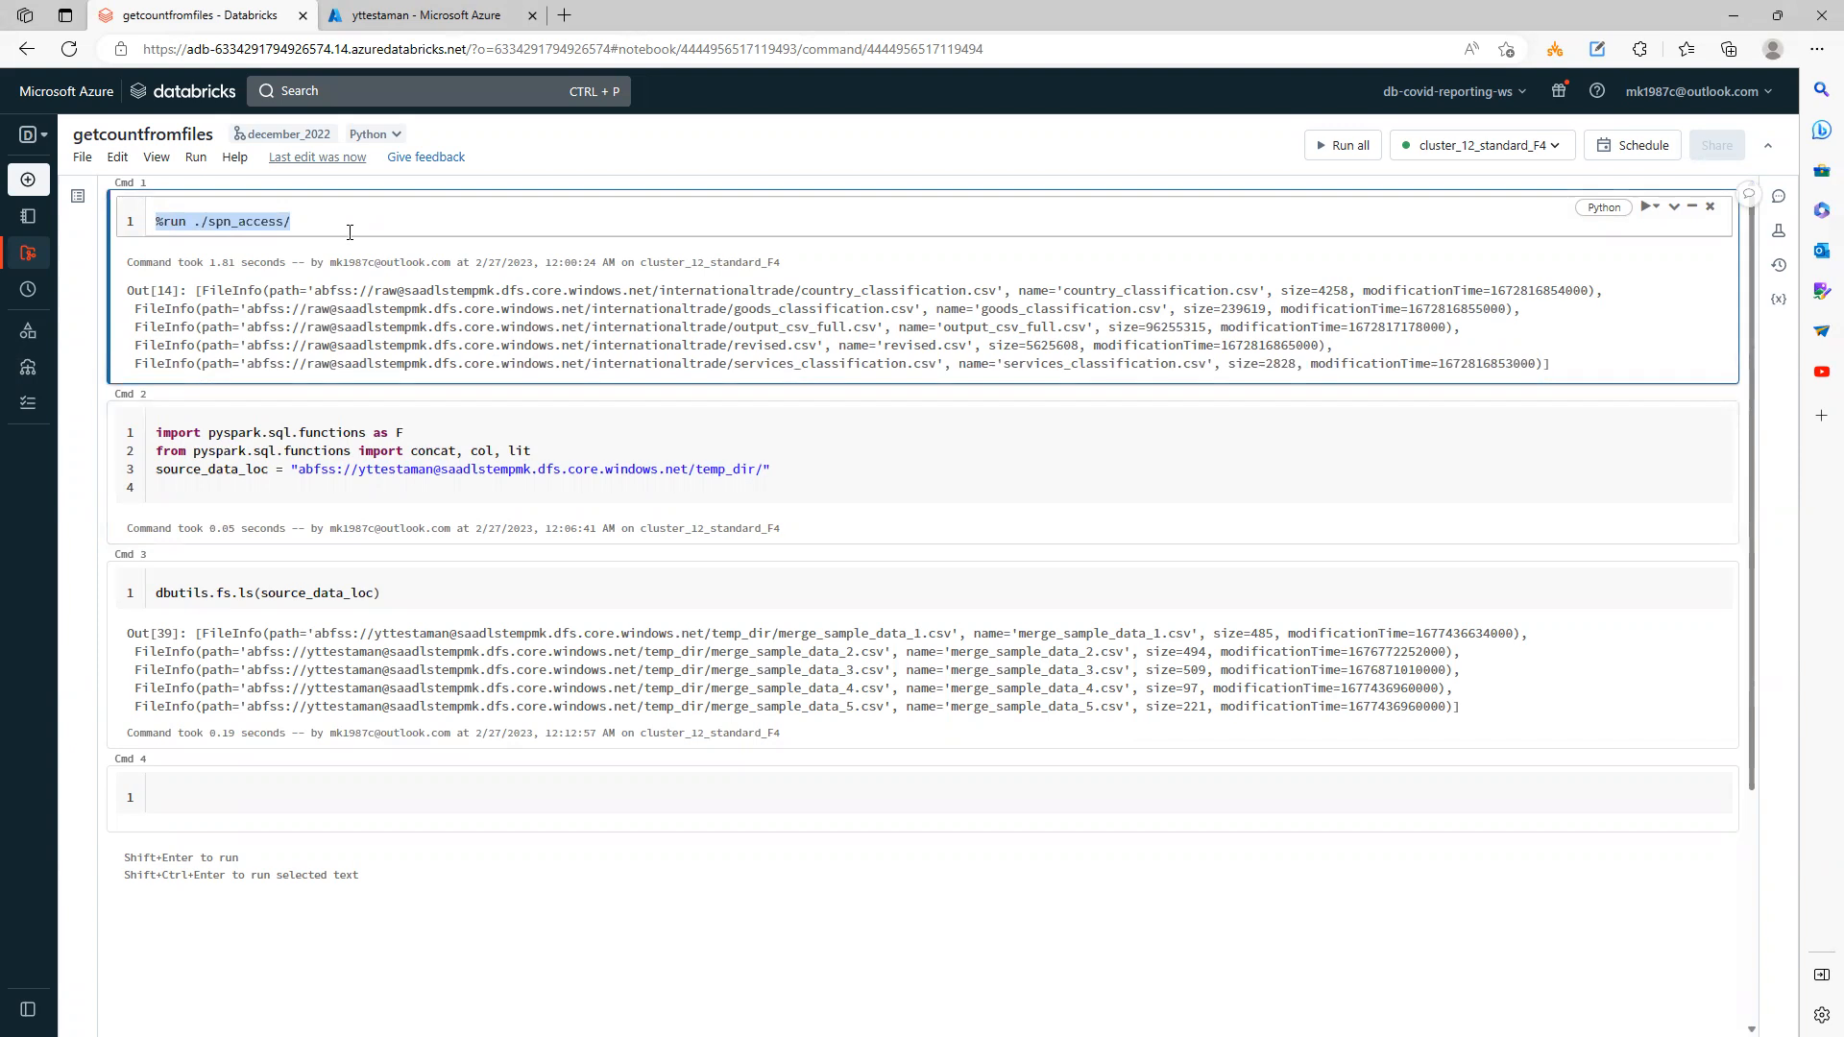
Step: Highlight the %run storage setup, then view the yttestaman container's temp_dir folder with five CSVs
left_click(295, 489)
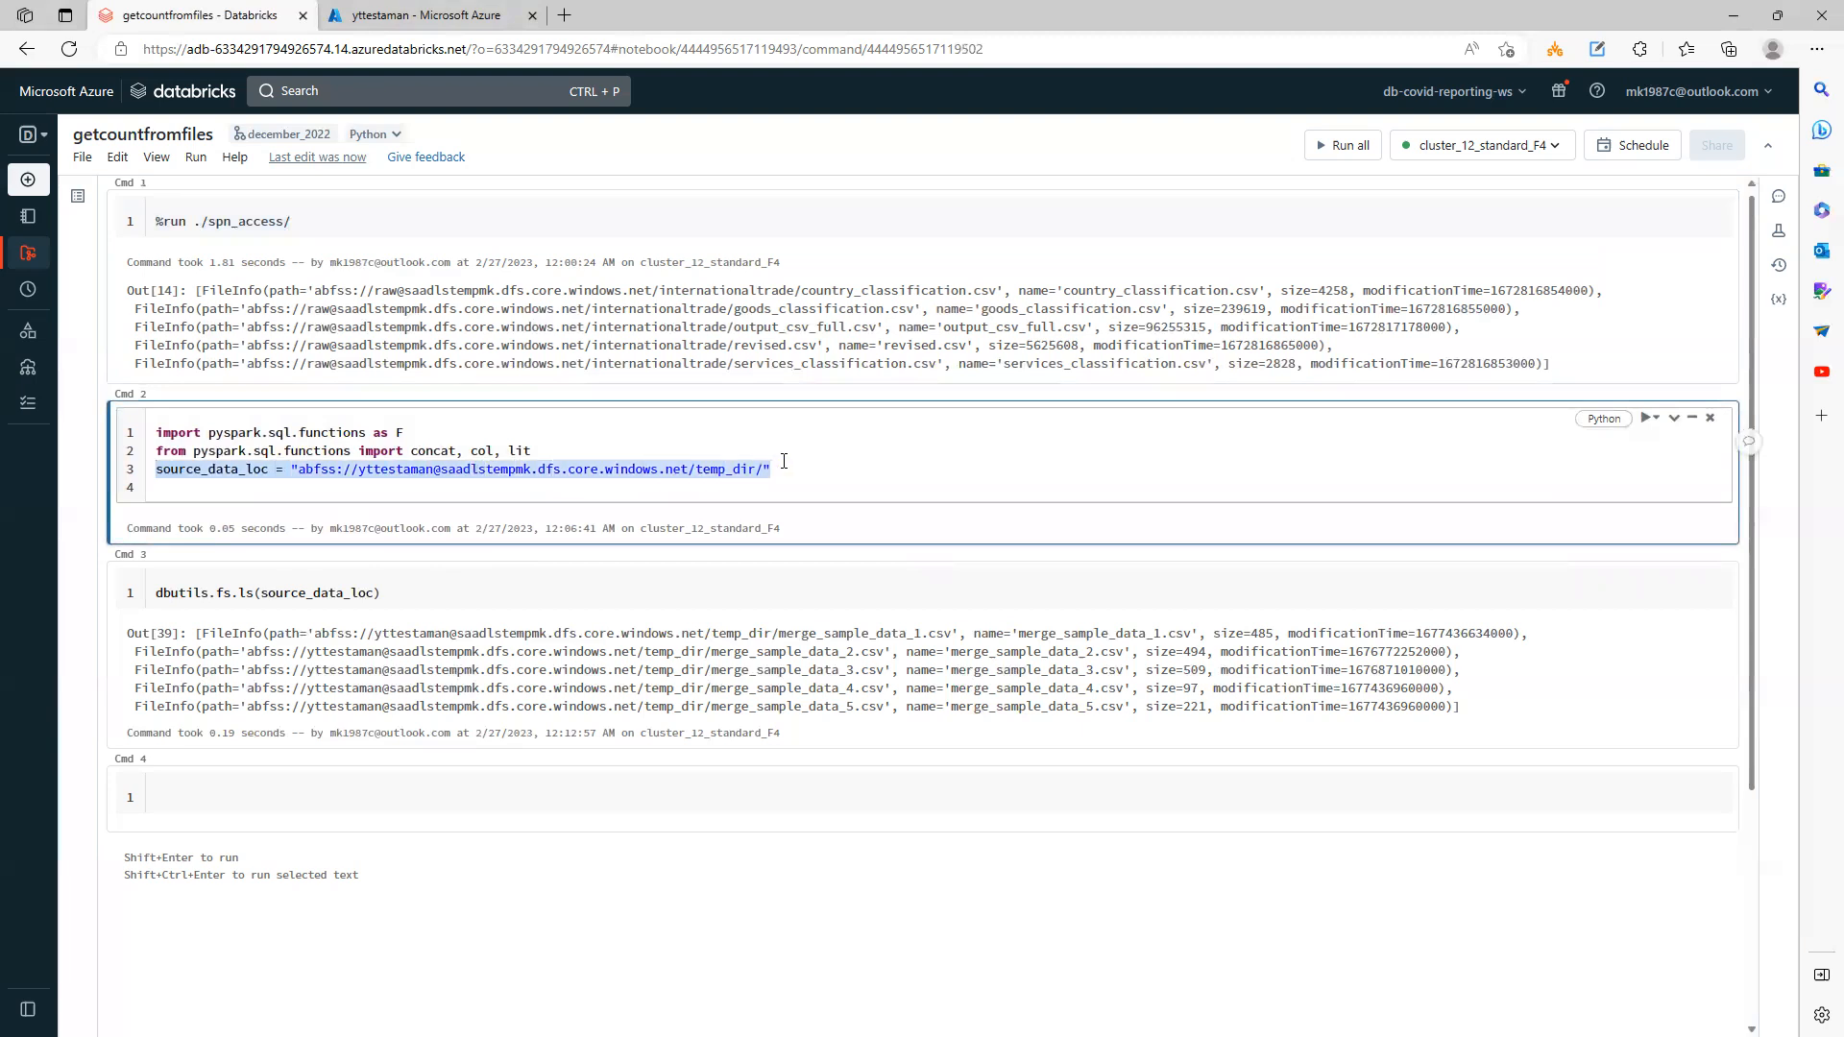
left_click(424, 15)
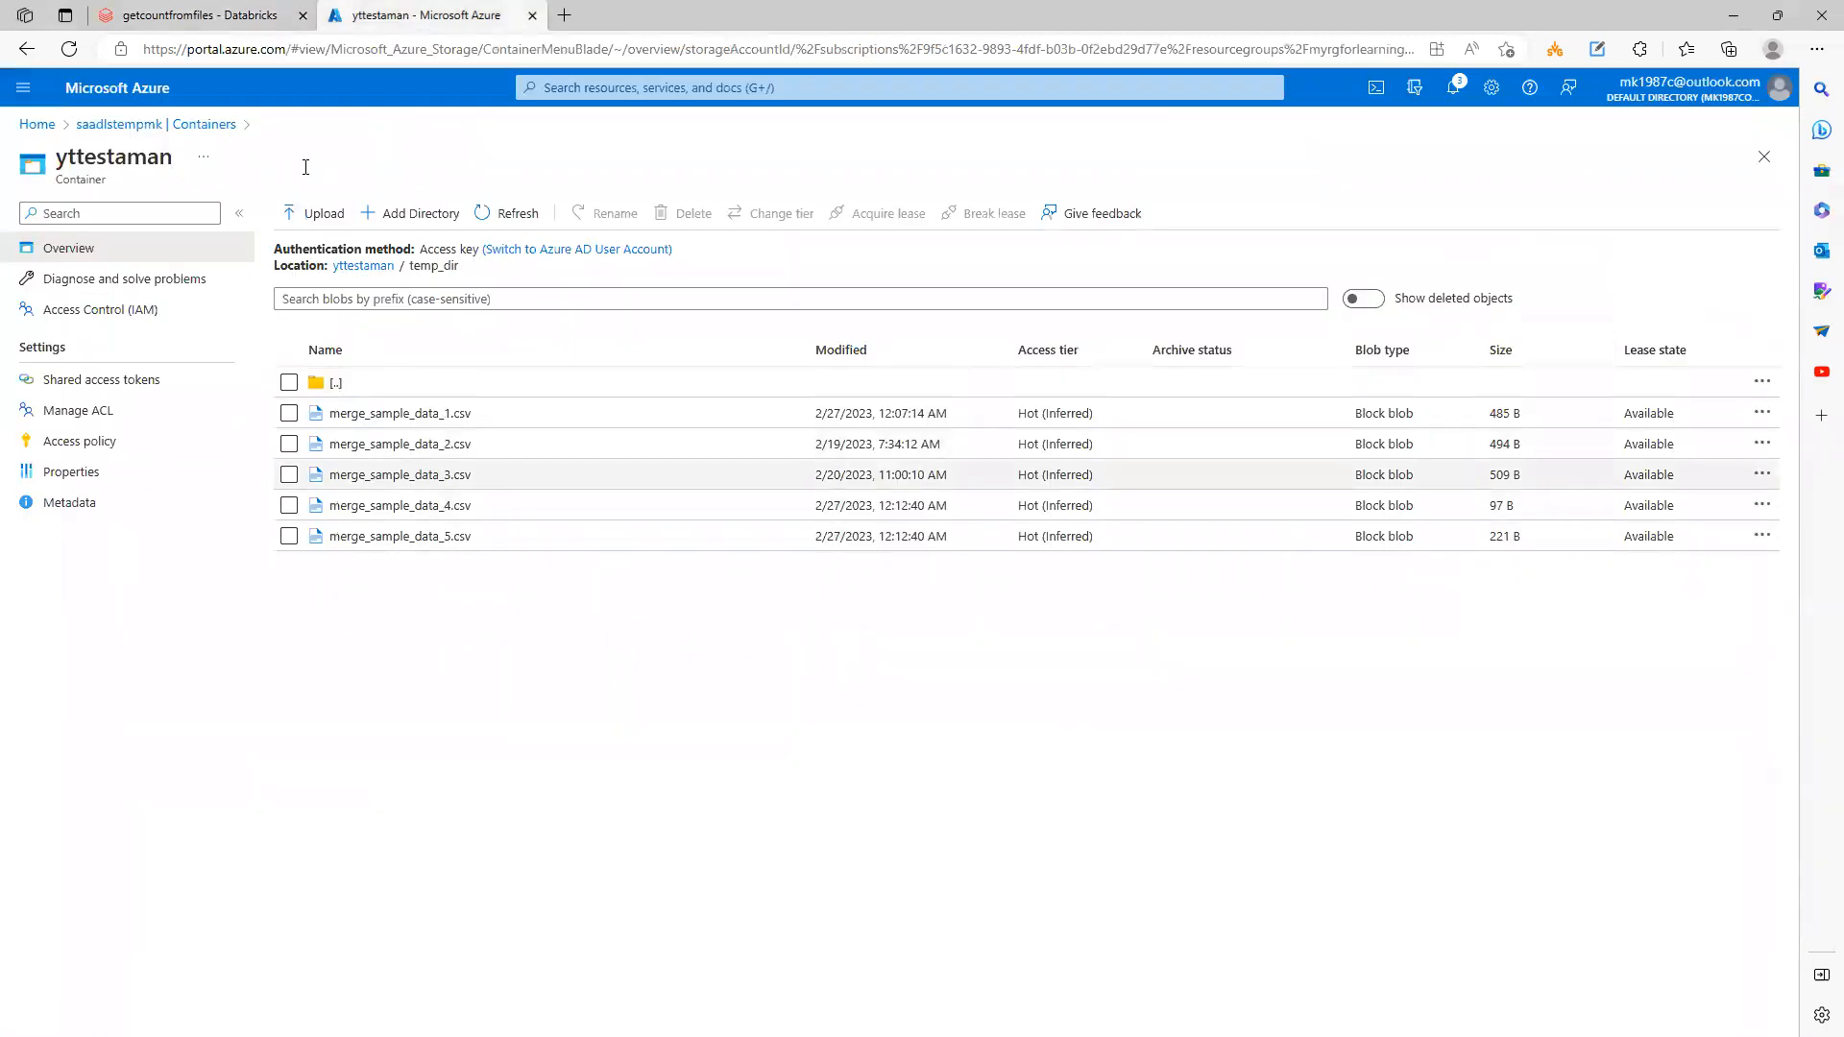
Step: Back in getcountfromfiles, highlight the dbutils.fs.ls listing code and activate empty Cmd 4
left_click(200, 14)
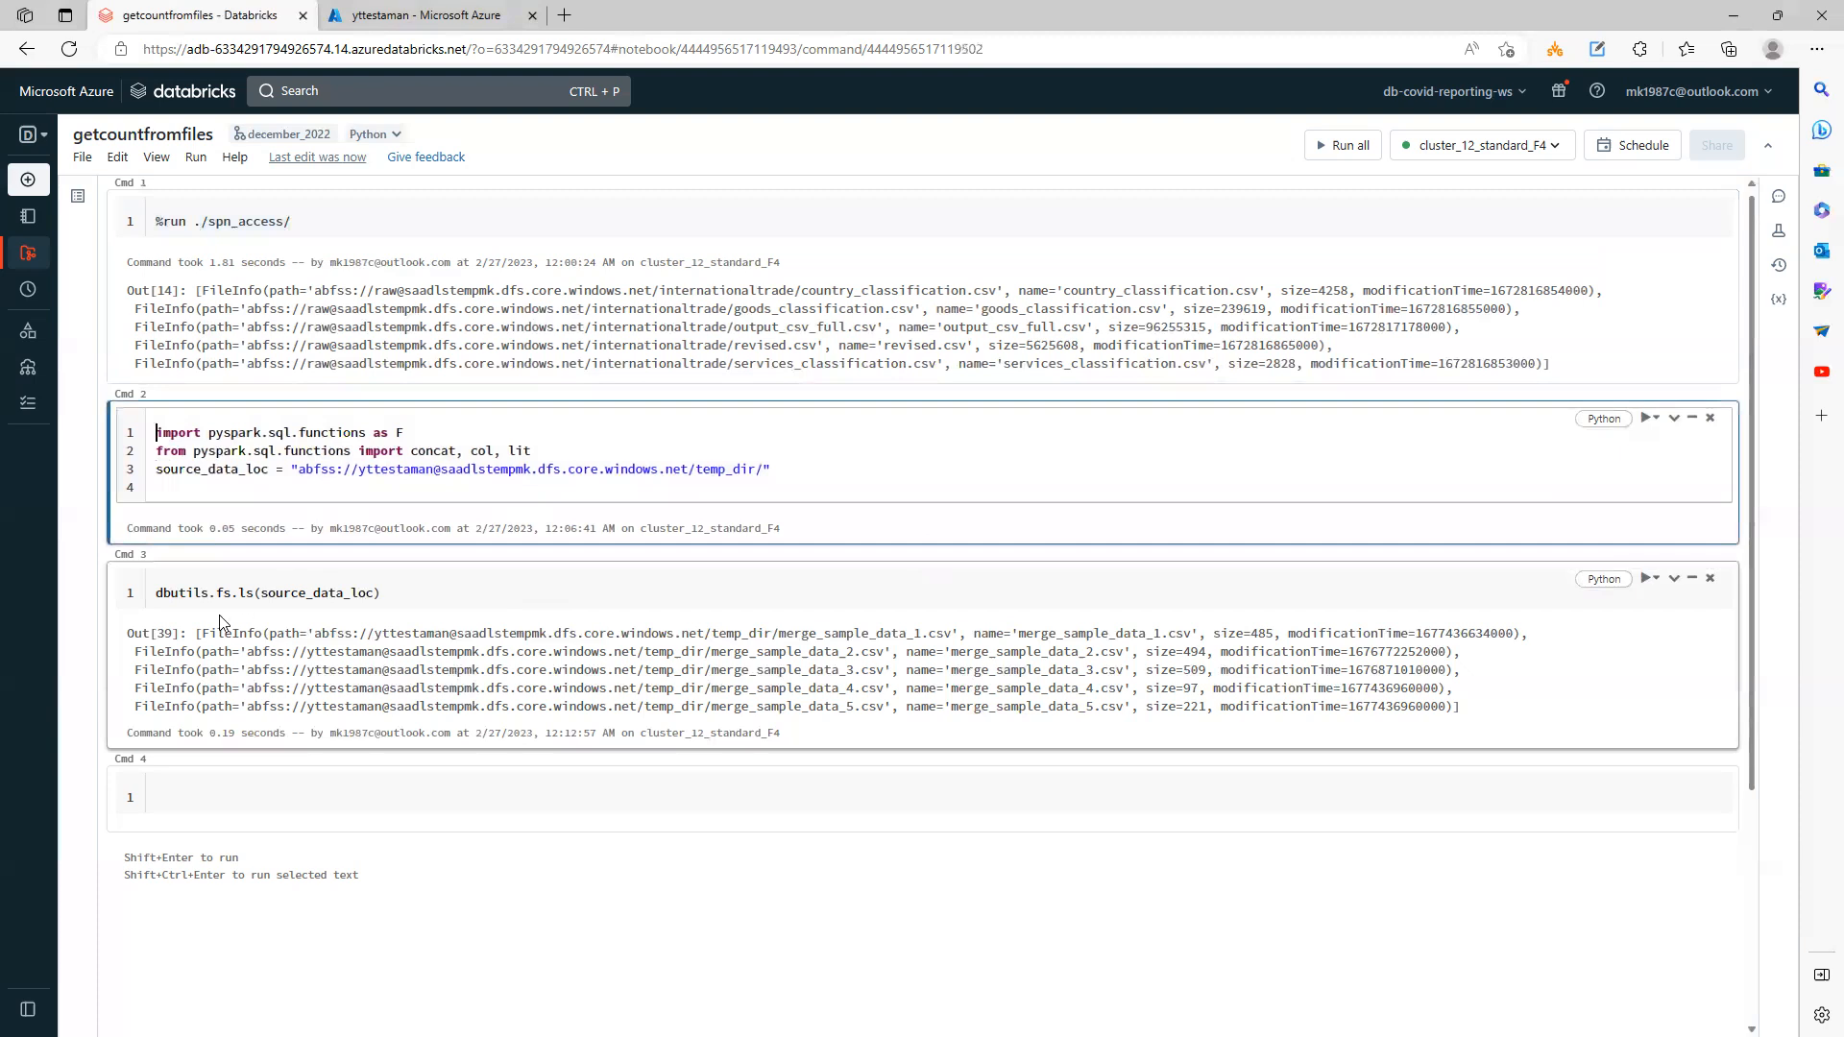
triple_click(265, 592)
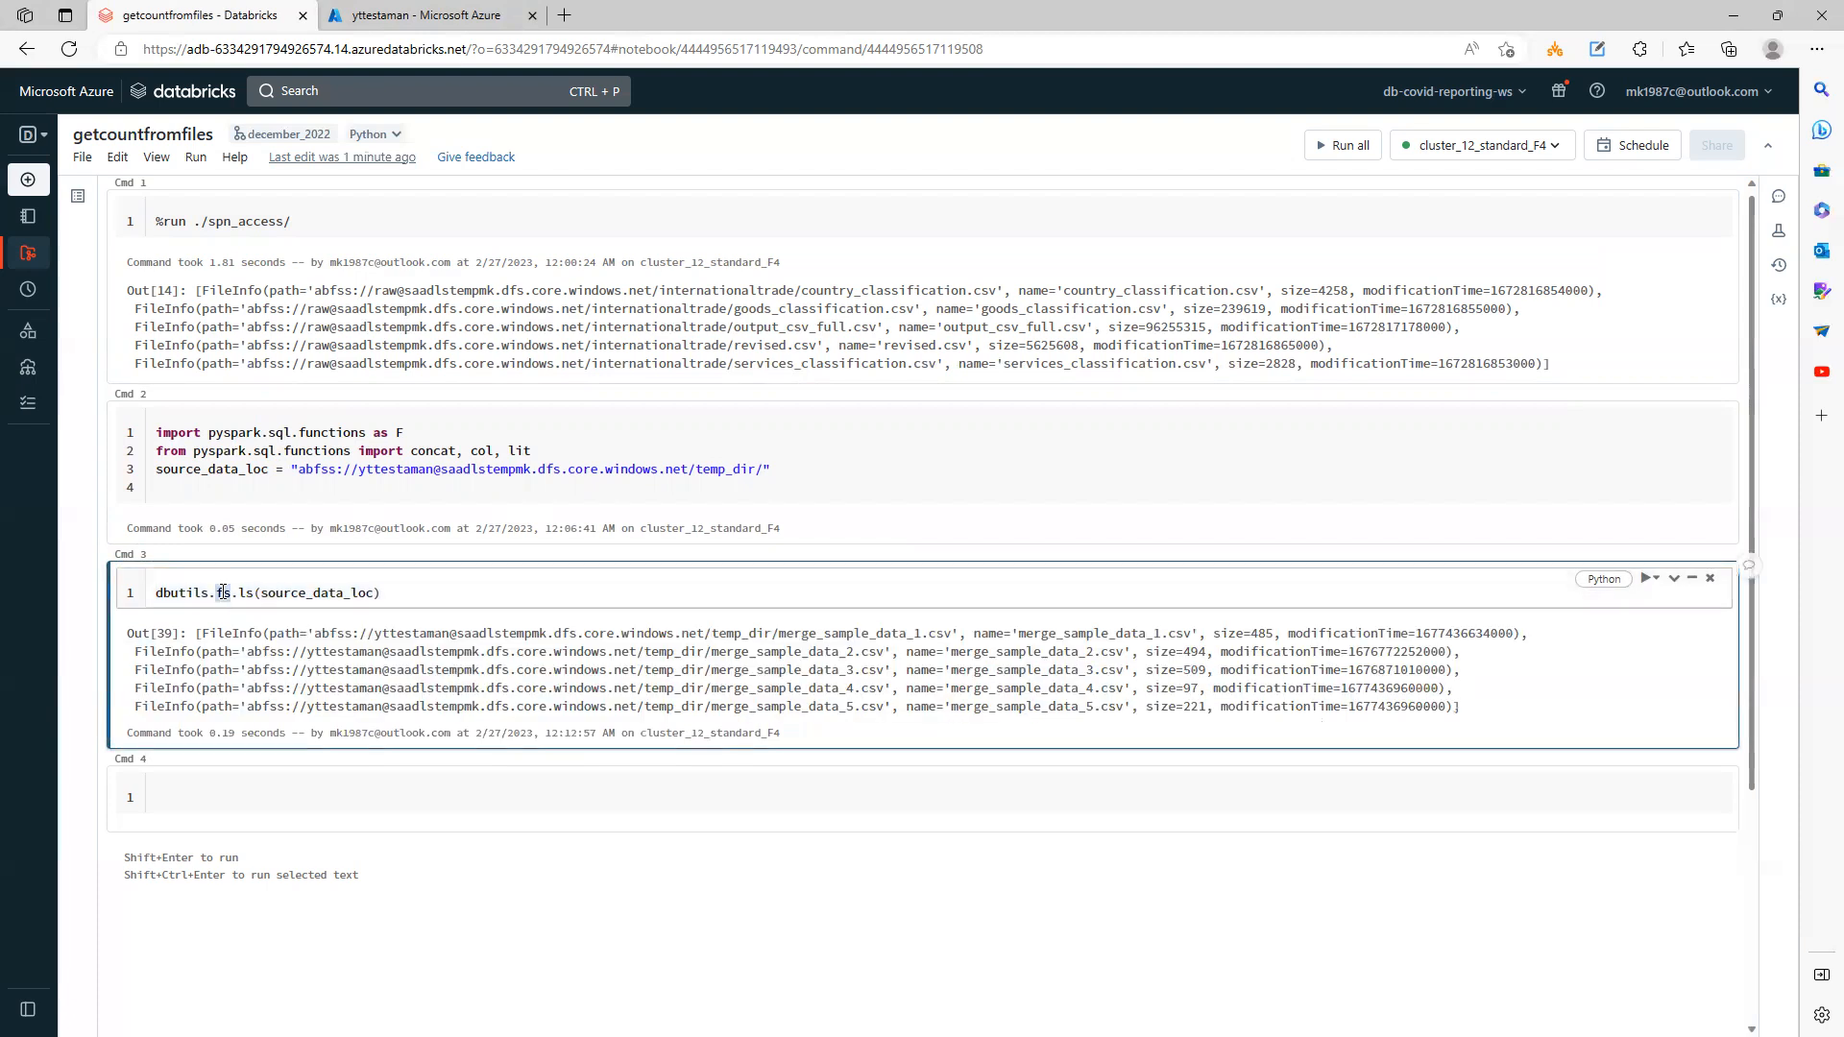
left_click(280, 797)
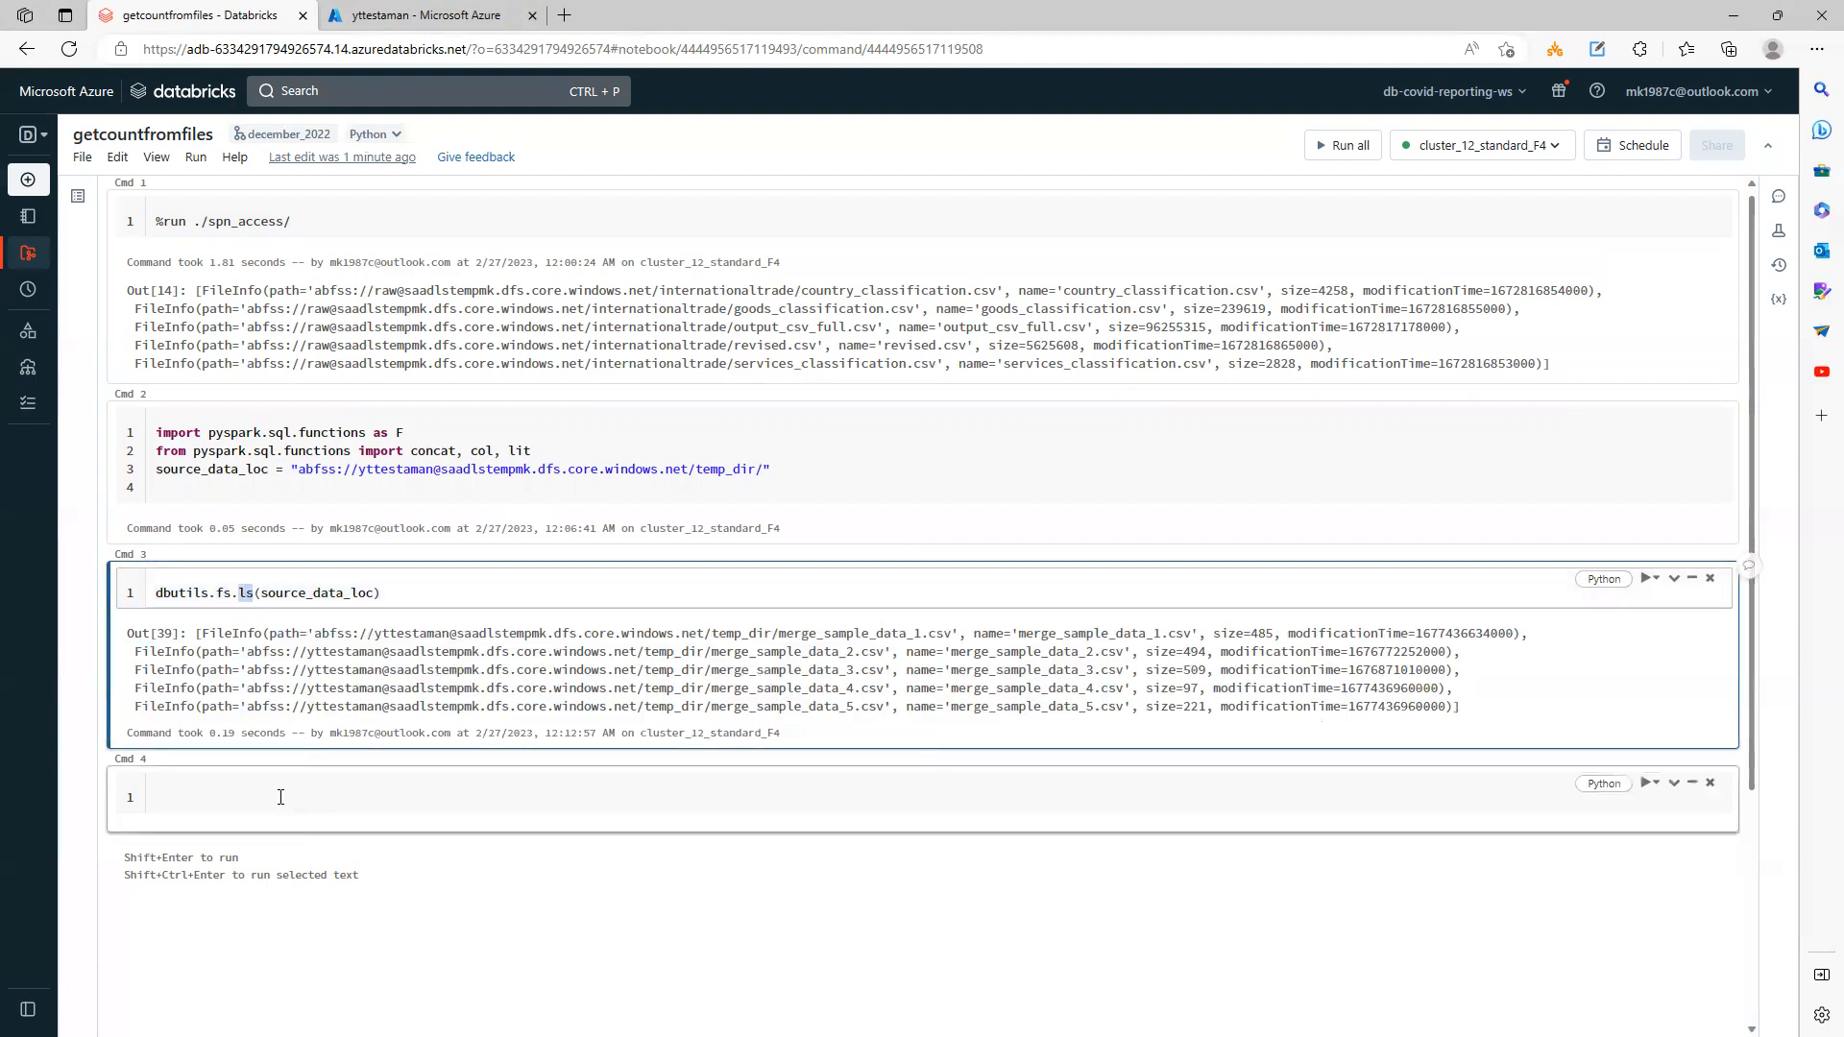
left_click(278, 796)
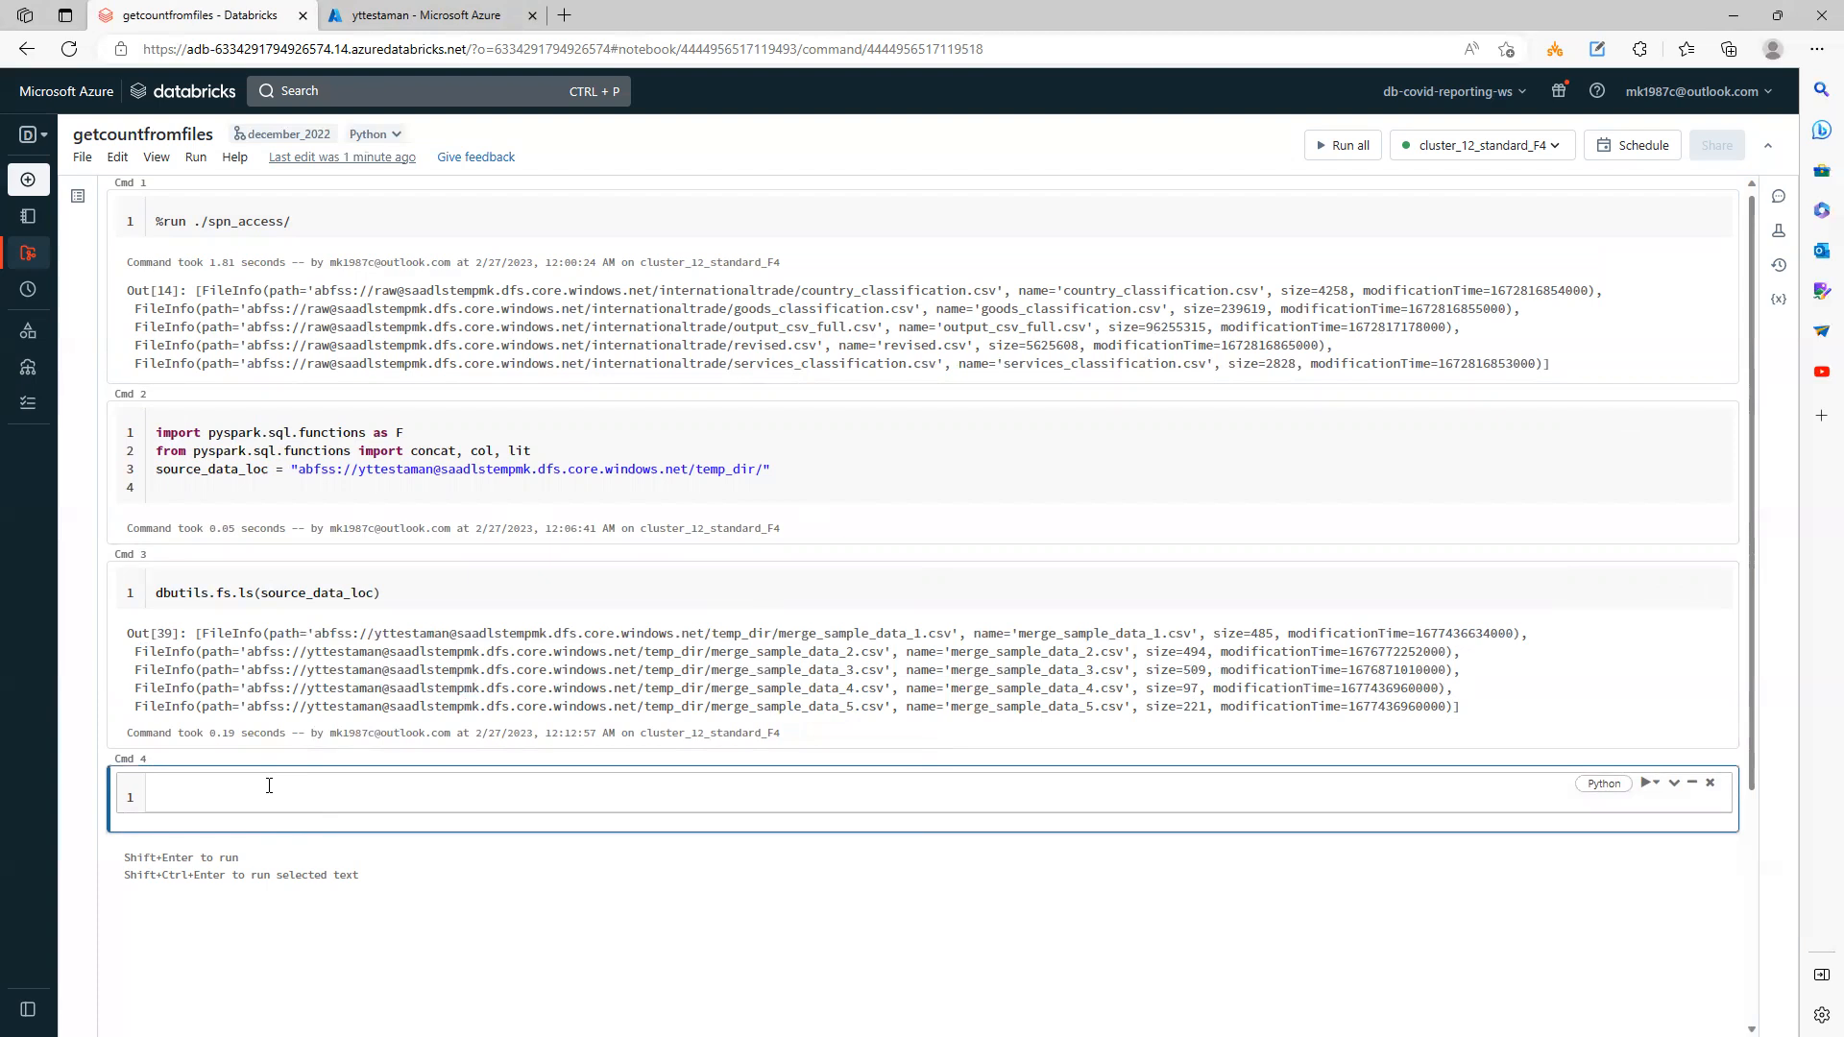
Step: Run spark.read.format("csv").option("header", true).load(source_data_loc) in Cmd 4
type("s")
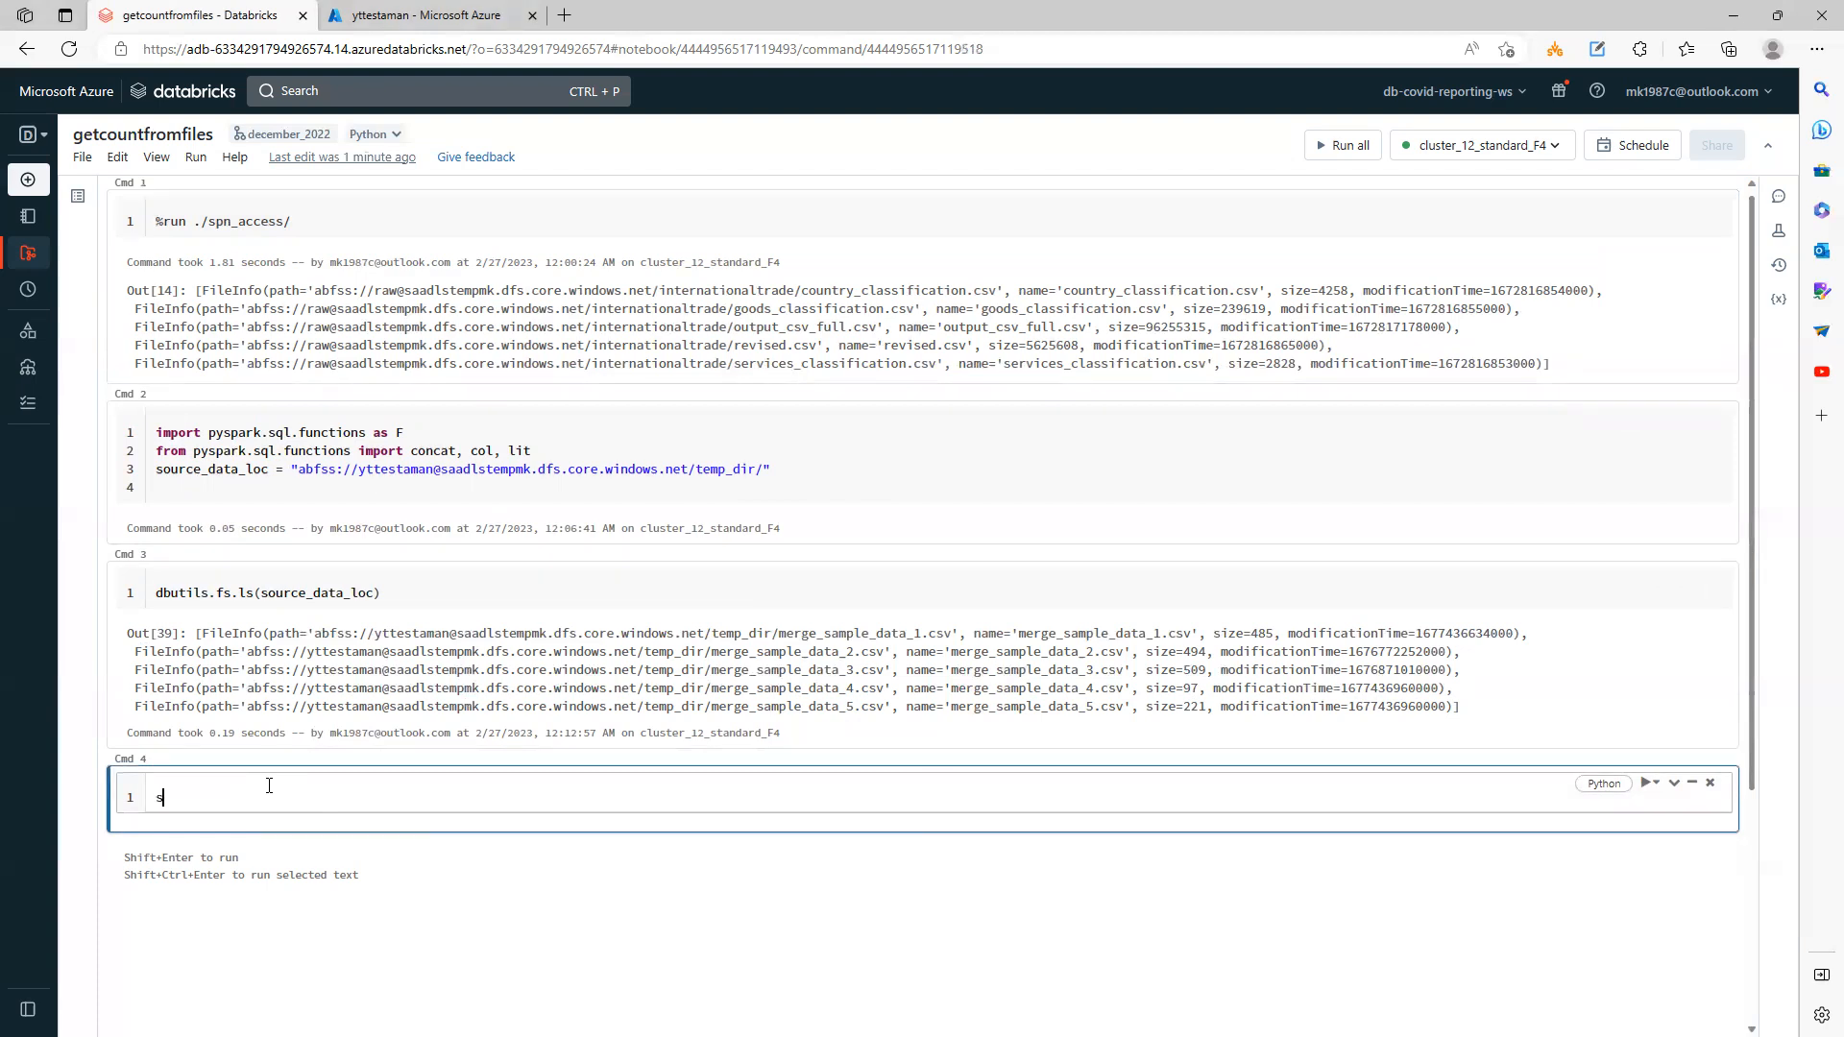
type("par")
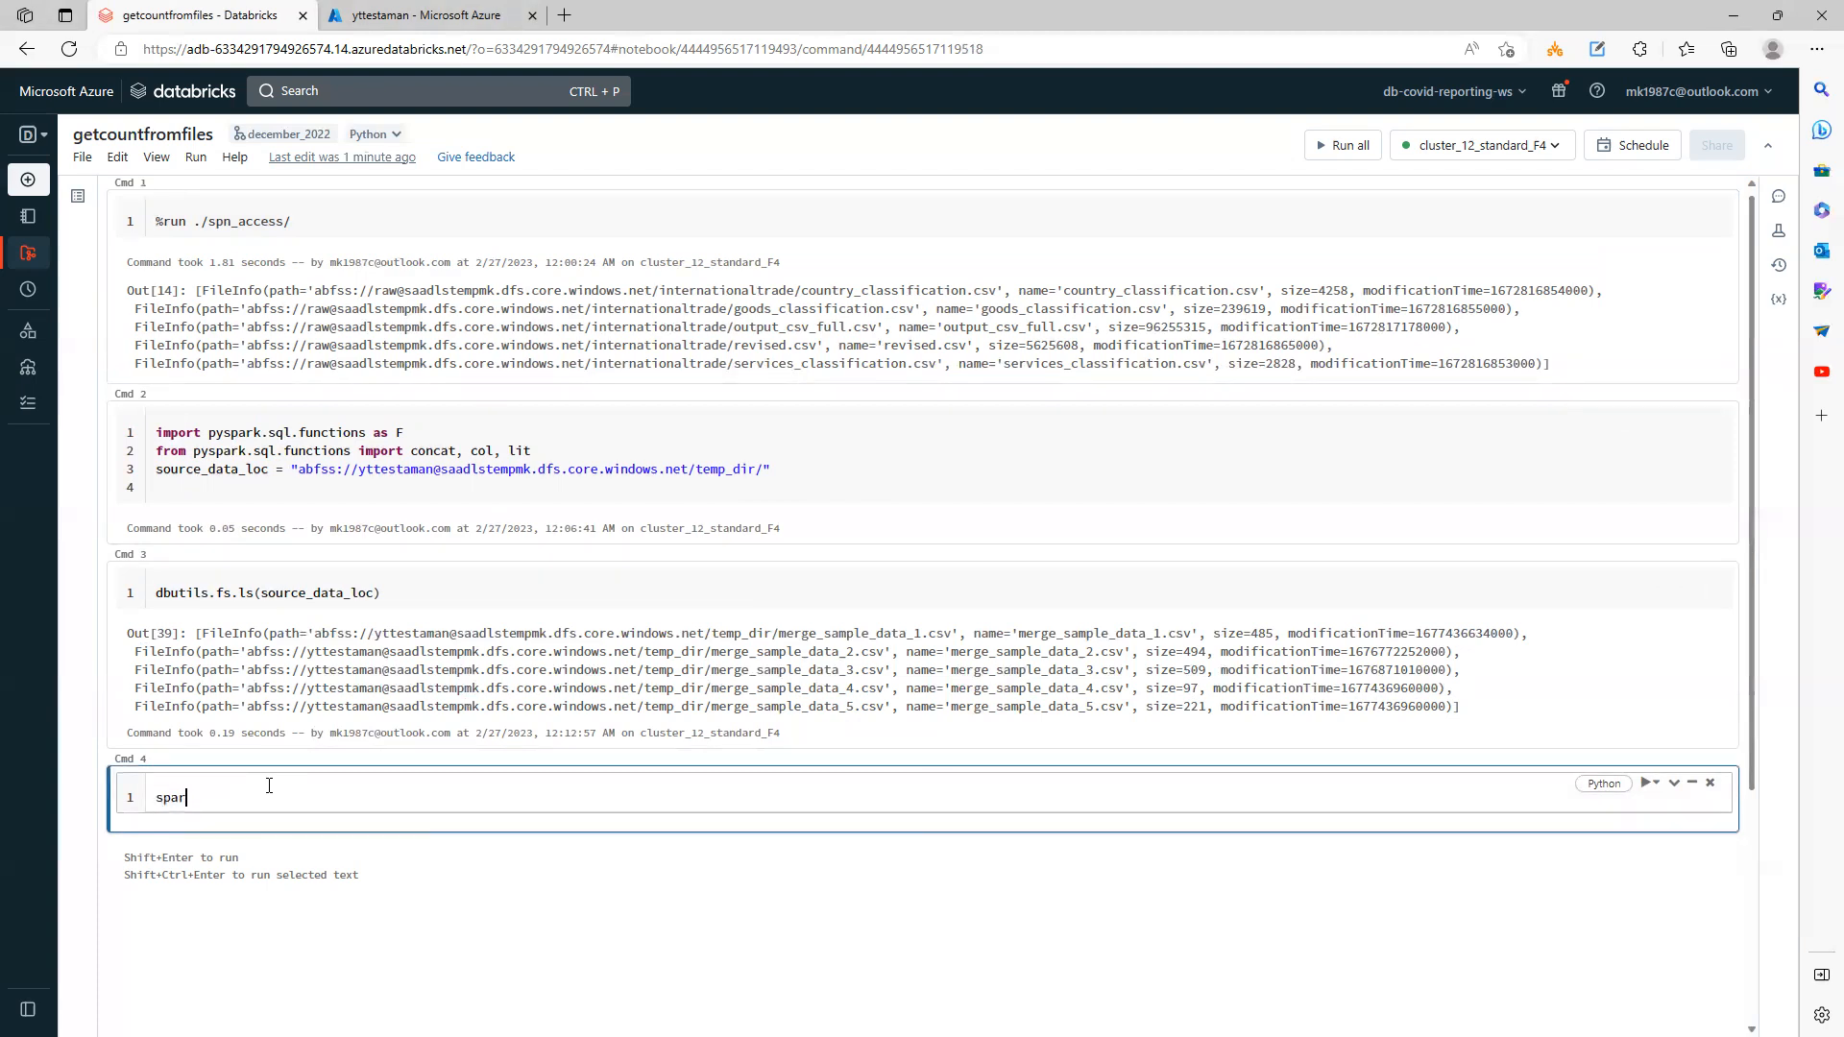
type("k")
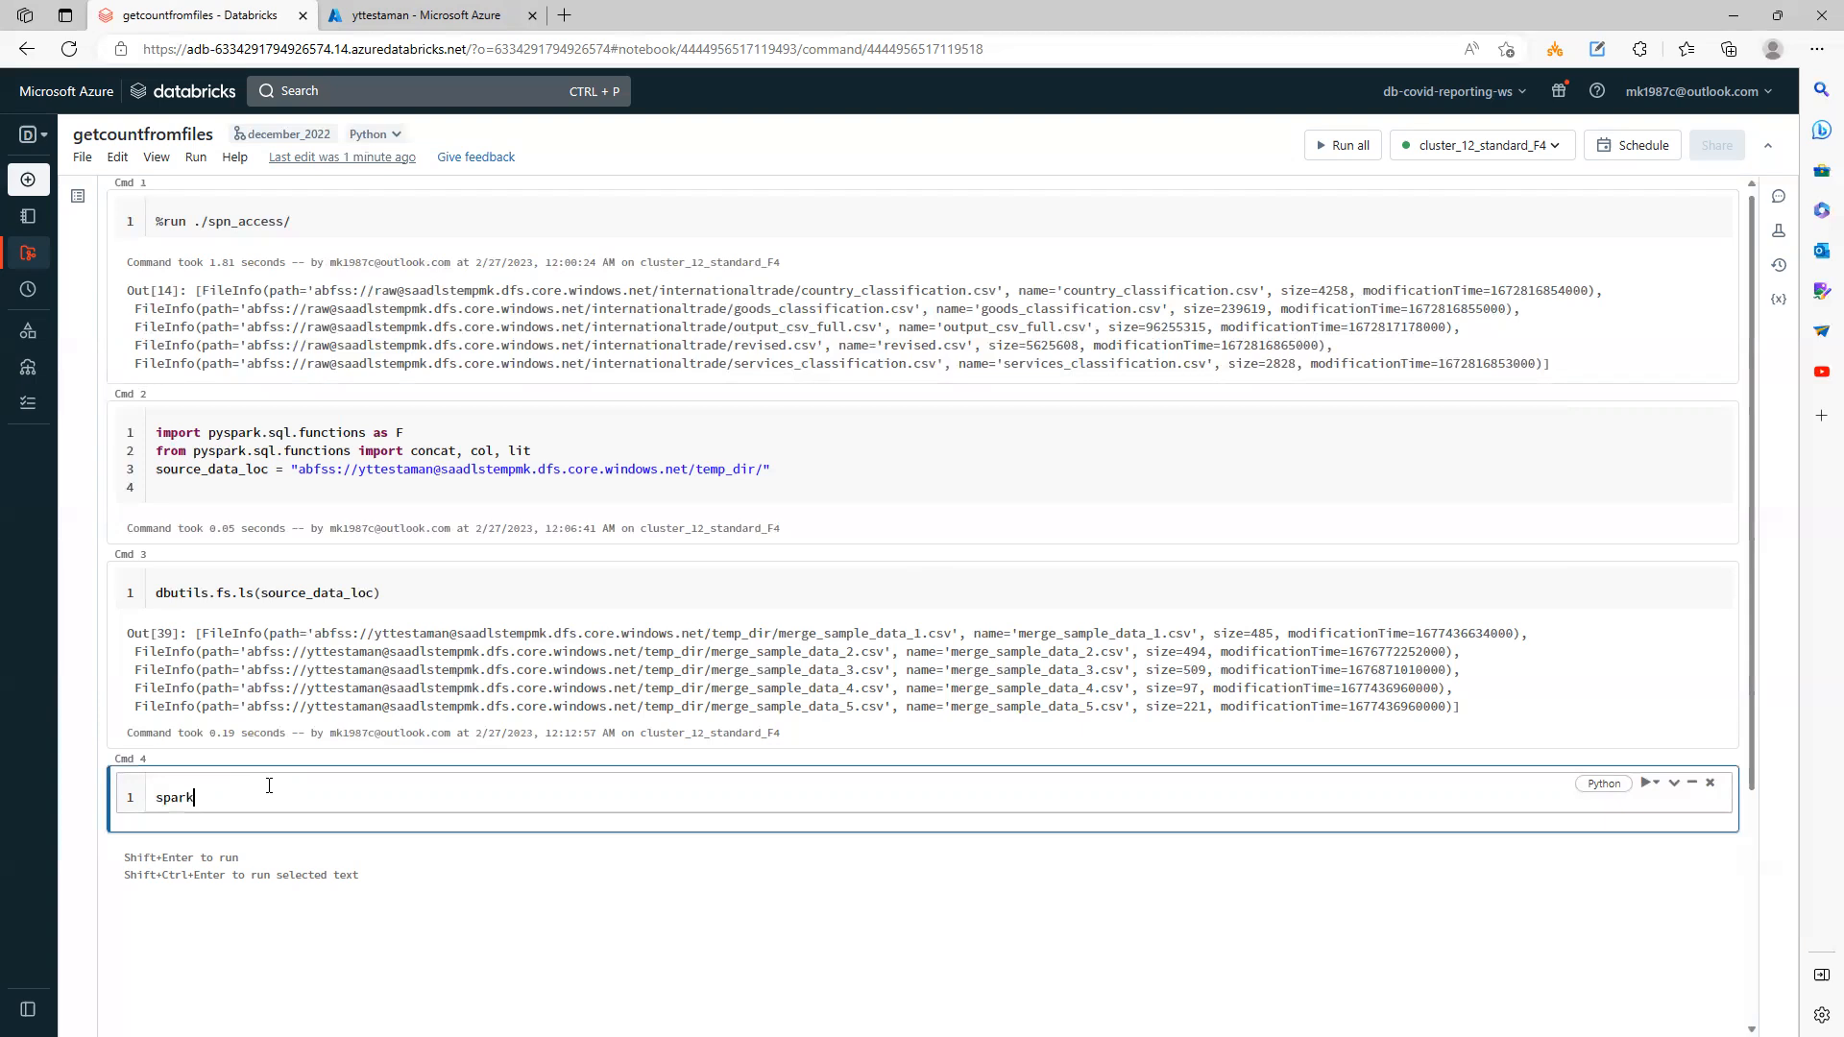
type(".read.forma")
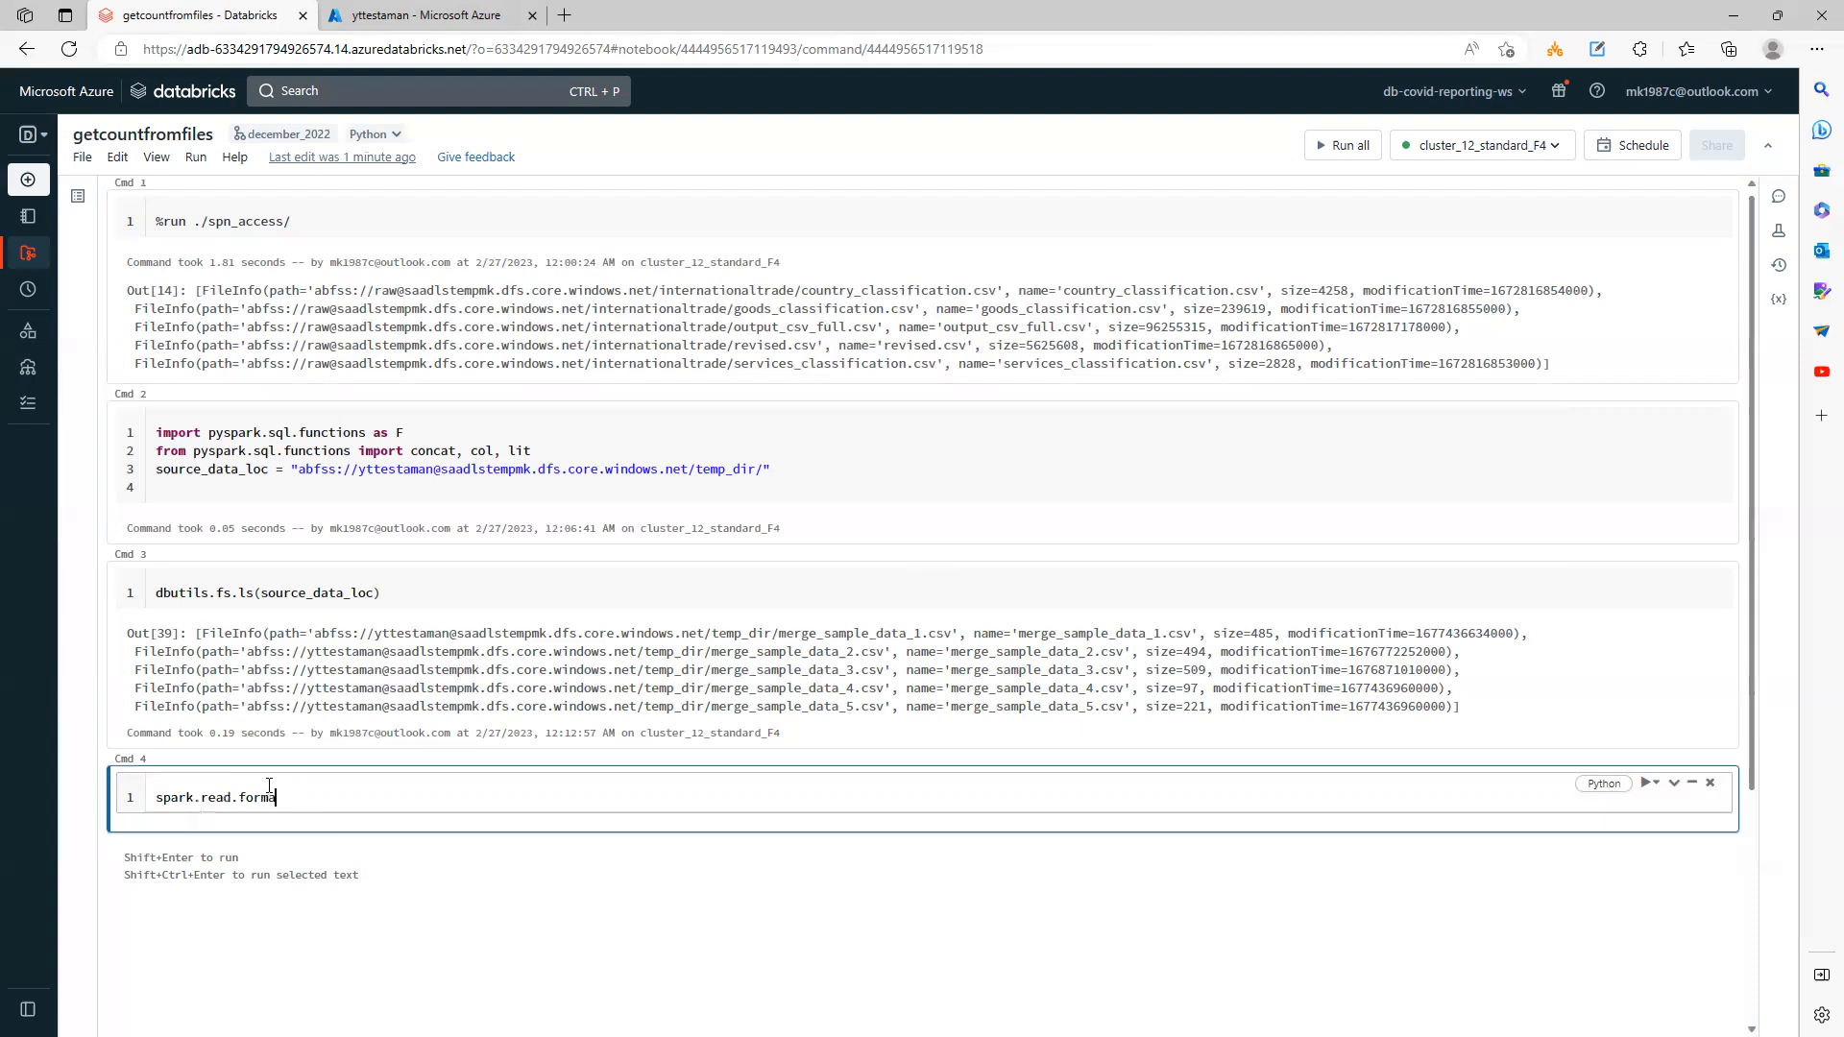
type("()")
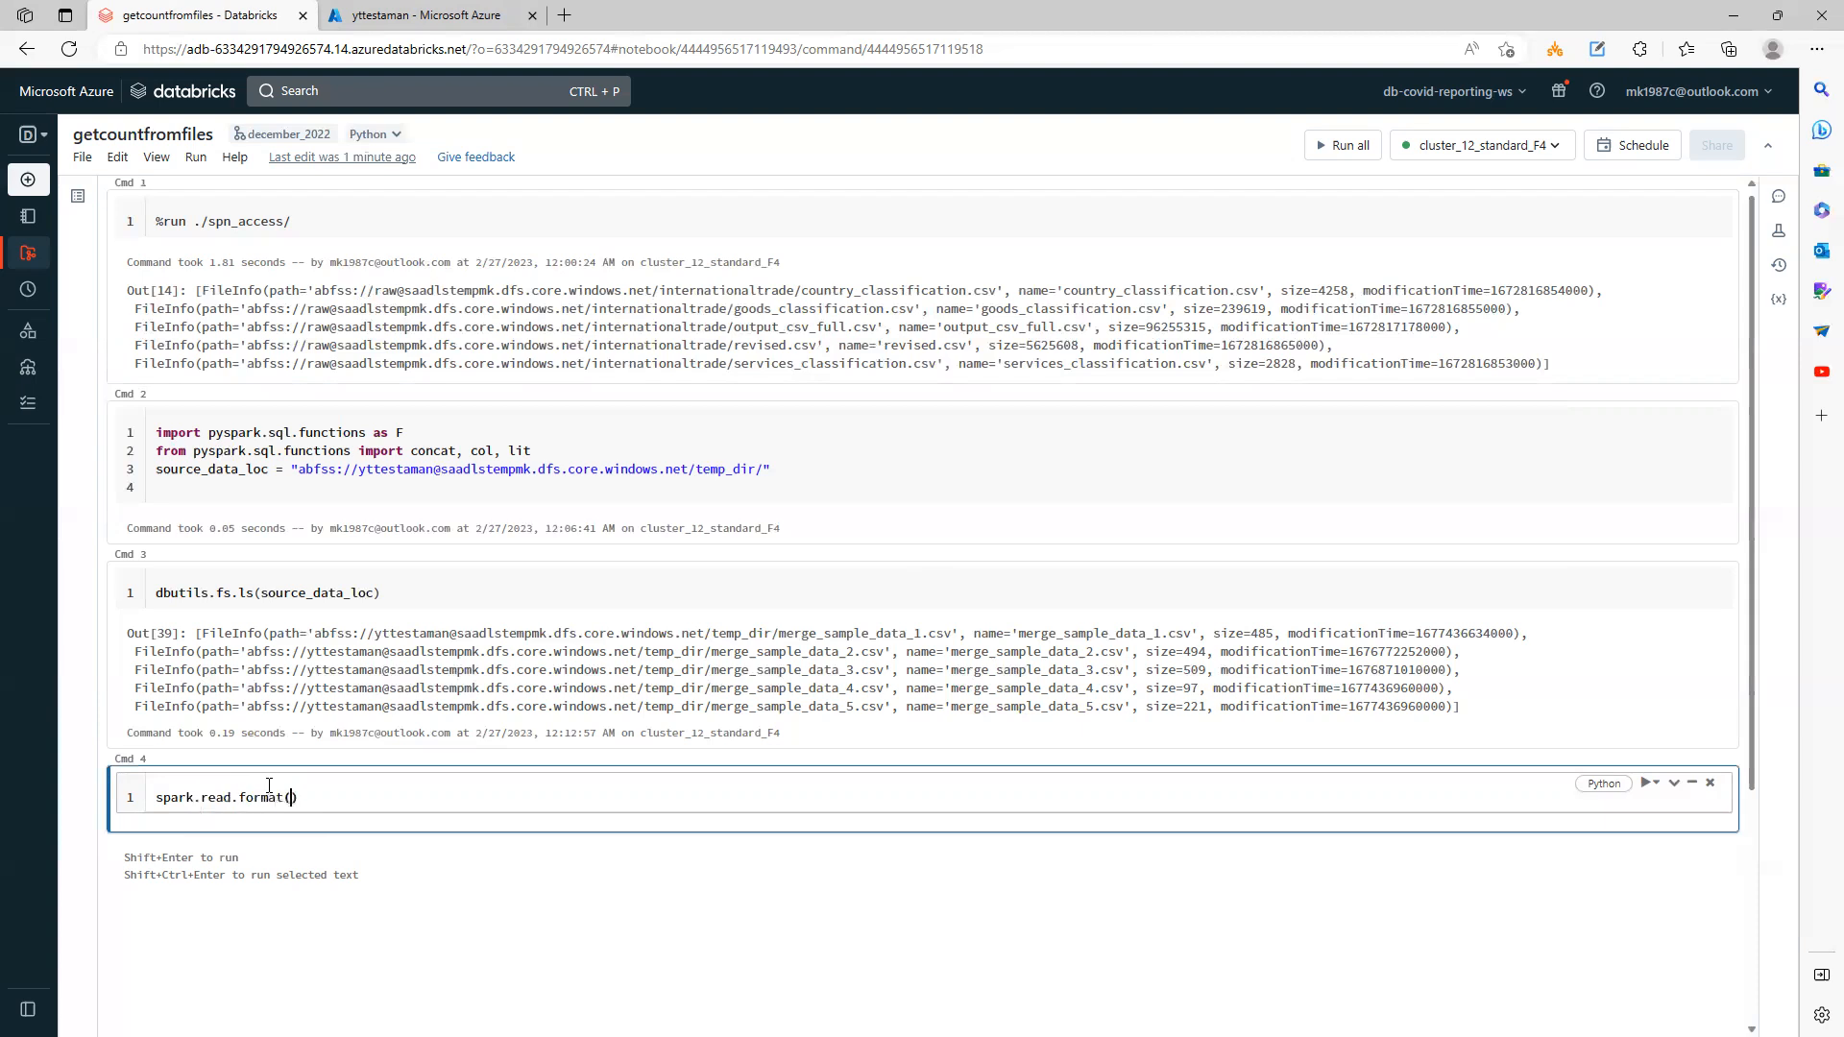
type("\"csv\"")
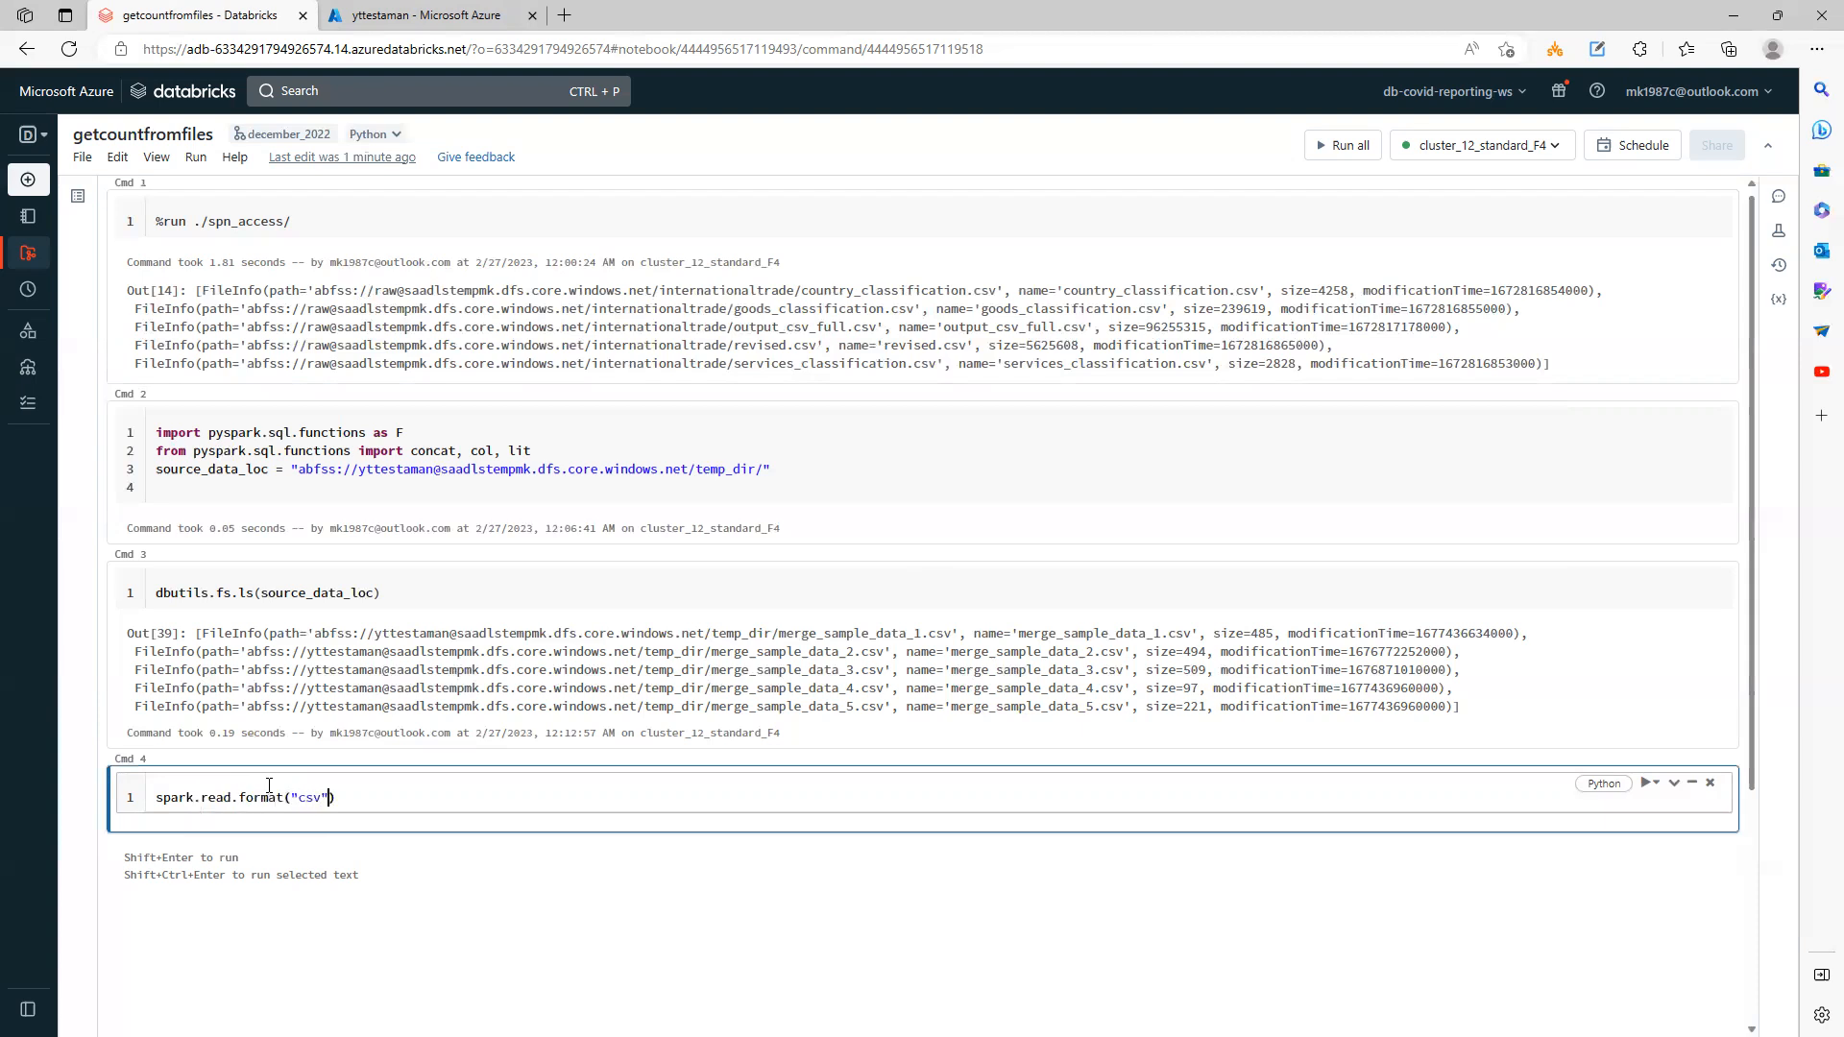
type(".load(")
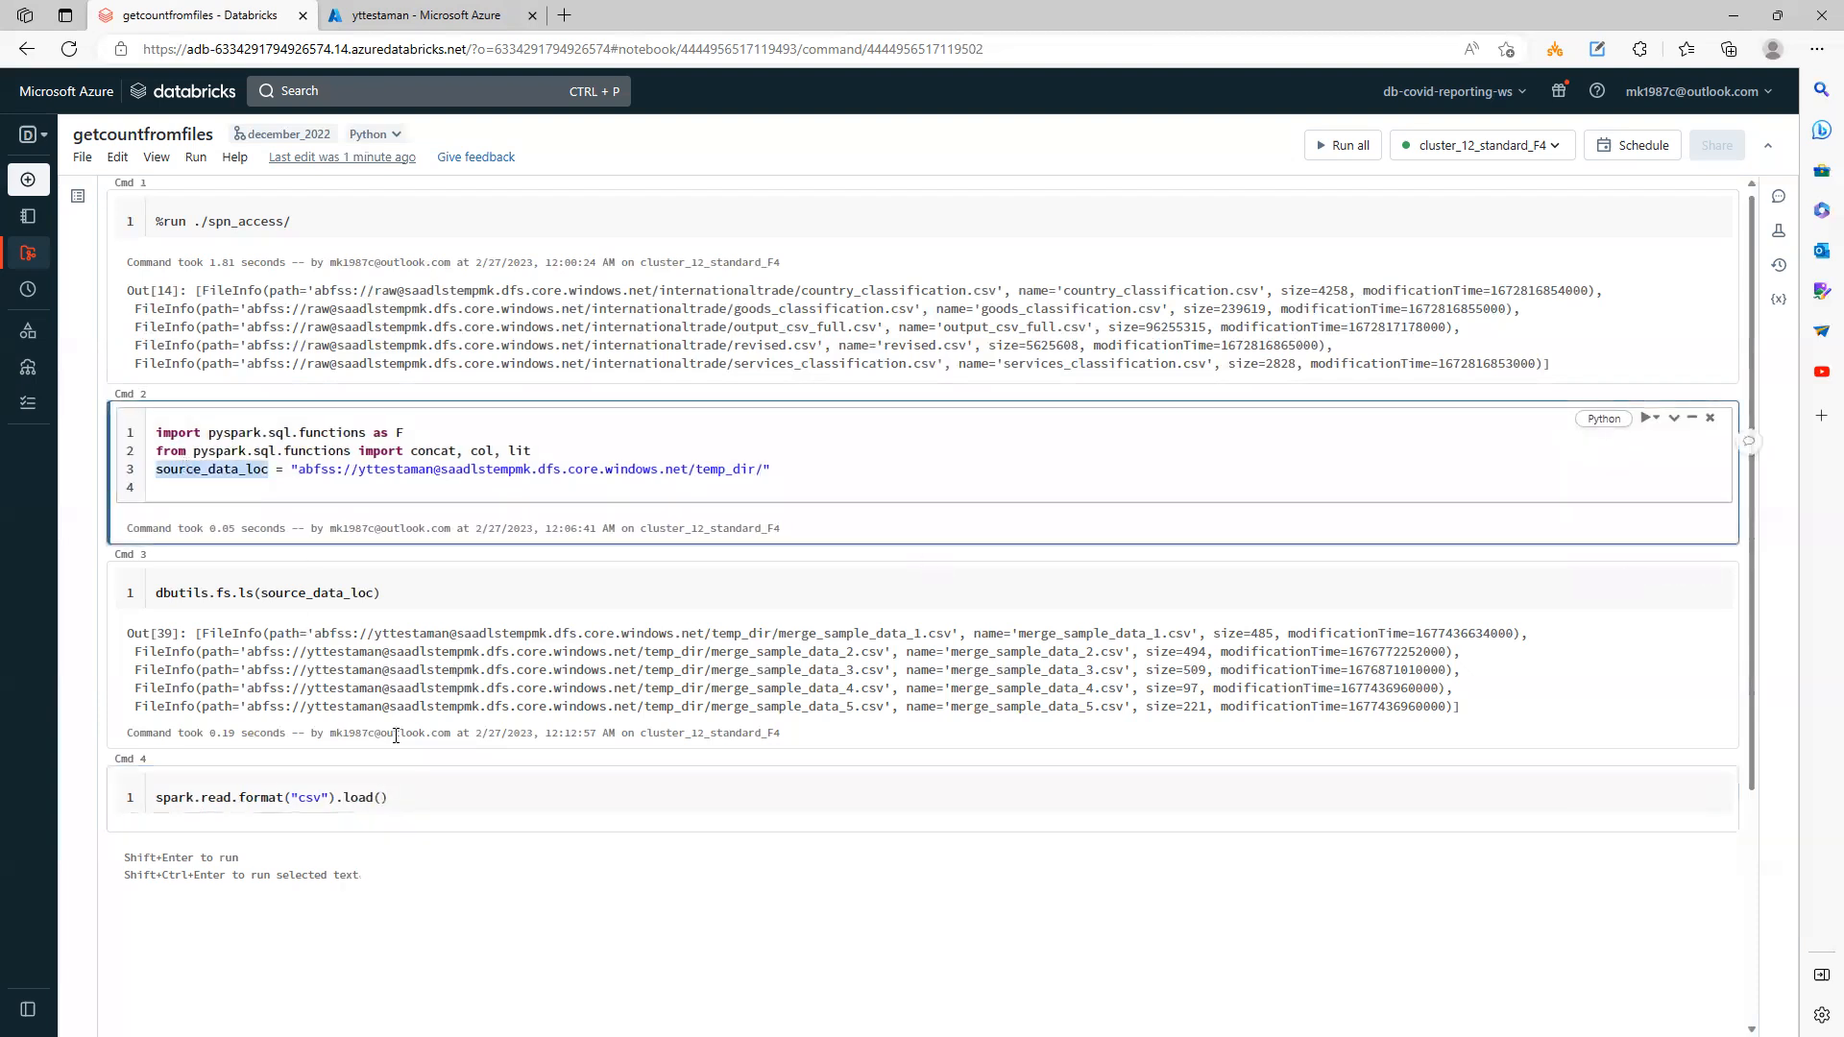
type("source_data_loc")
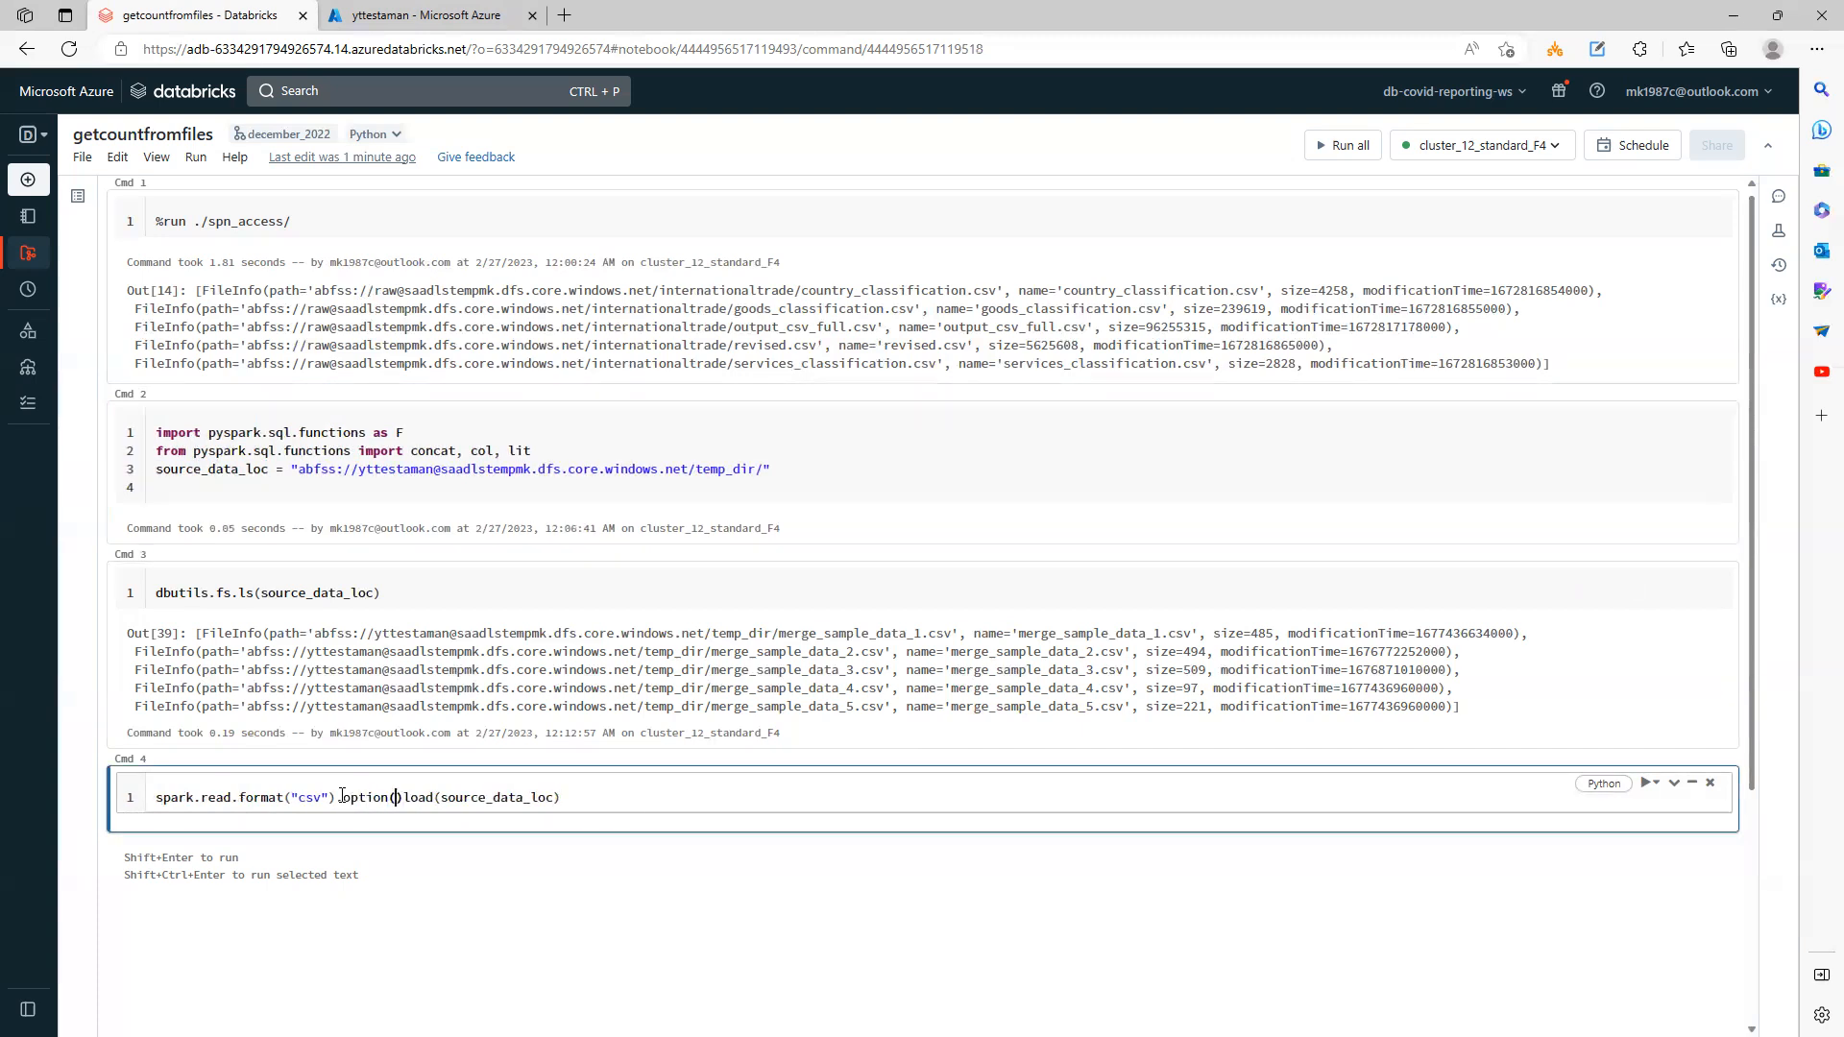
type("\"header\", t")
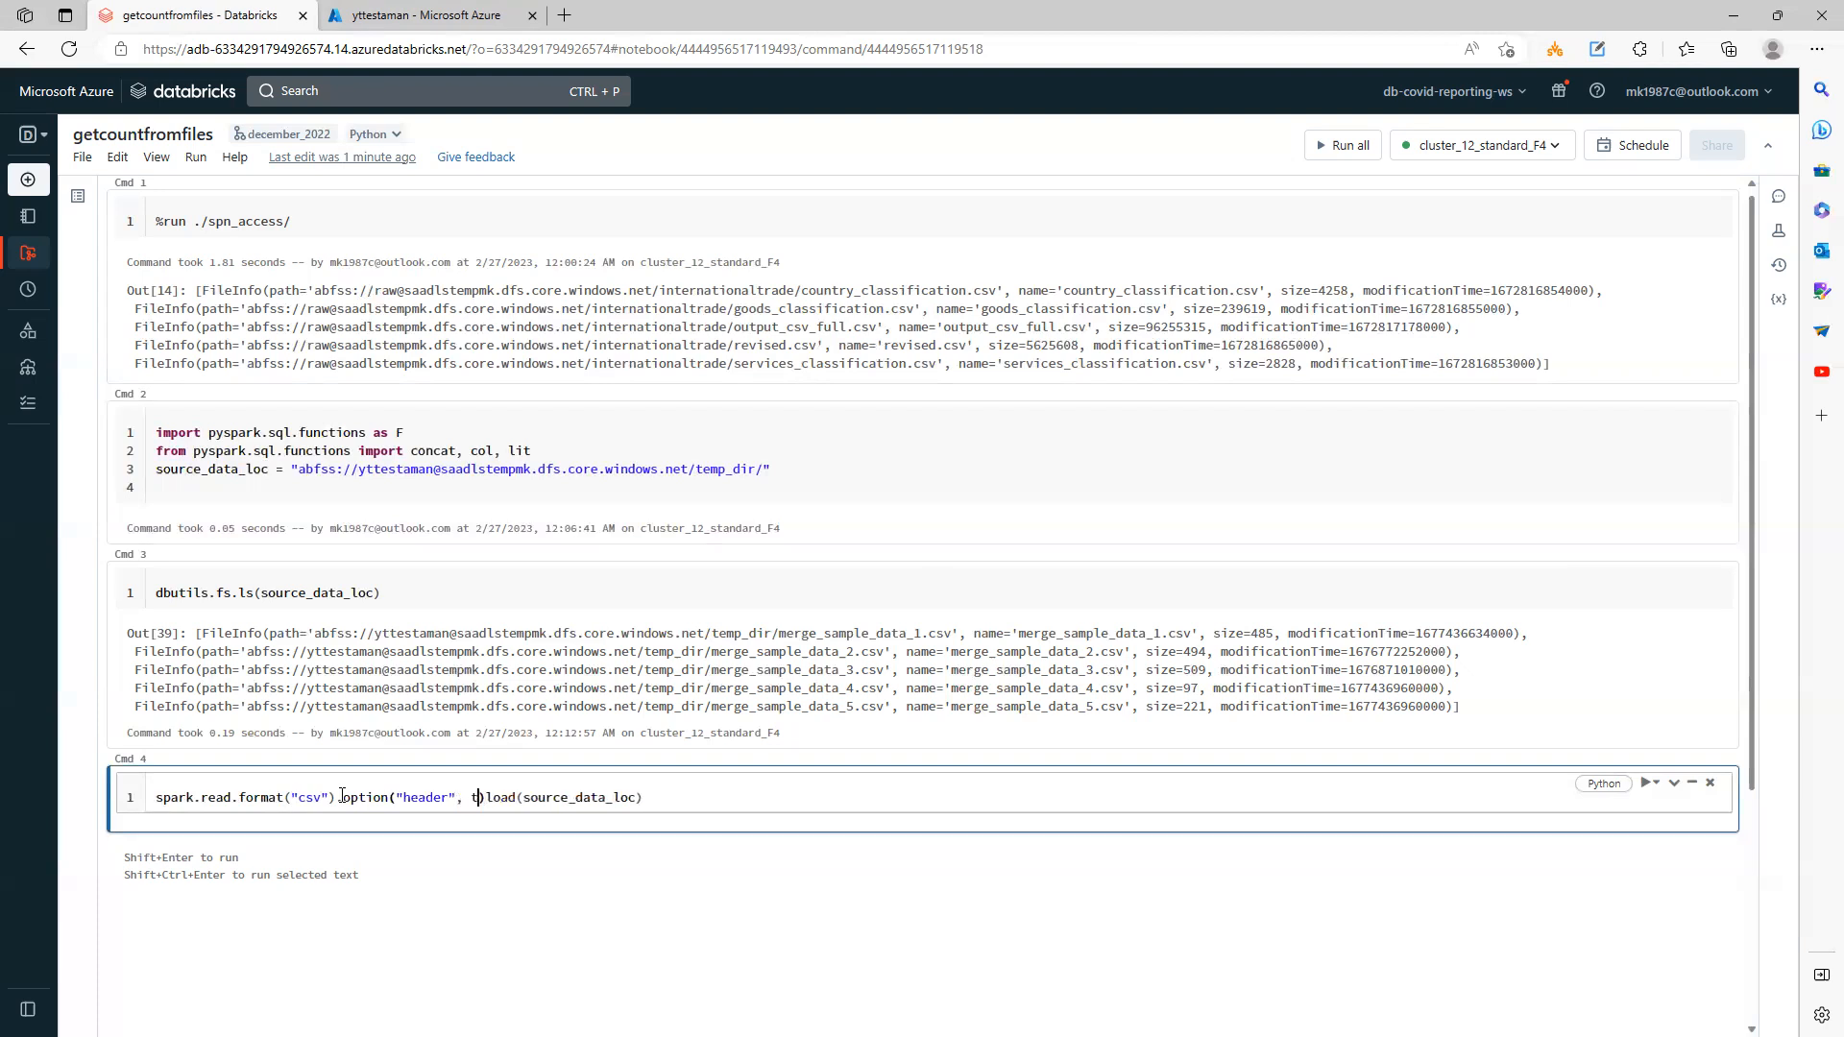
type("rue")
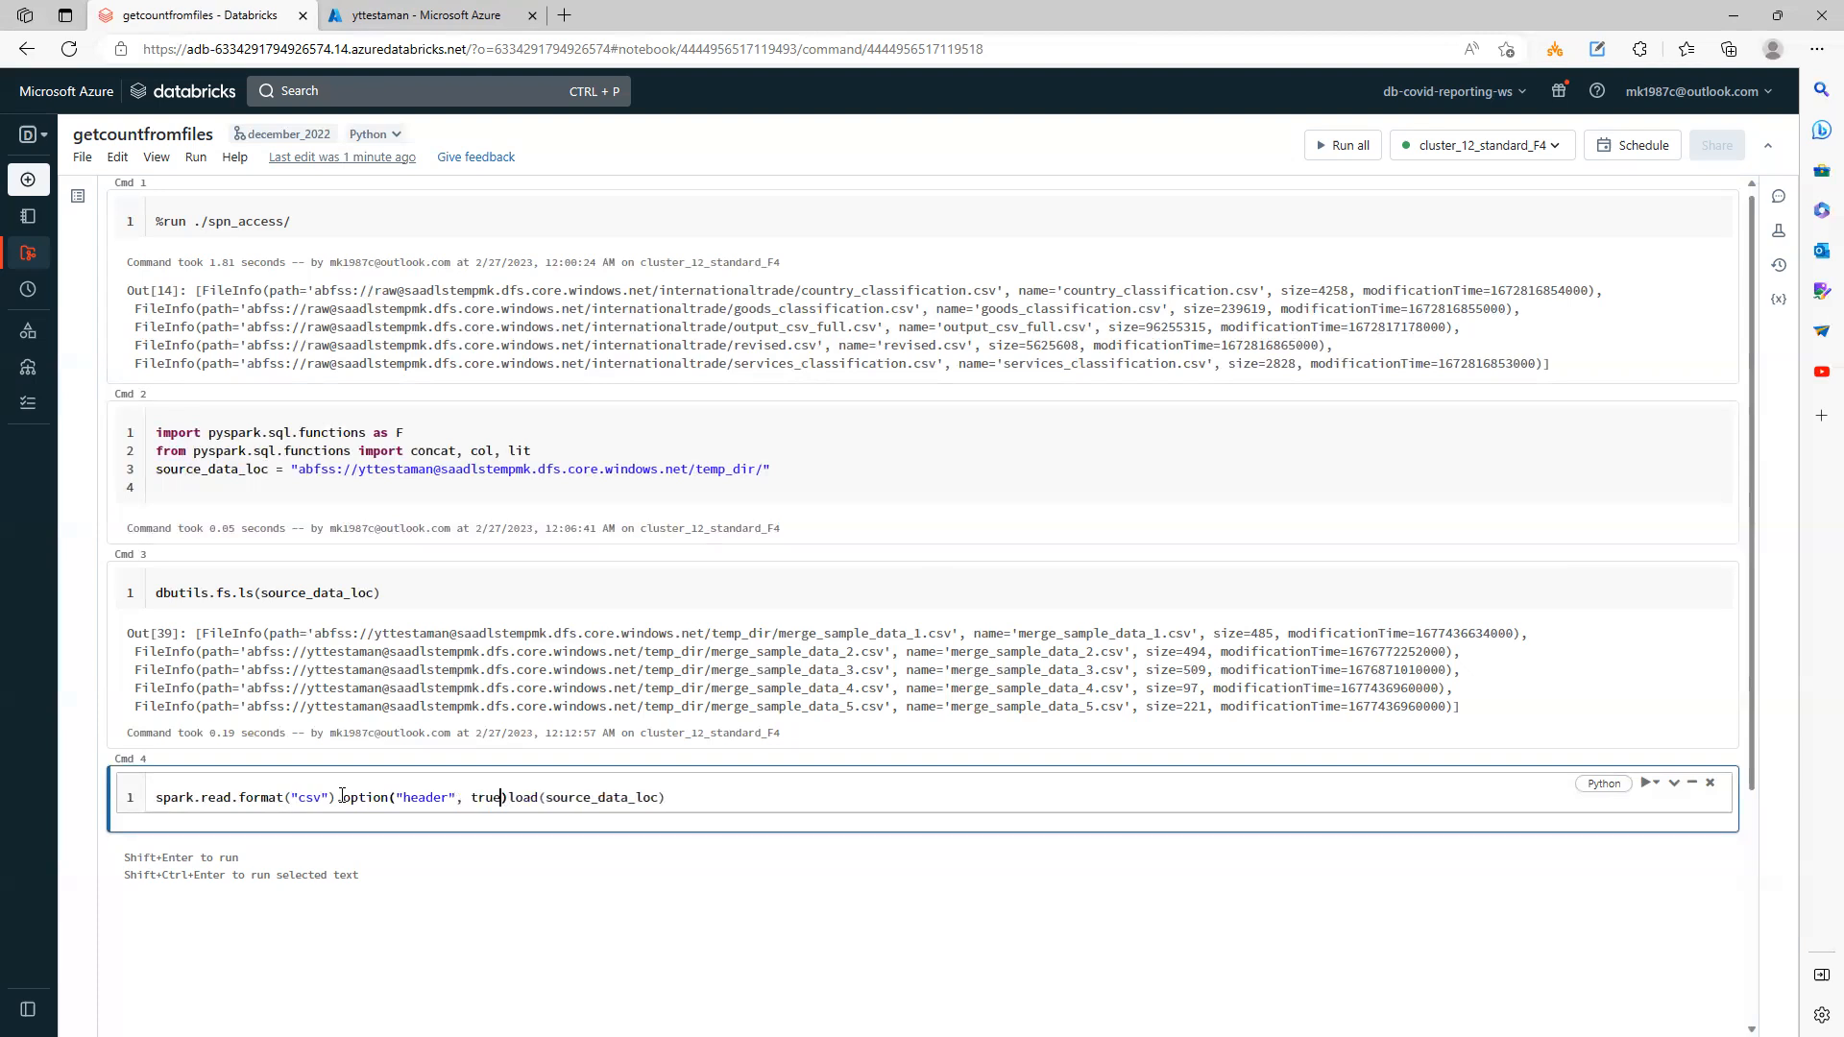
type(".")
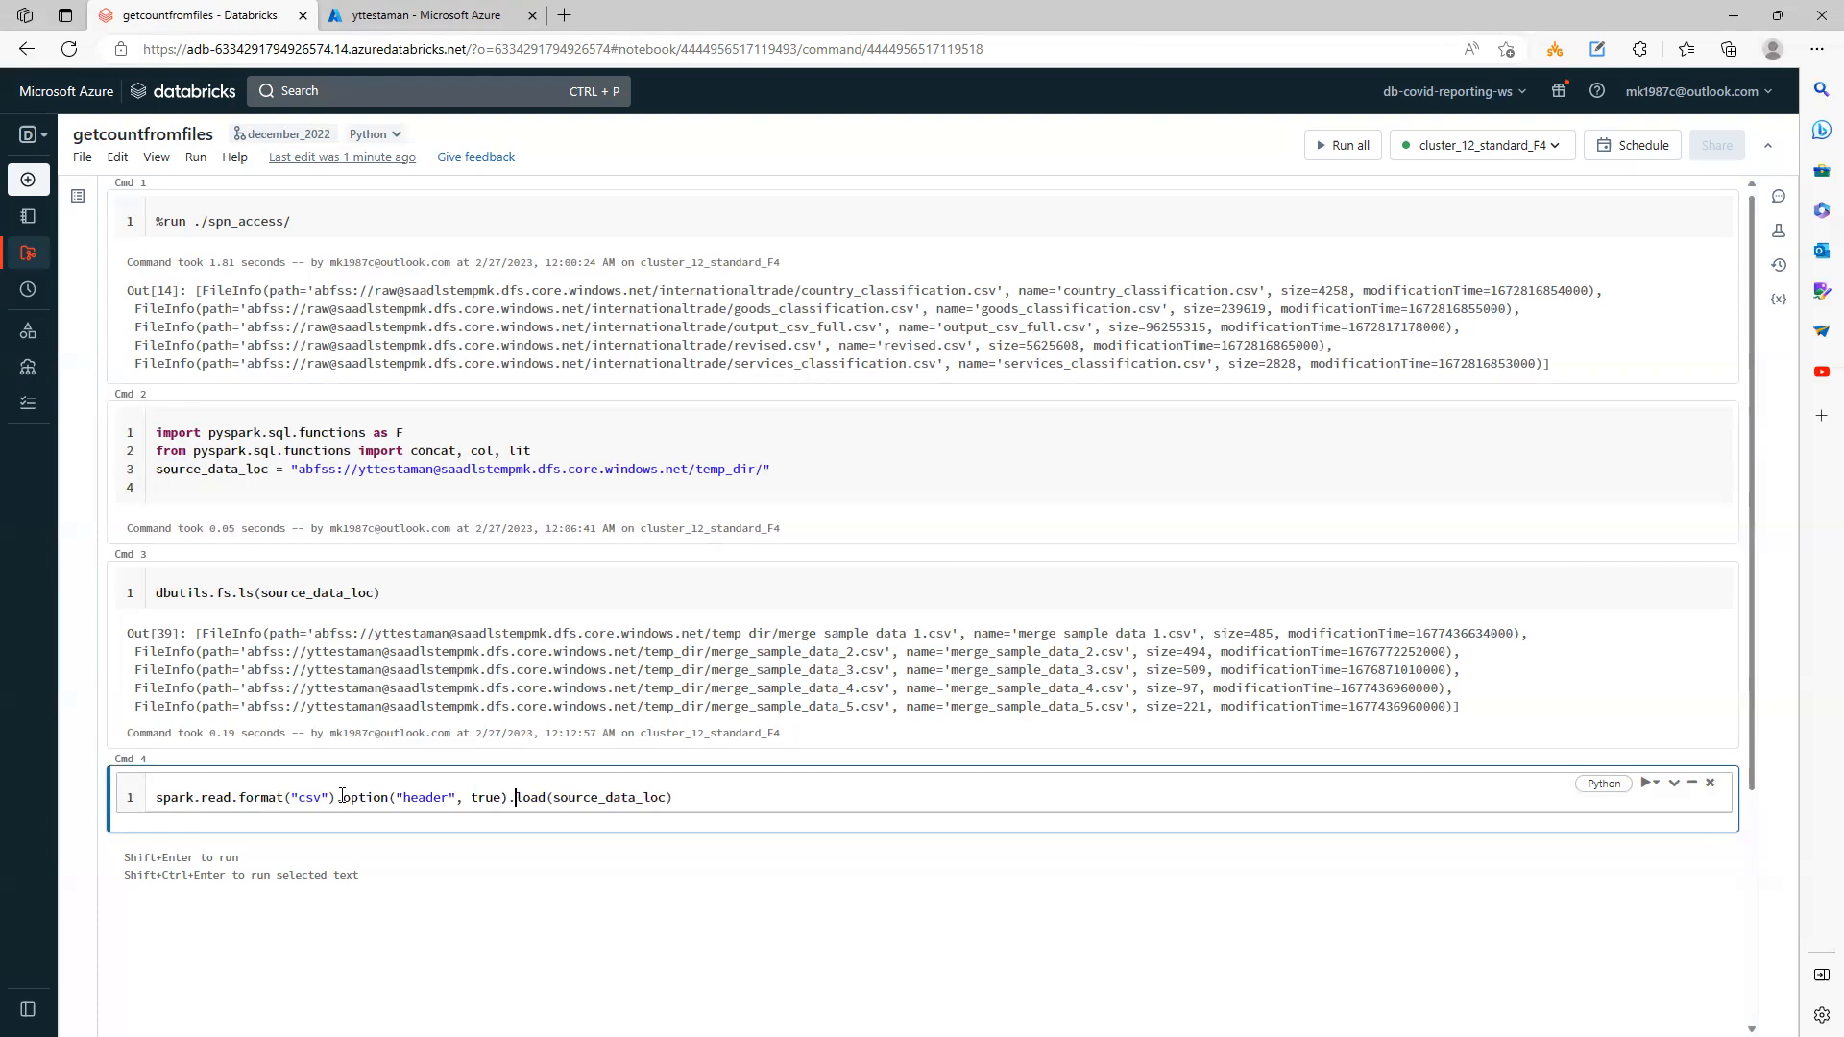
key("shift+enter")
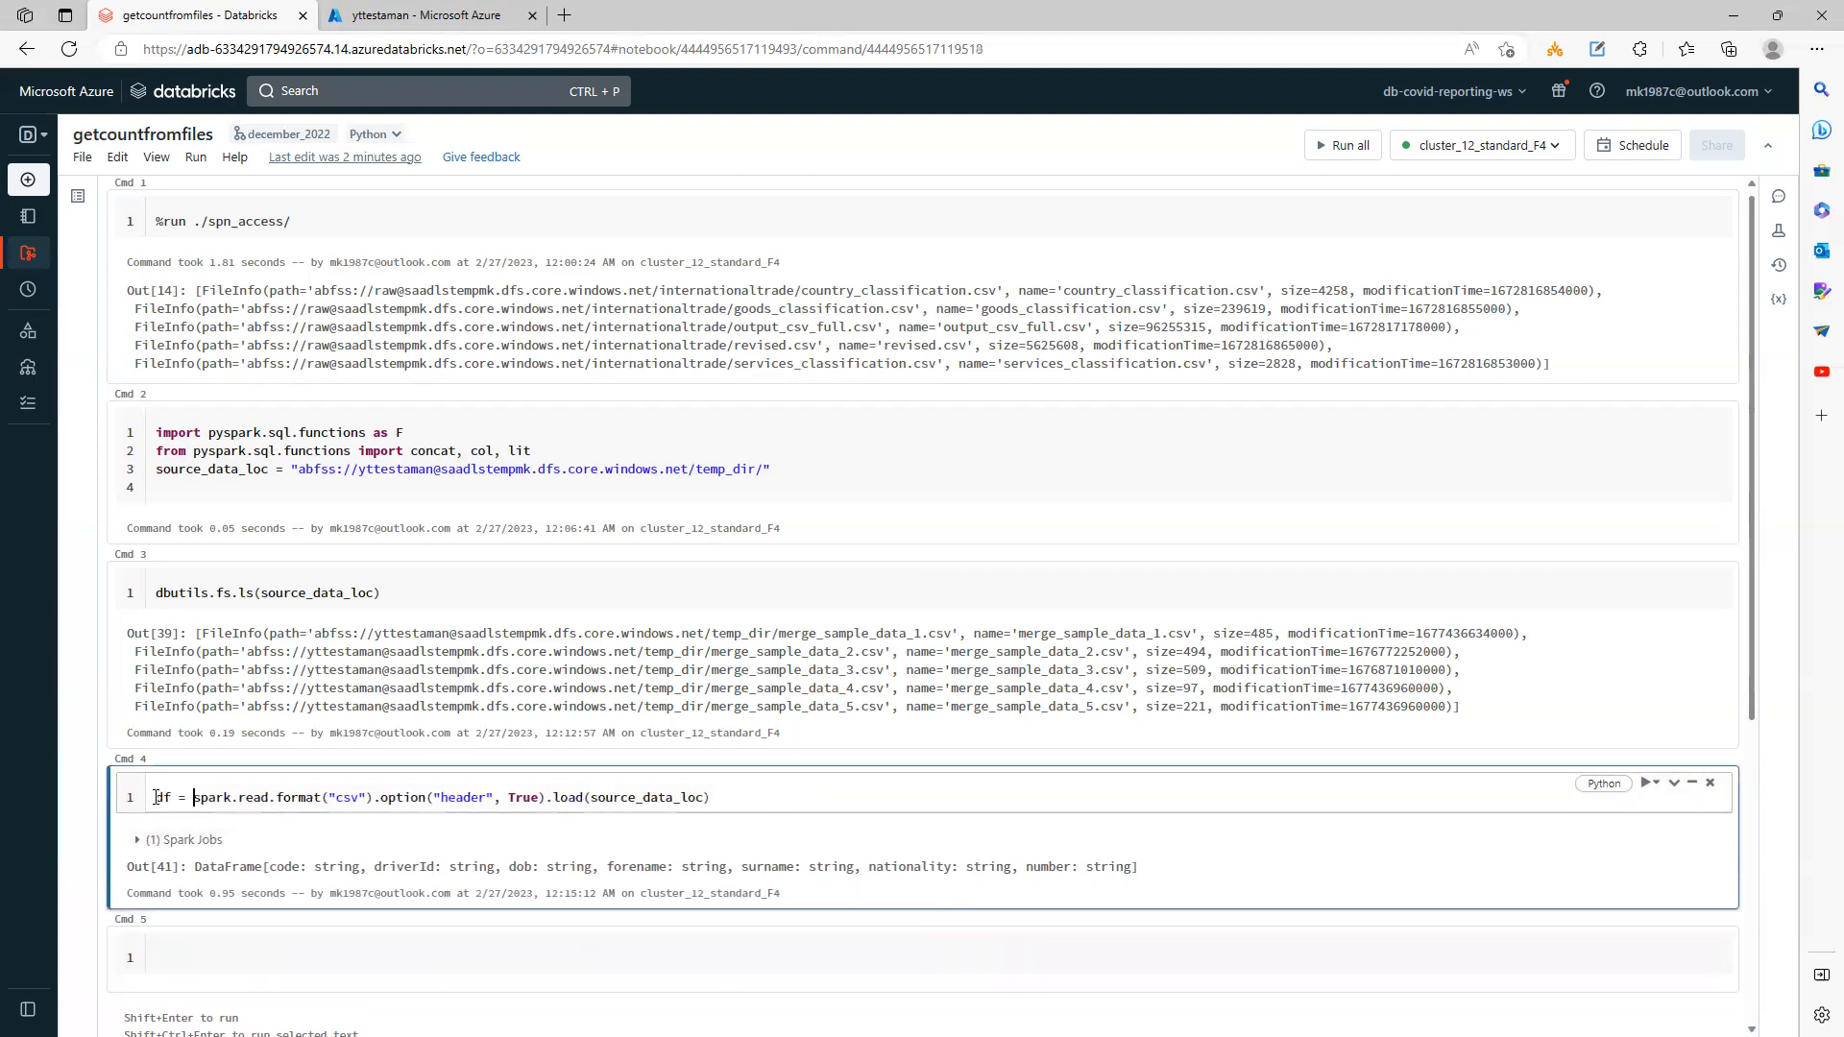
type("df")
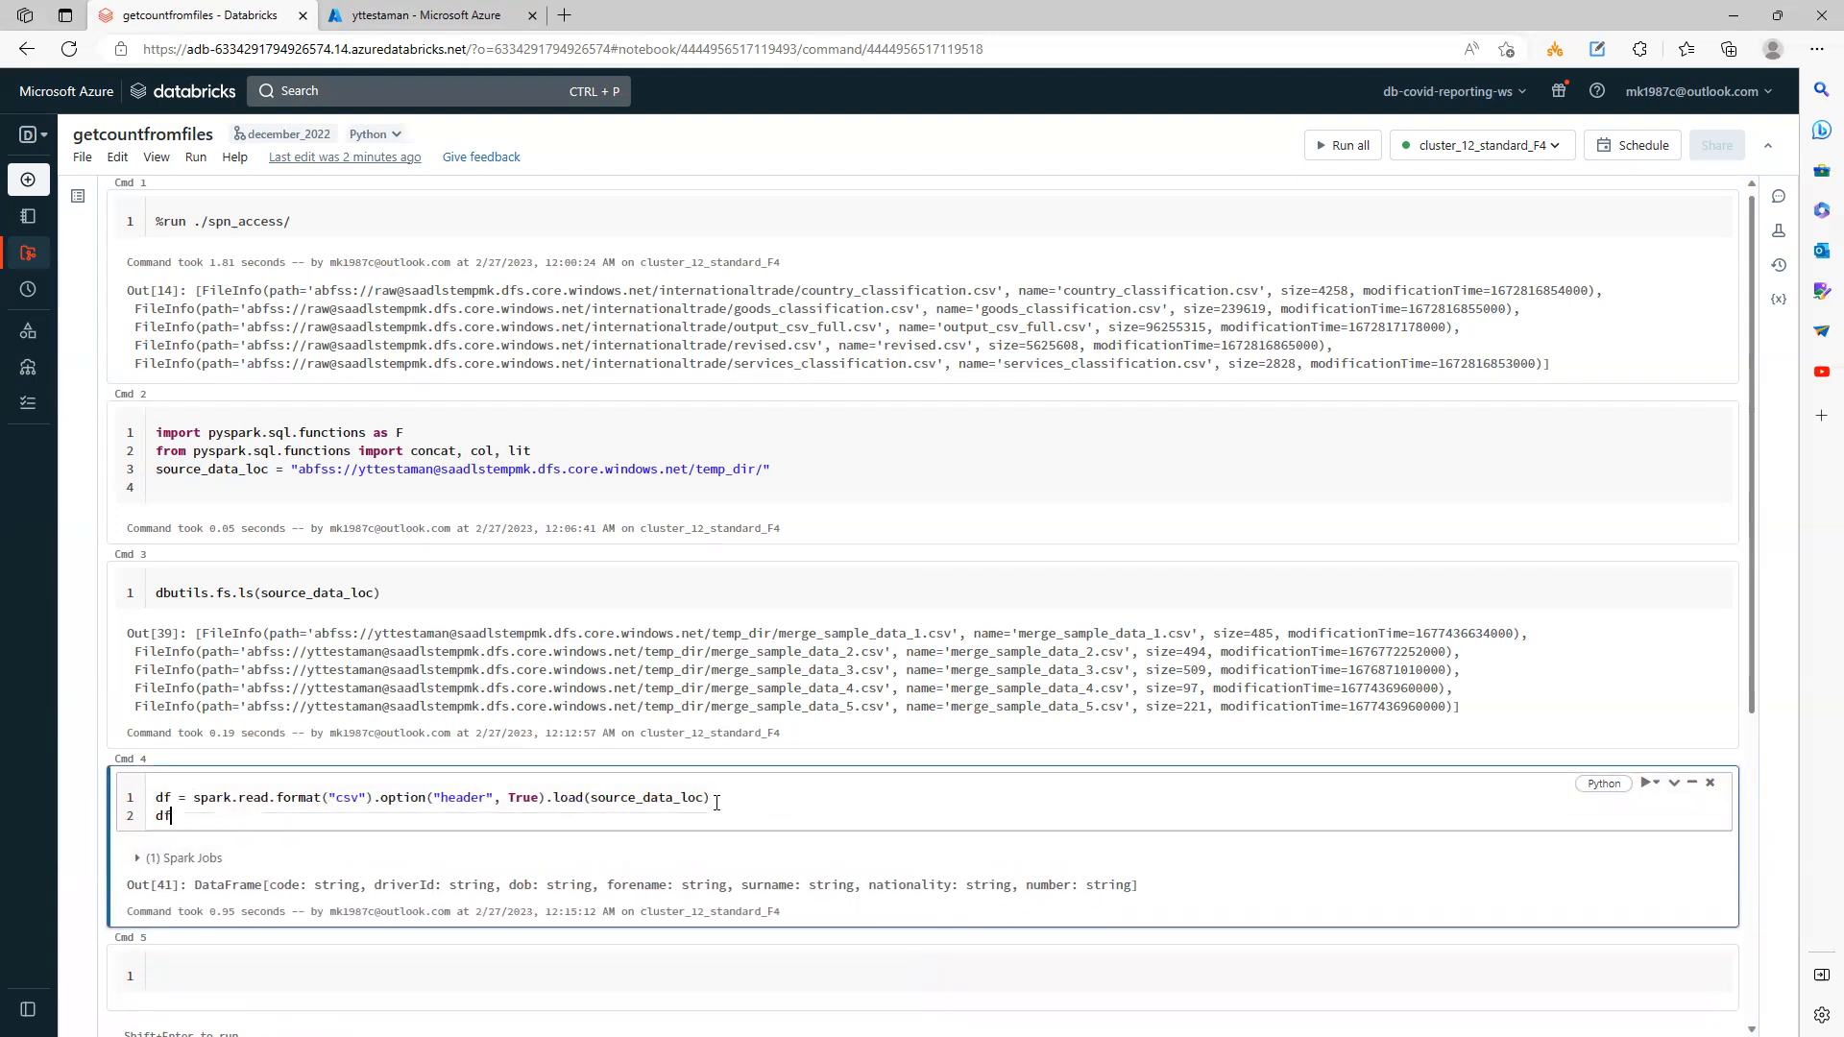
type(".count(")
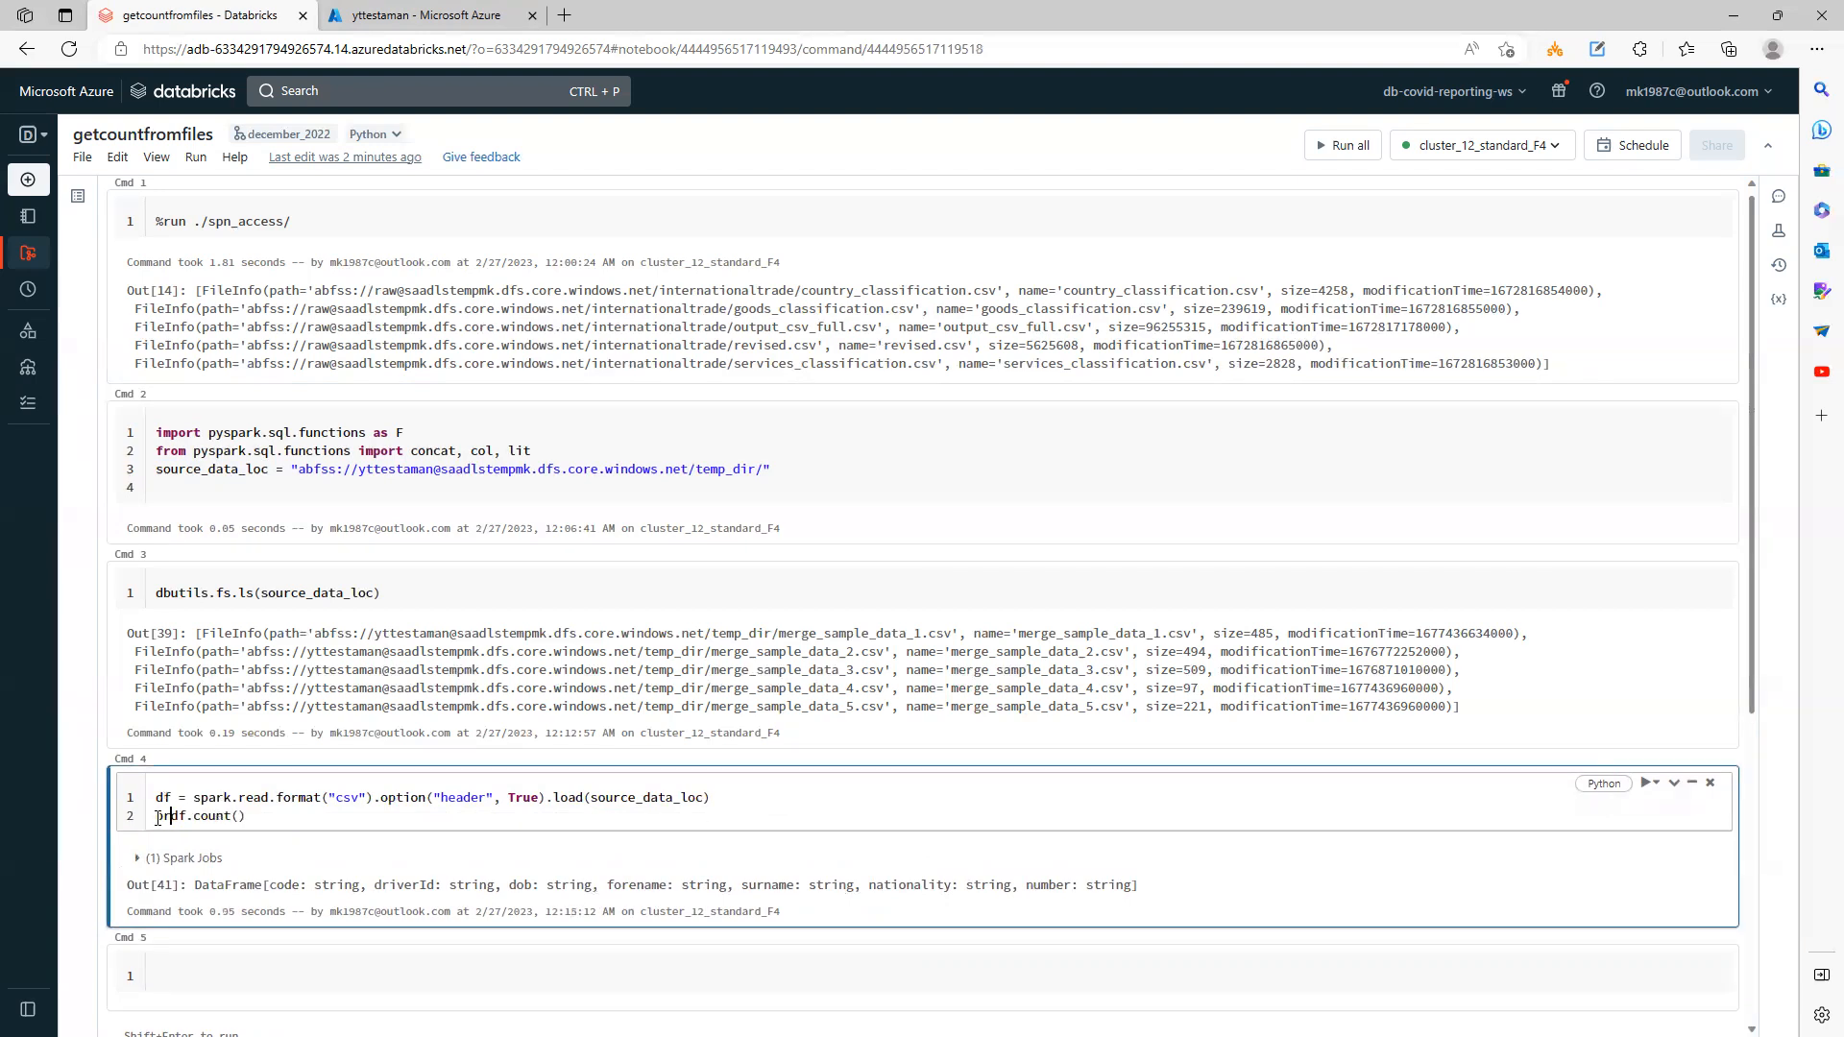
type("print(")
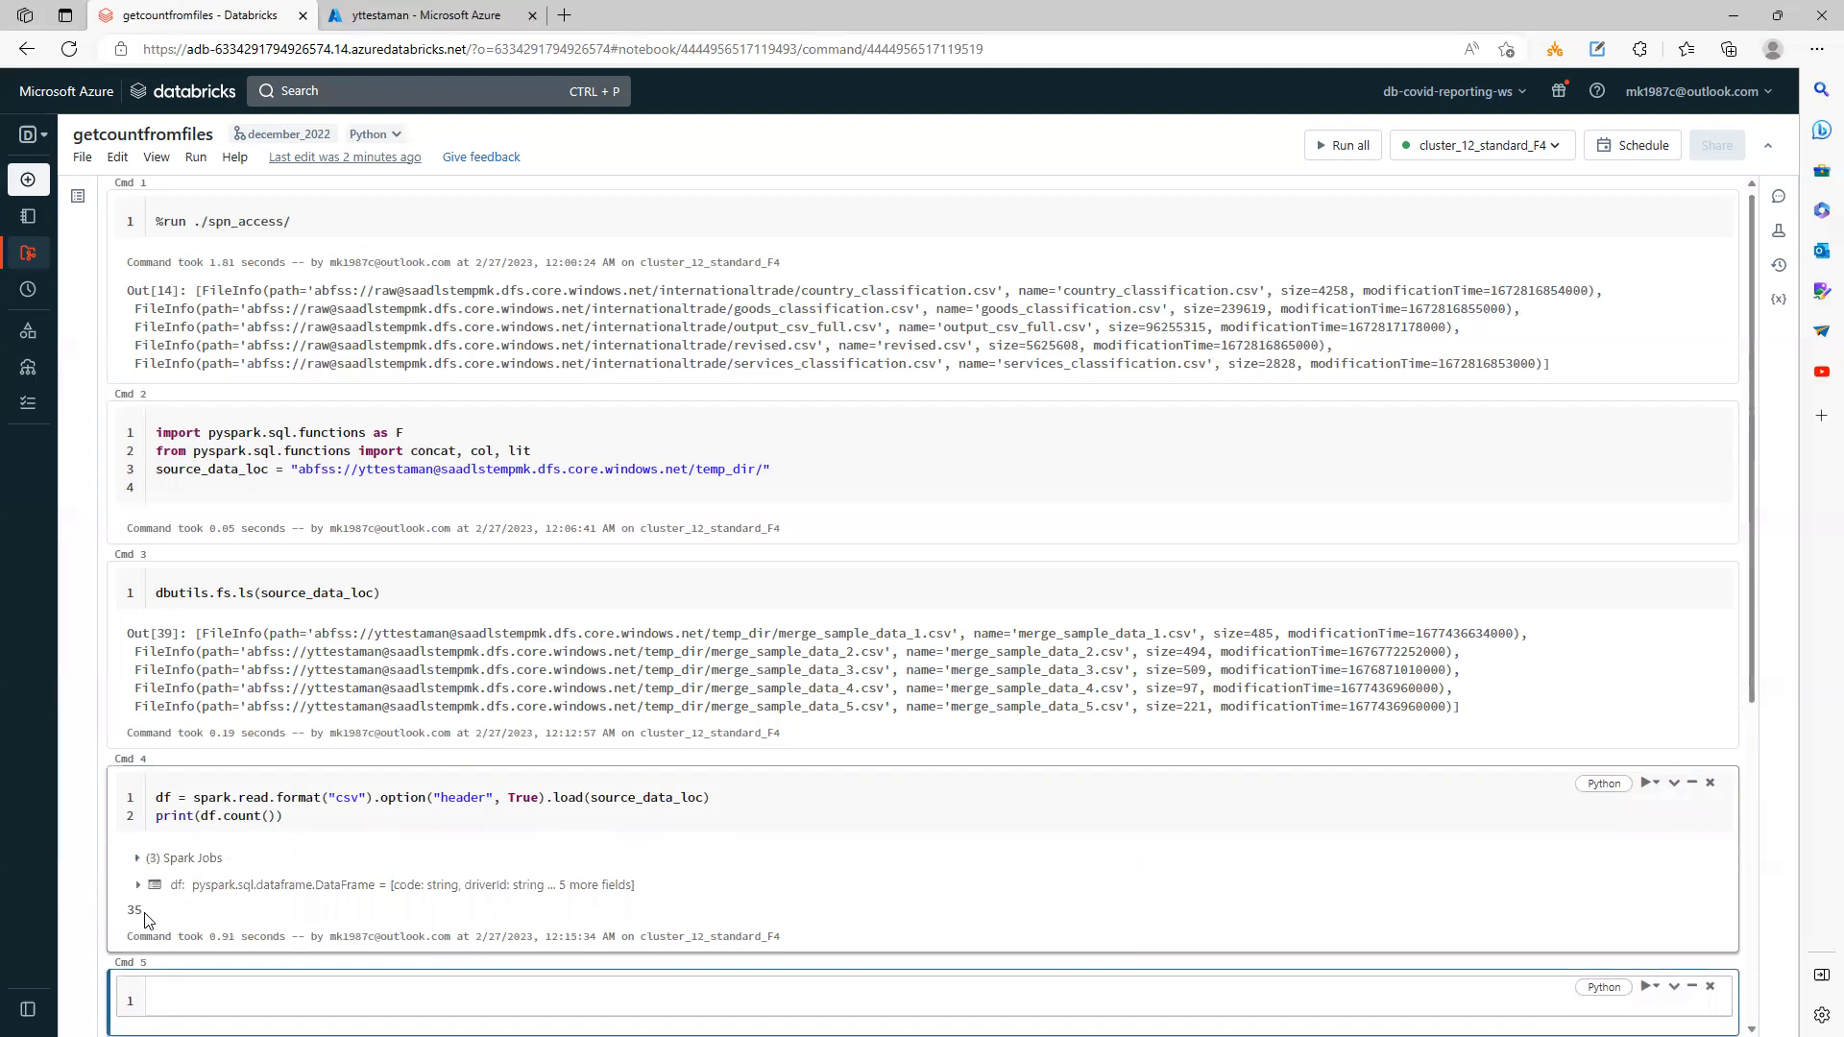
double_click(133, 910)
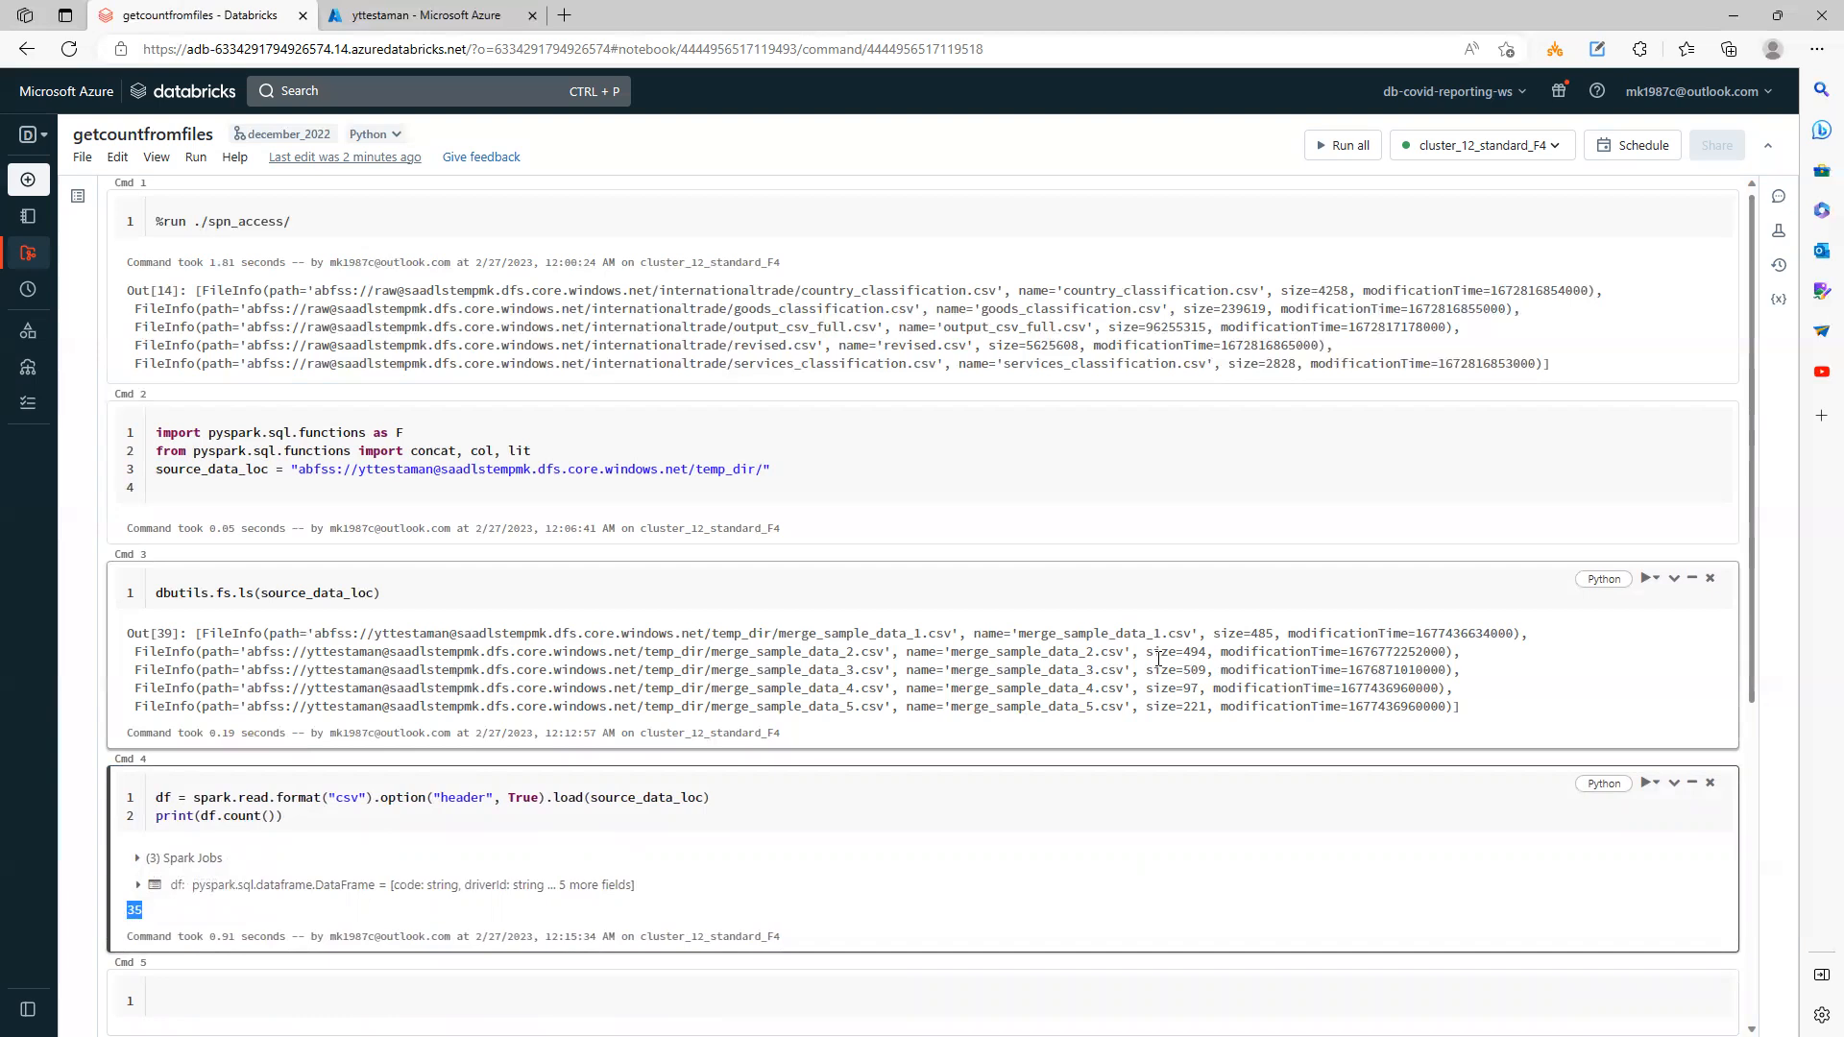
double_click(862, 633)
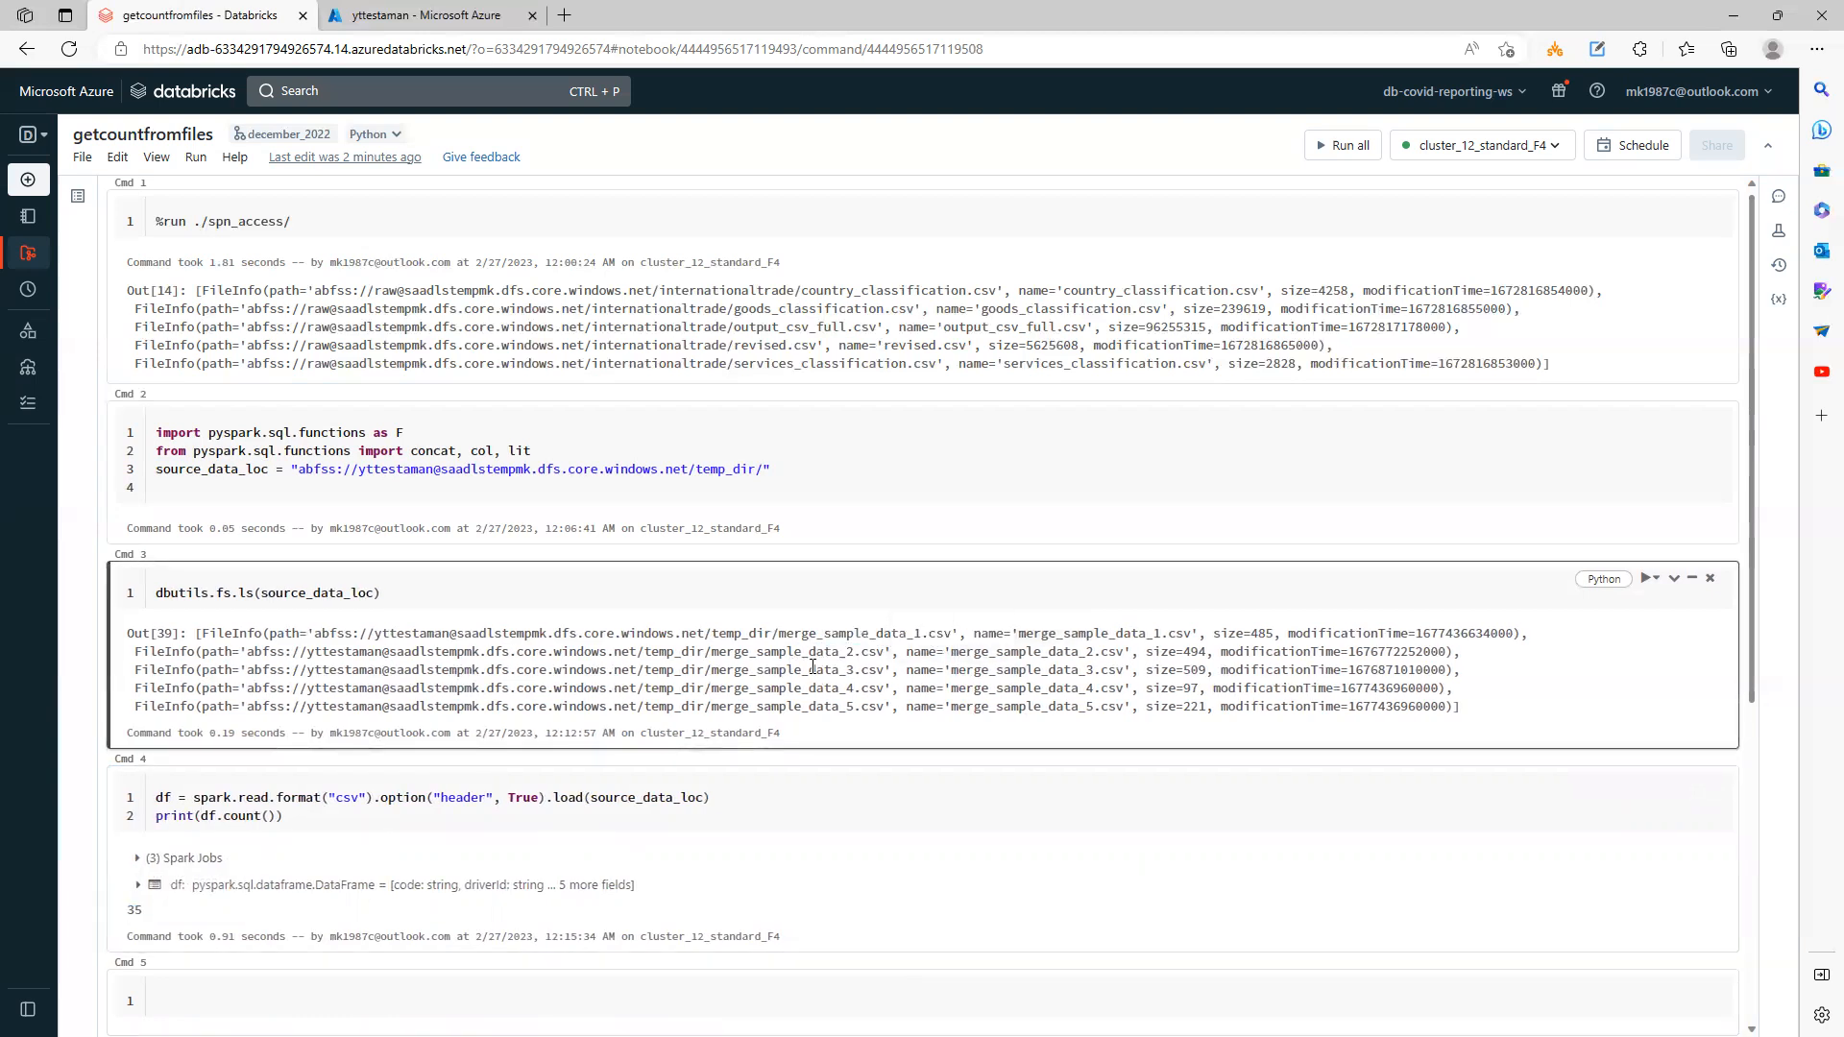
double_click(821, 687)
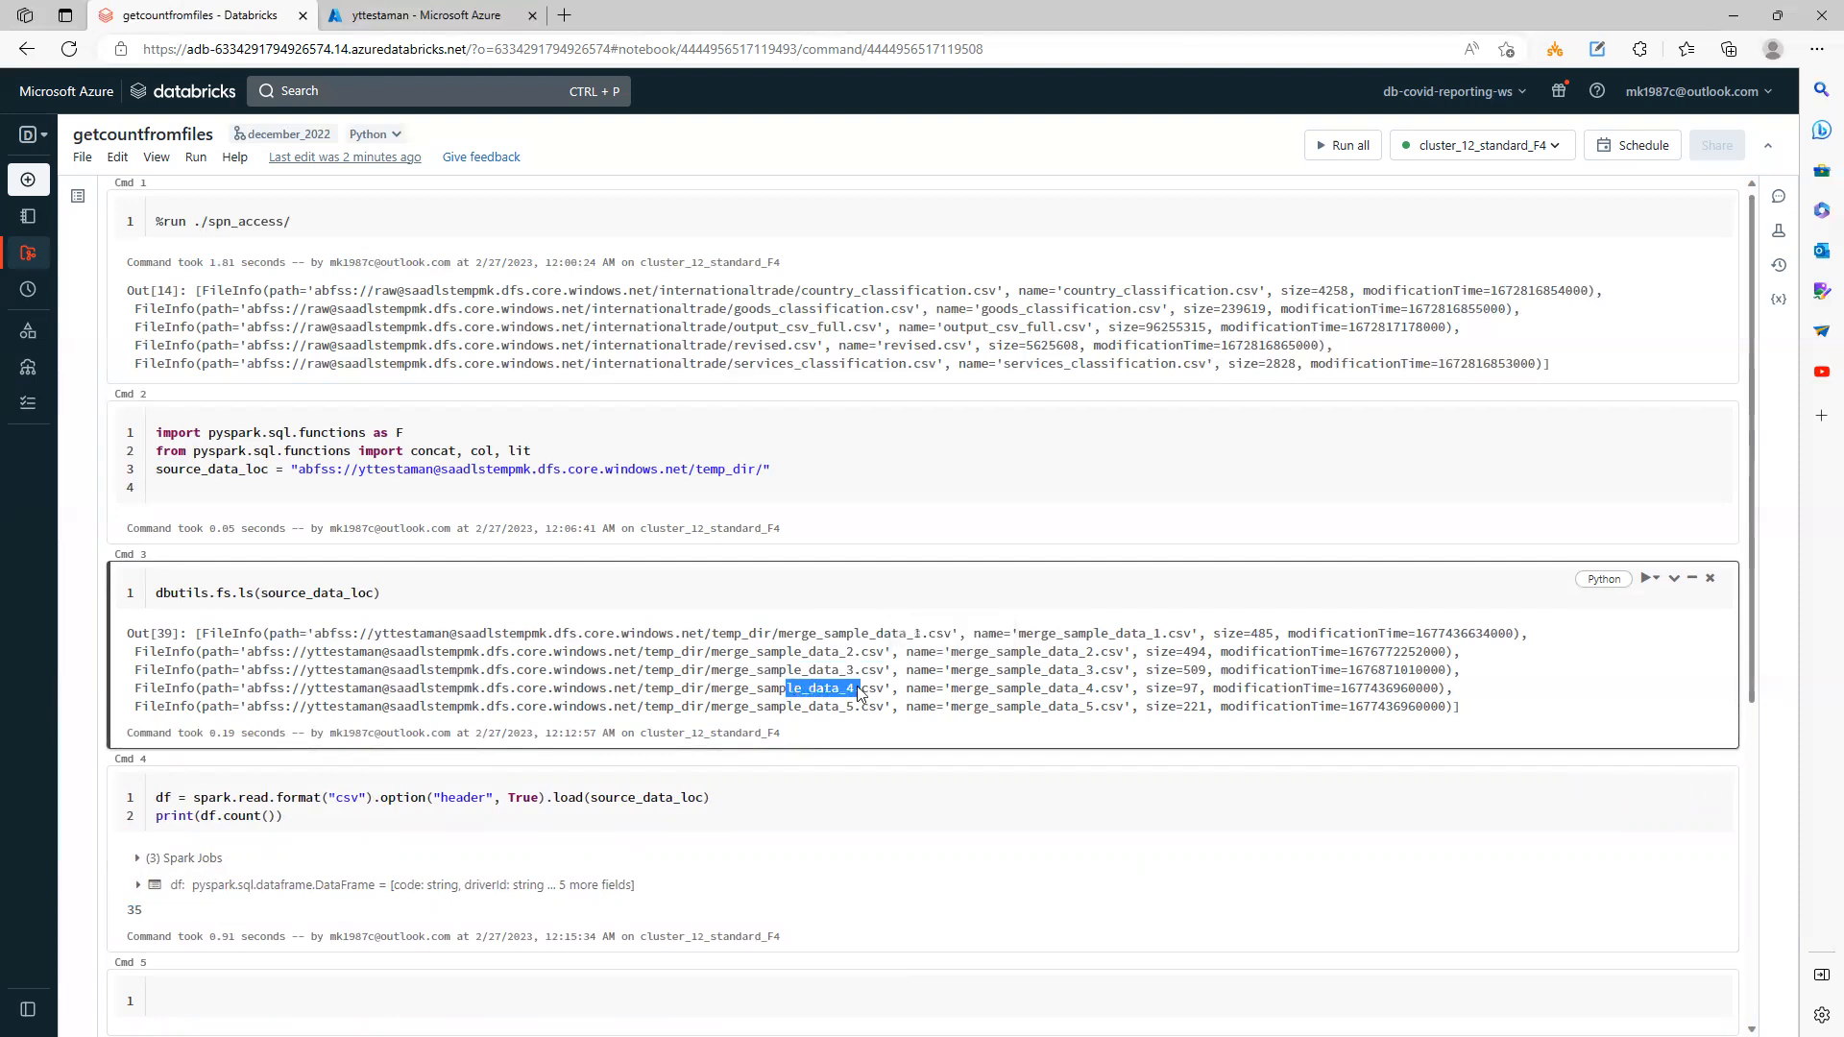
double_click(807, 706)
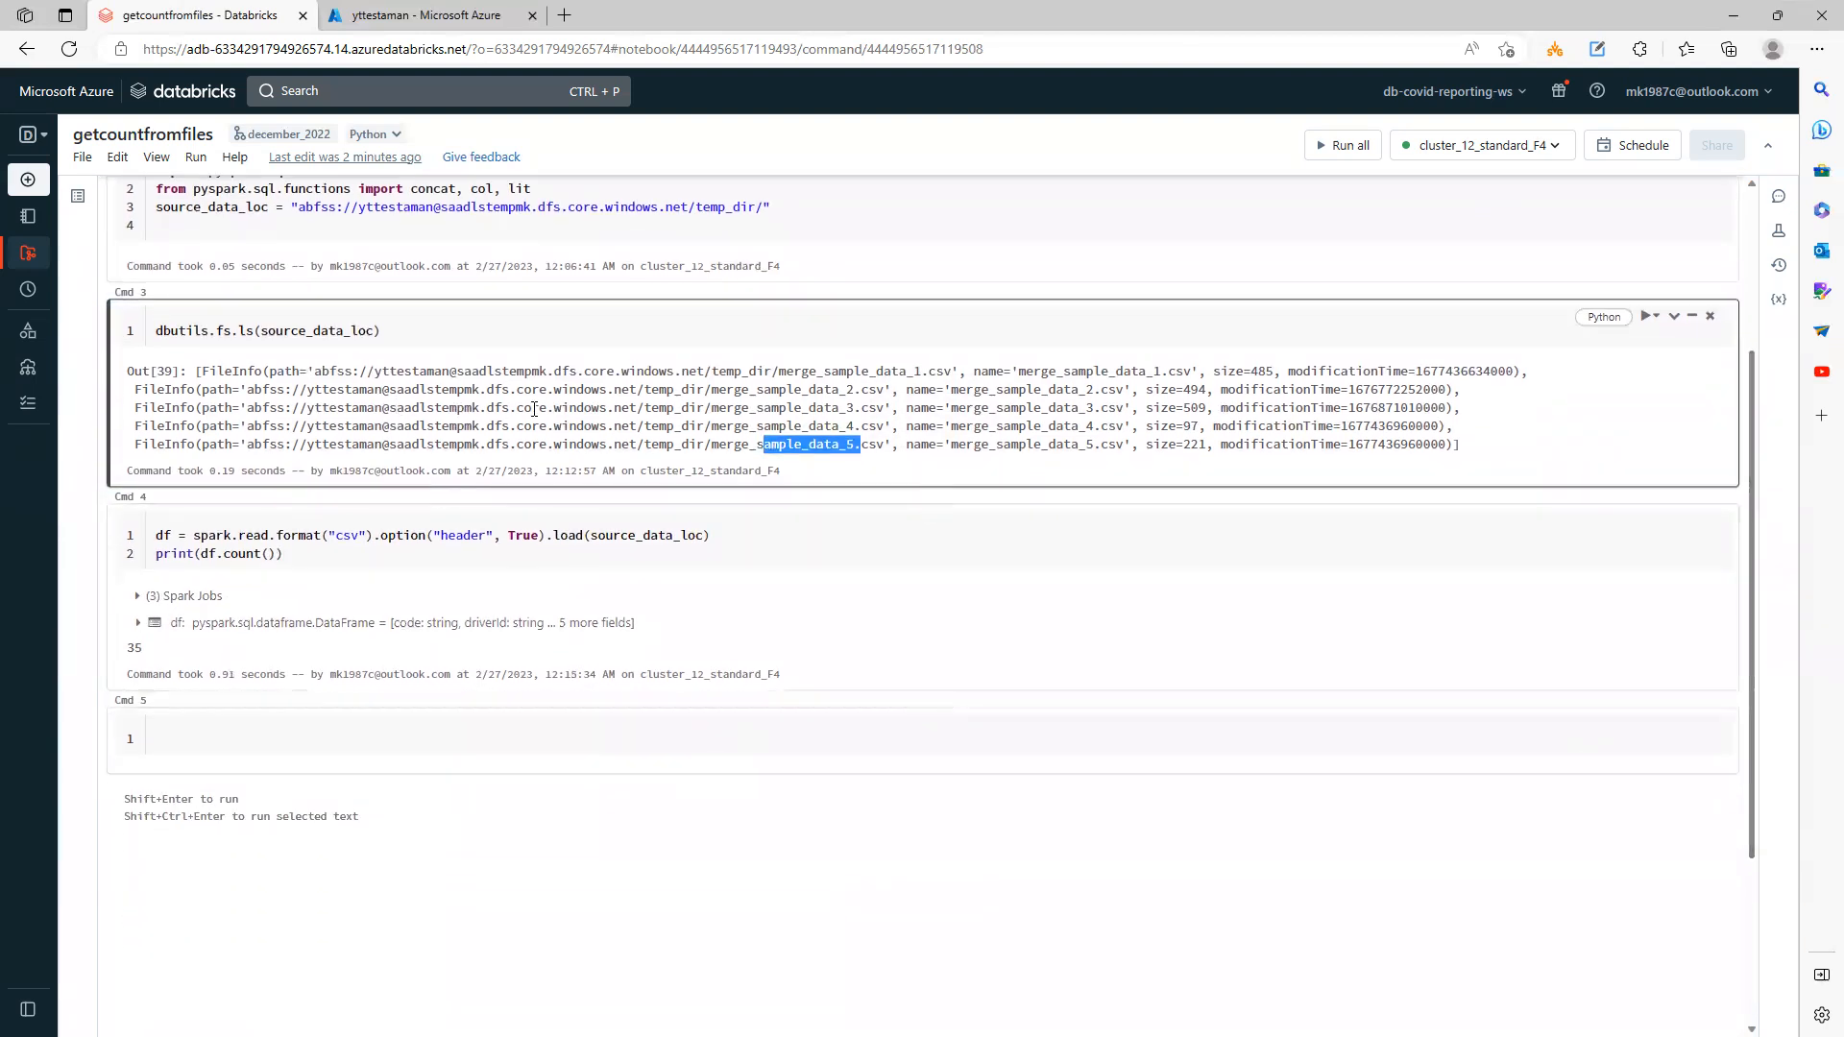
mouse_move(787, 389)
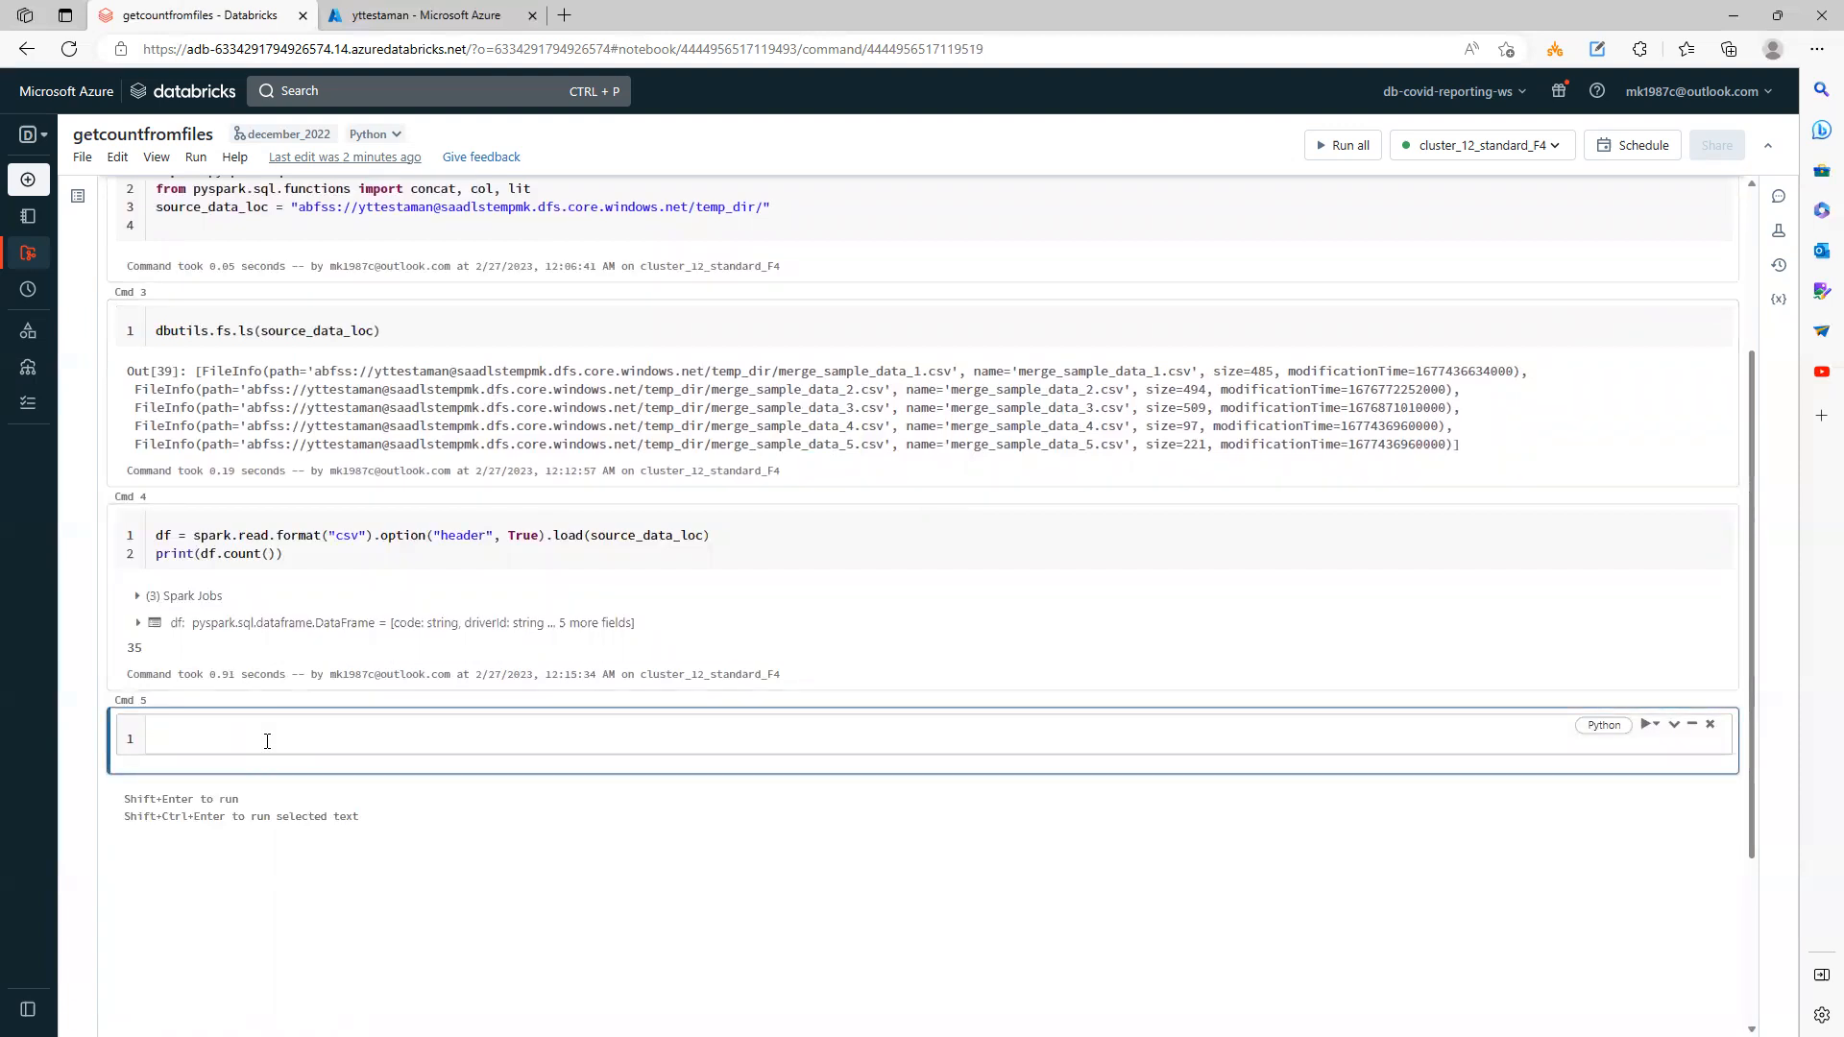
Step: In Cmd 5, write df = df.withColumn("filename", input_file_name()) and begin display(df)
left_click(266, 739)
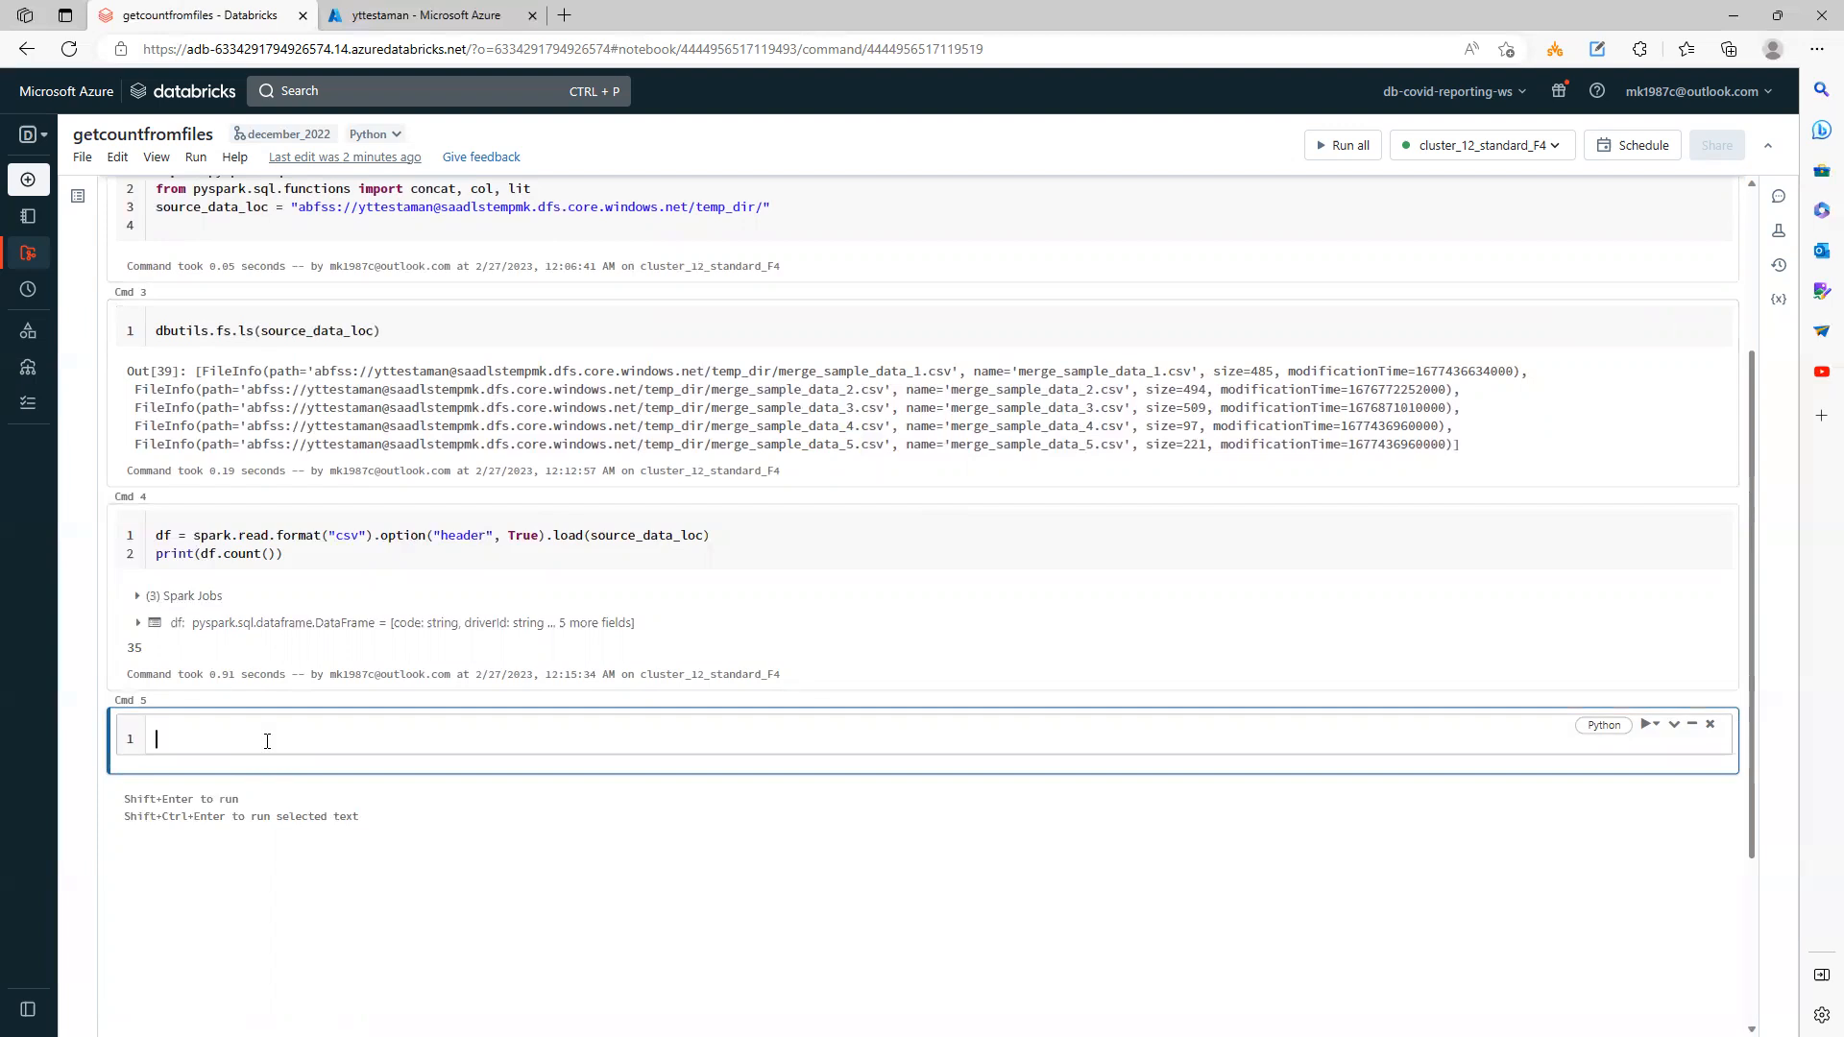
type("df.")
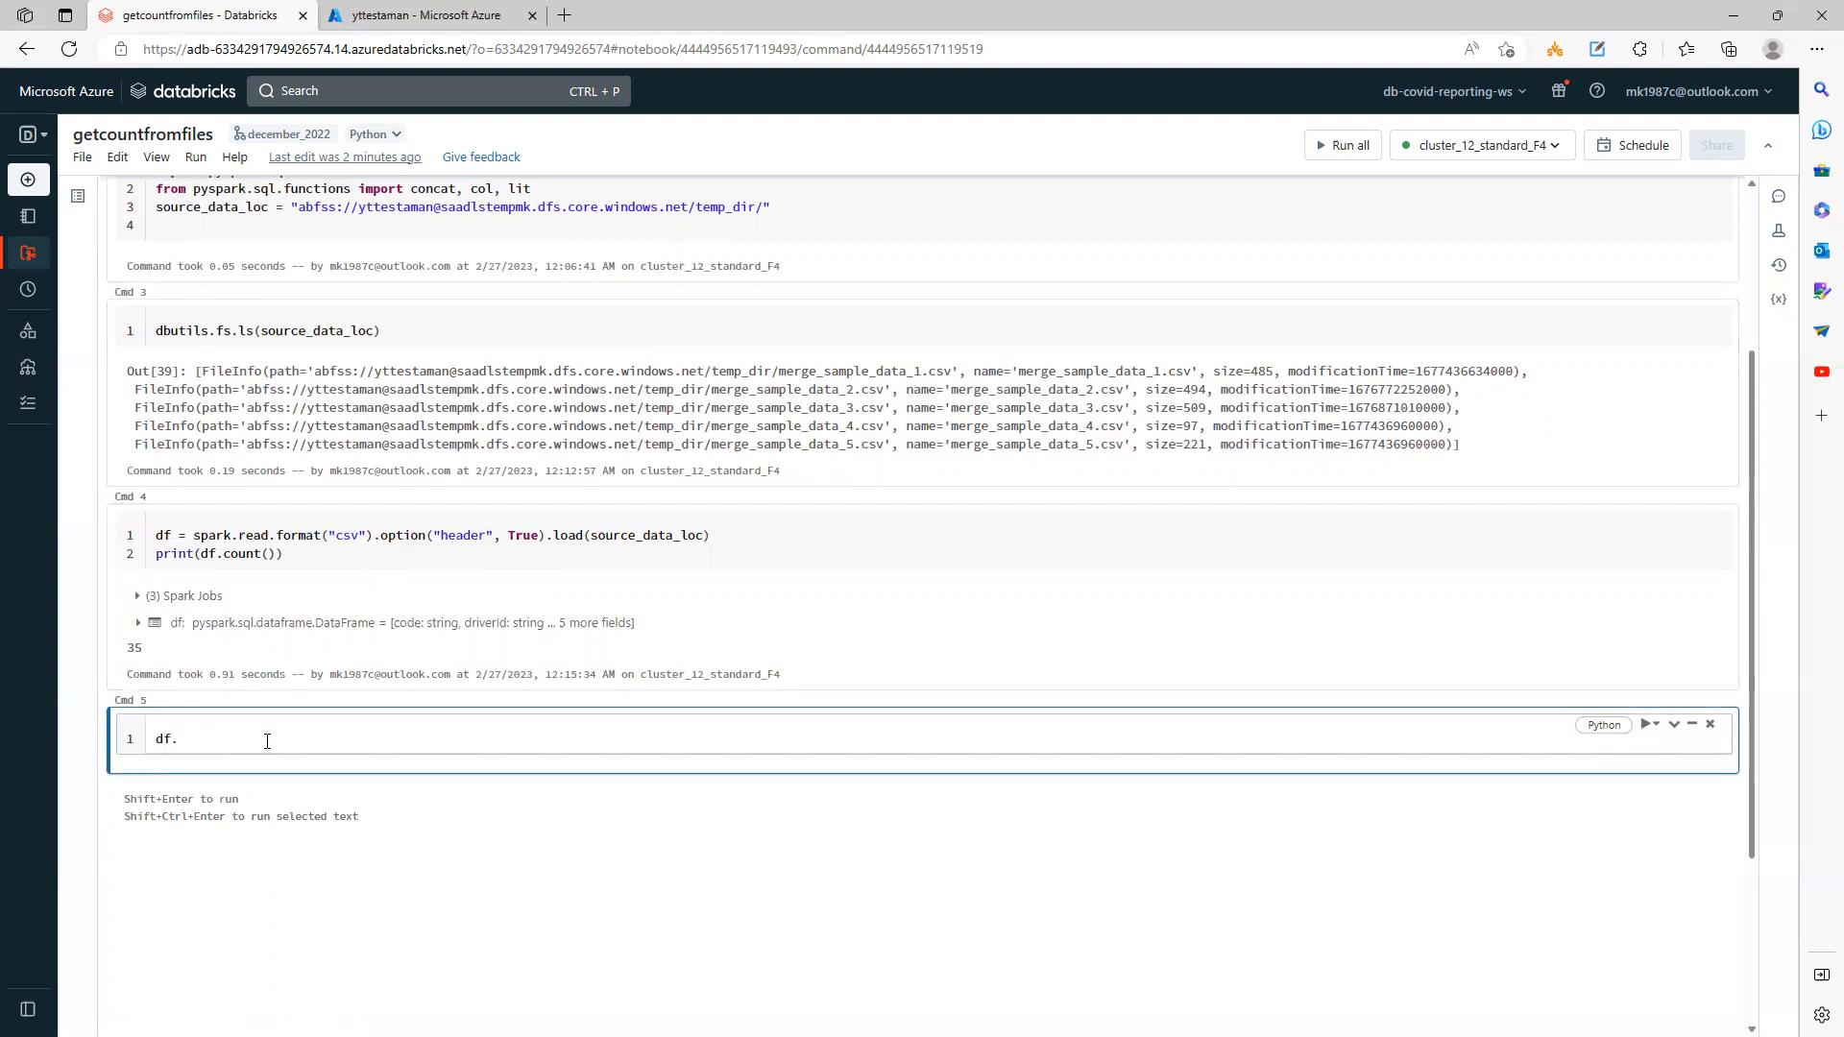
type("withColumn")
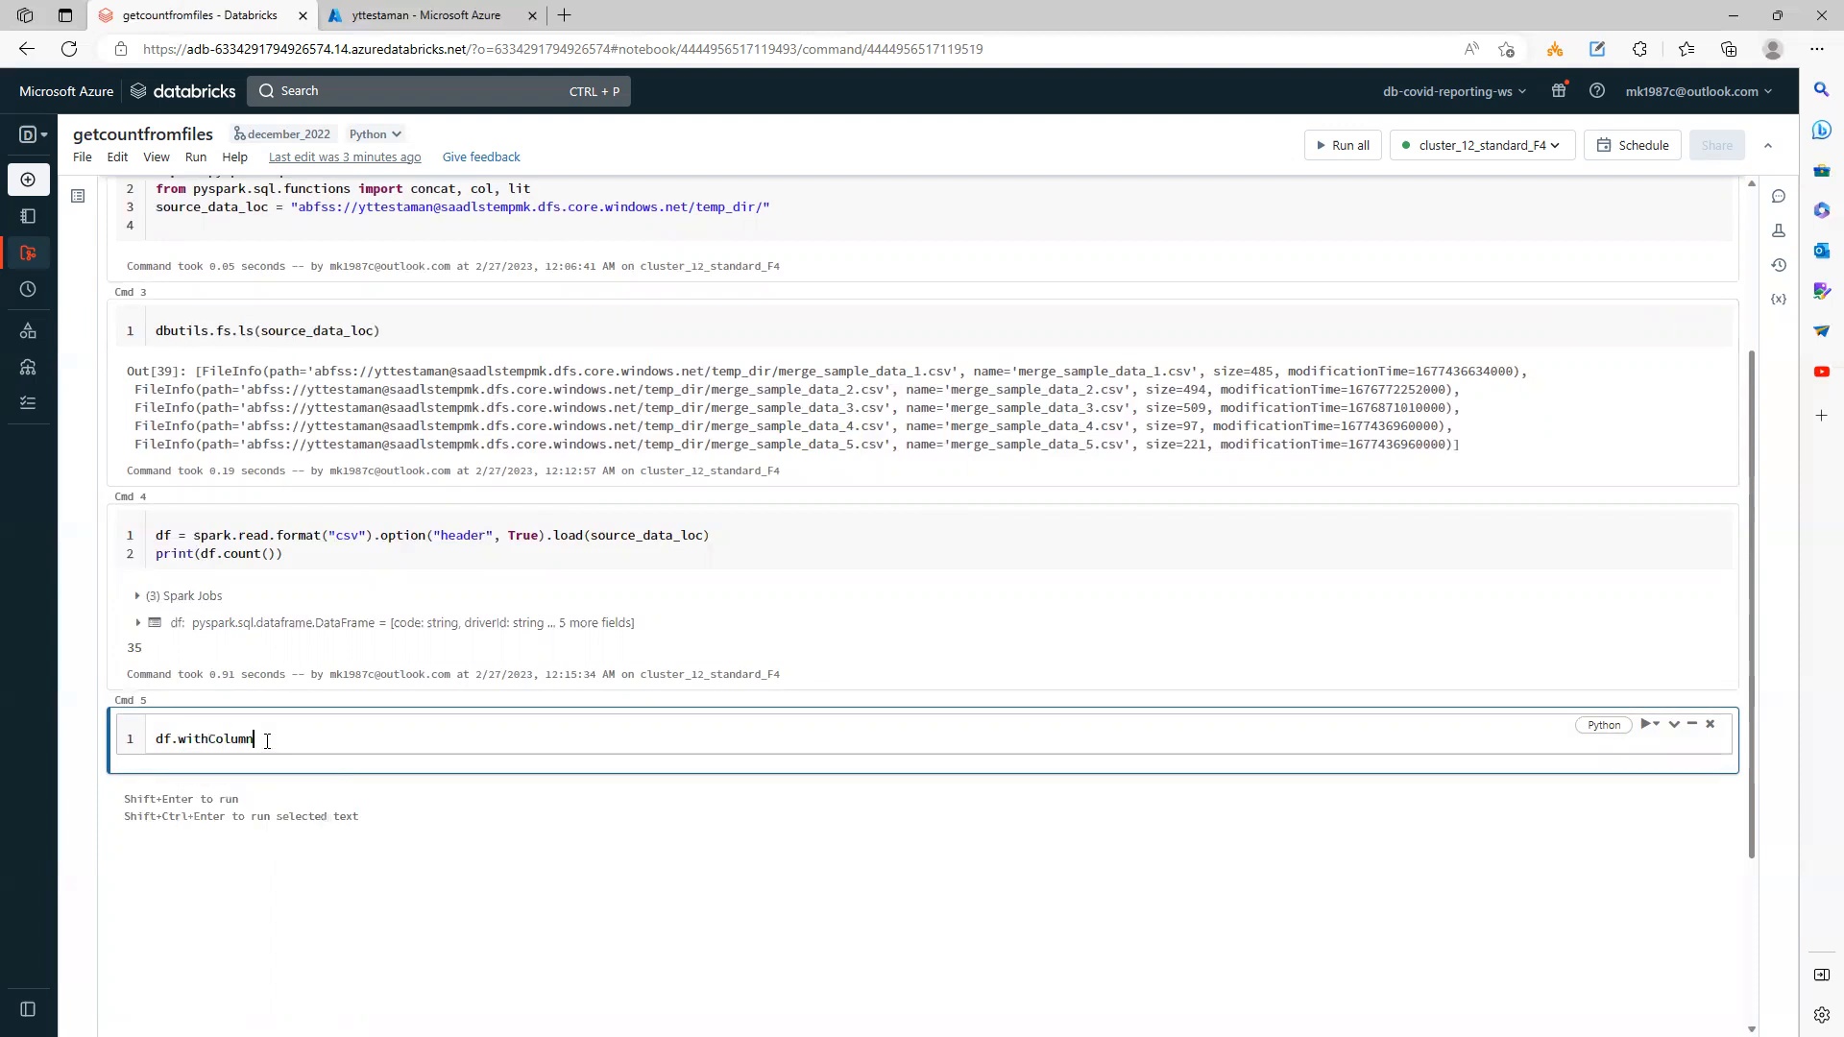
type("()")
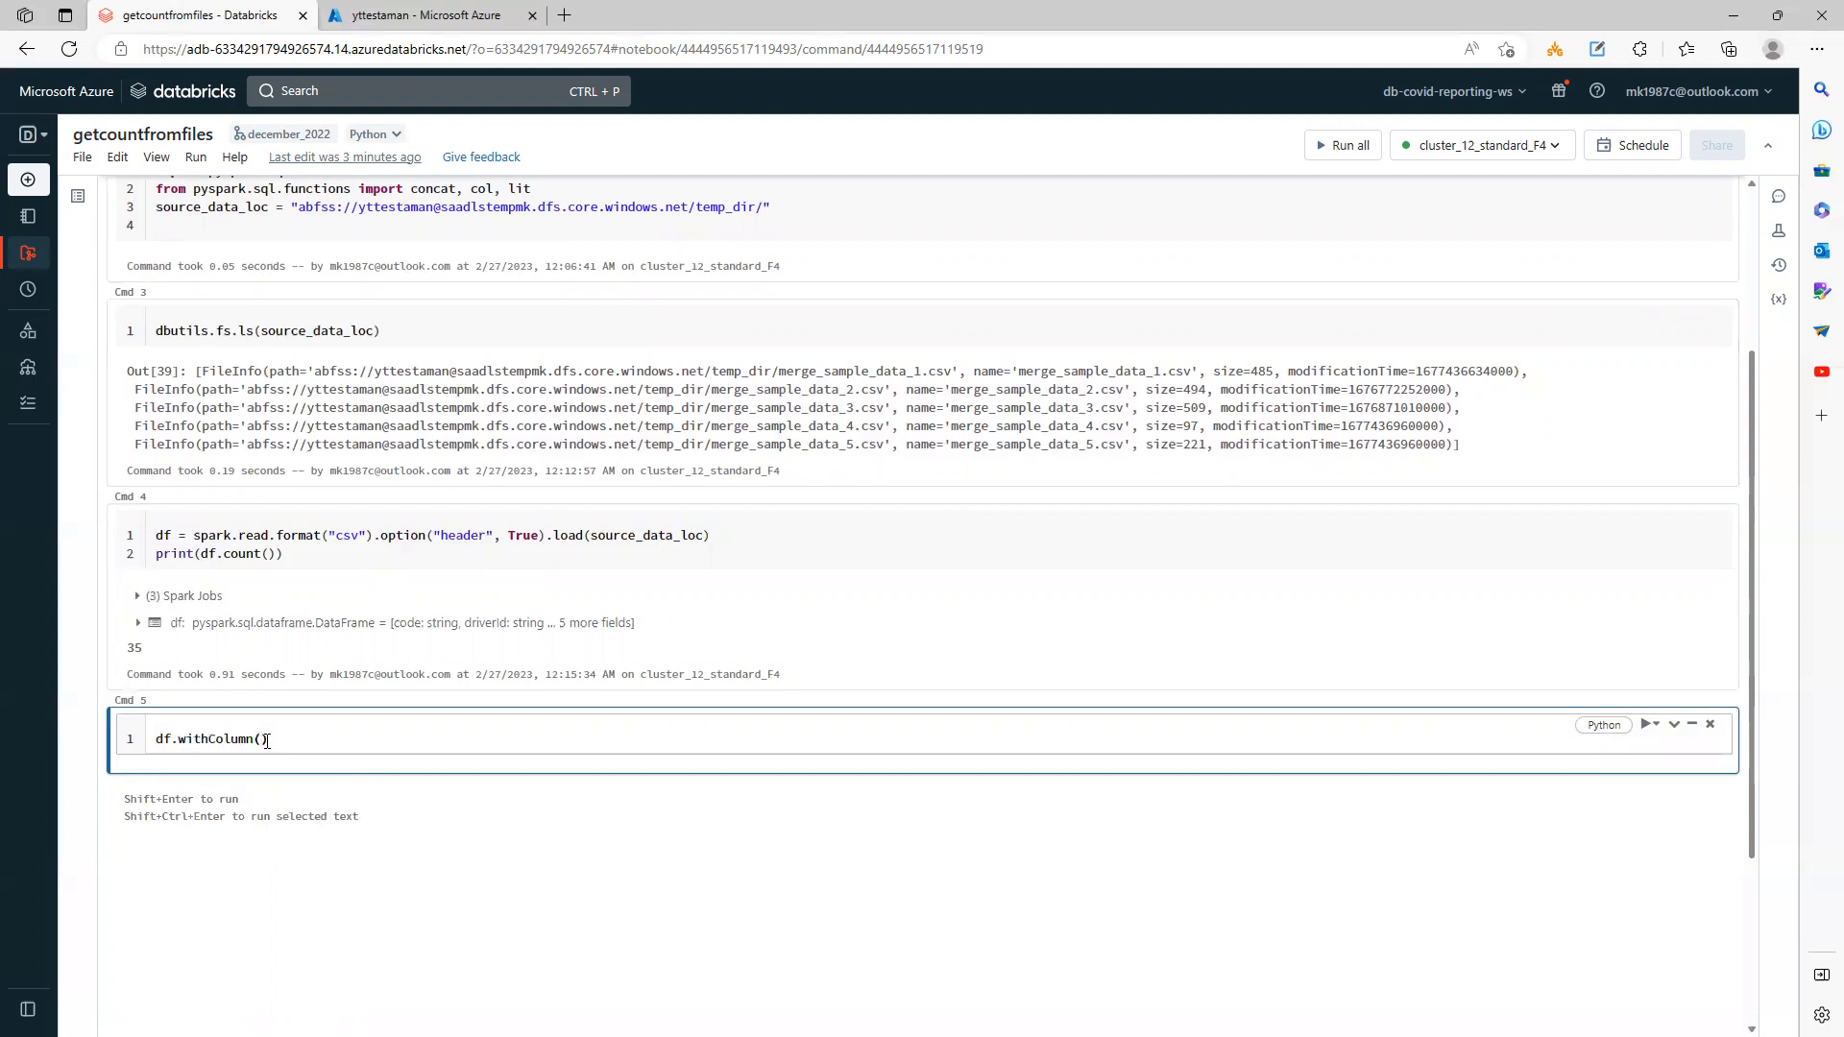
type("\"fine\"")
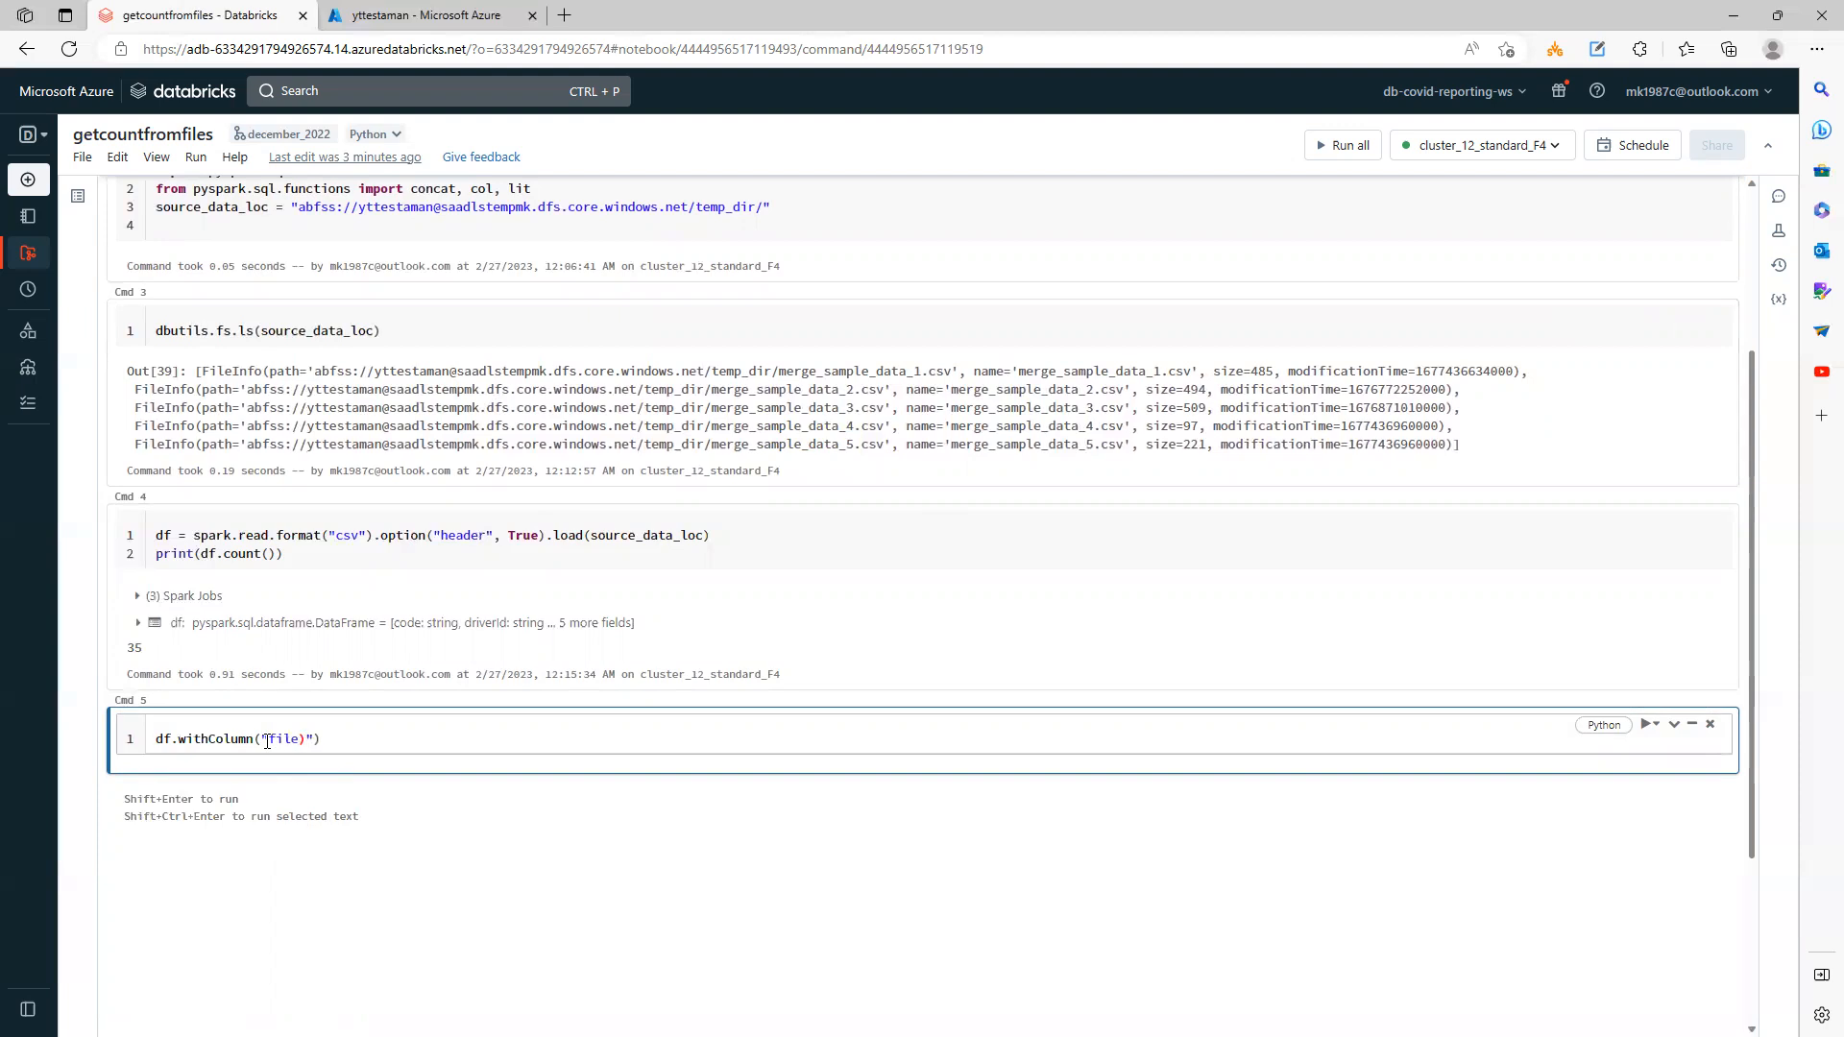
type("name")
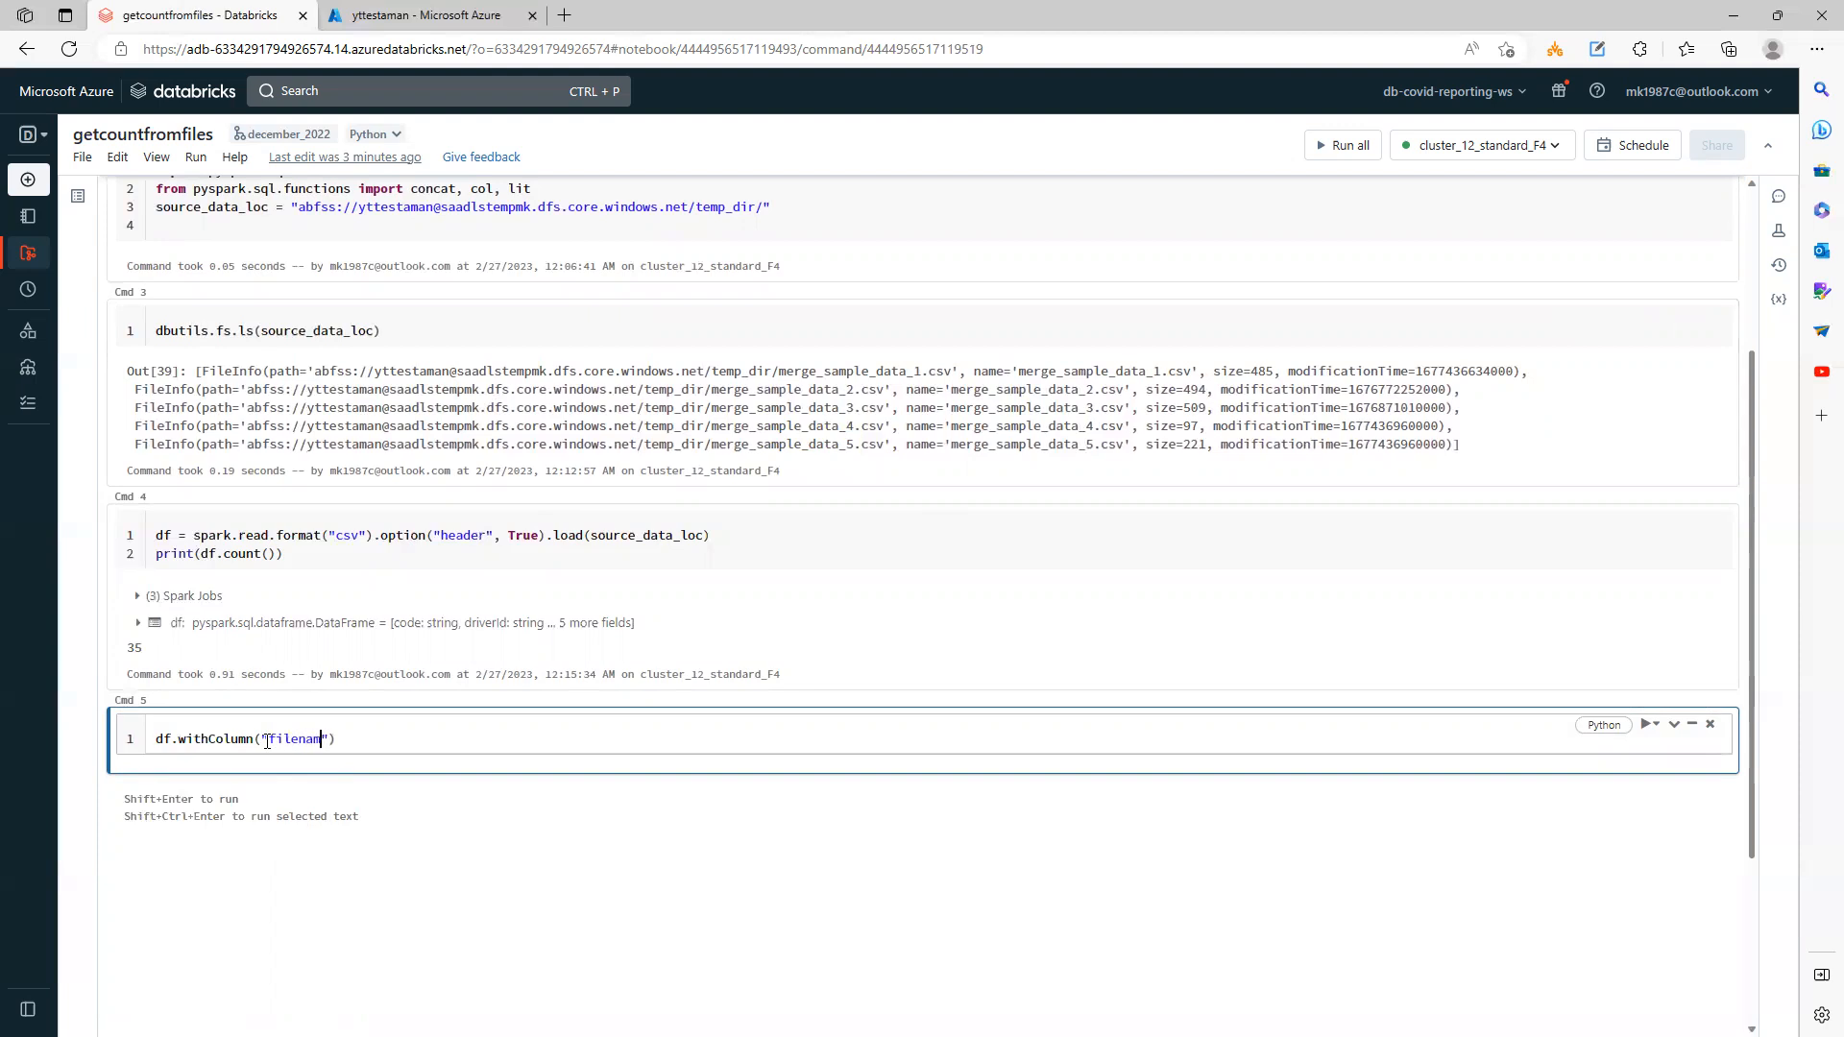
type("e")
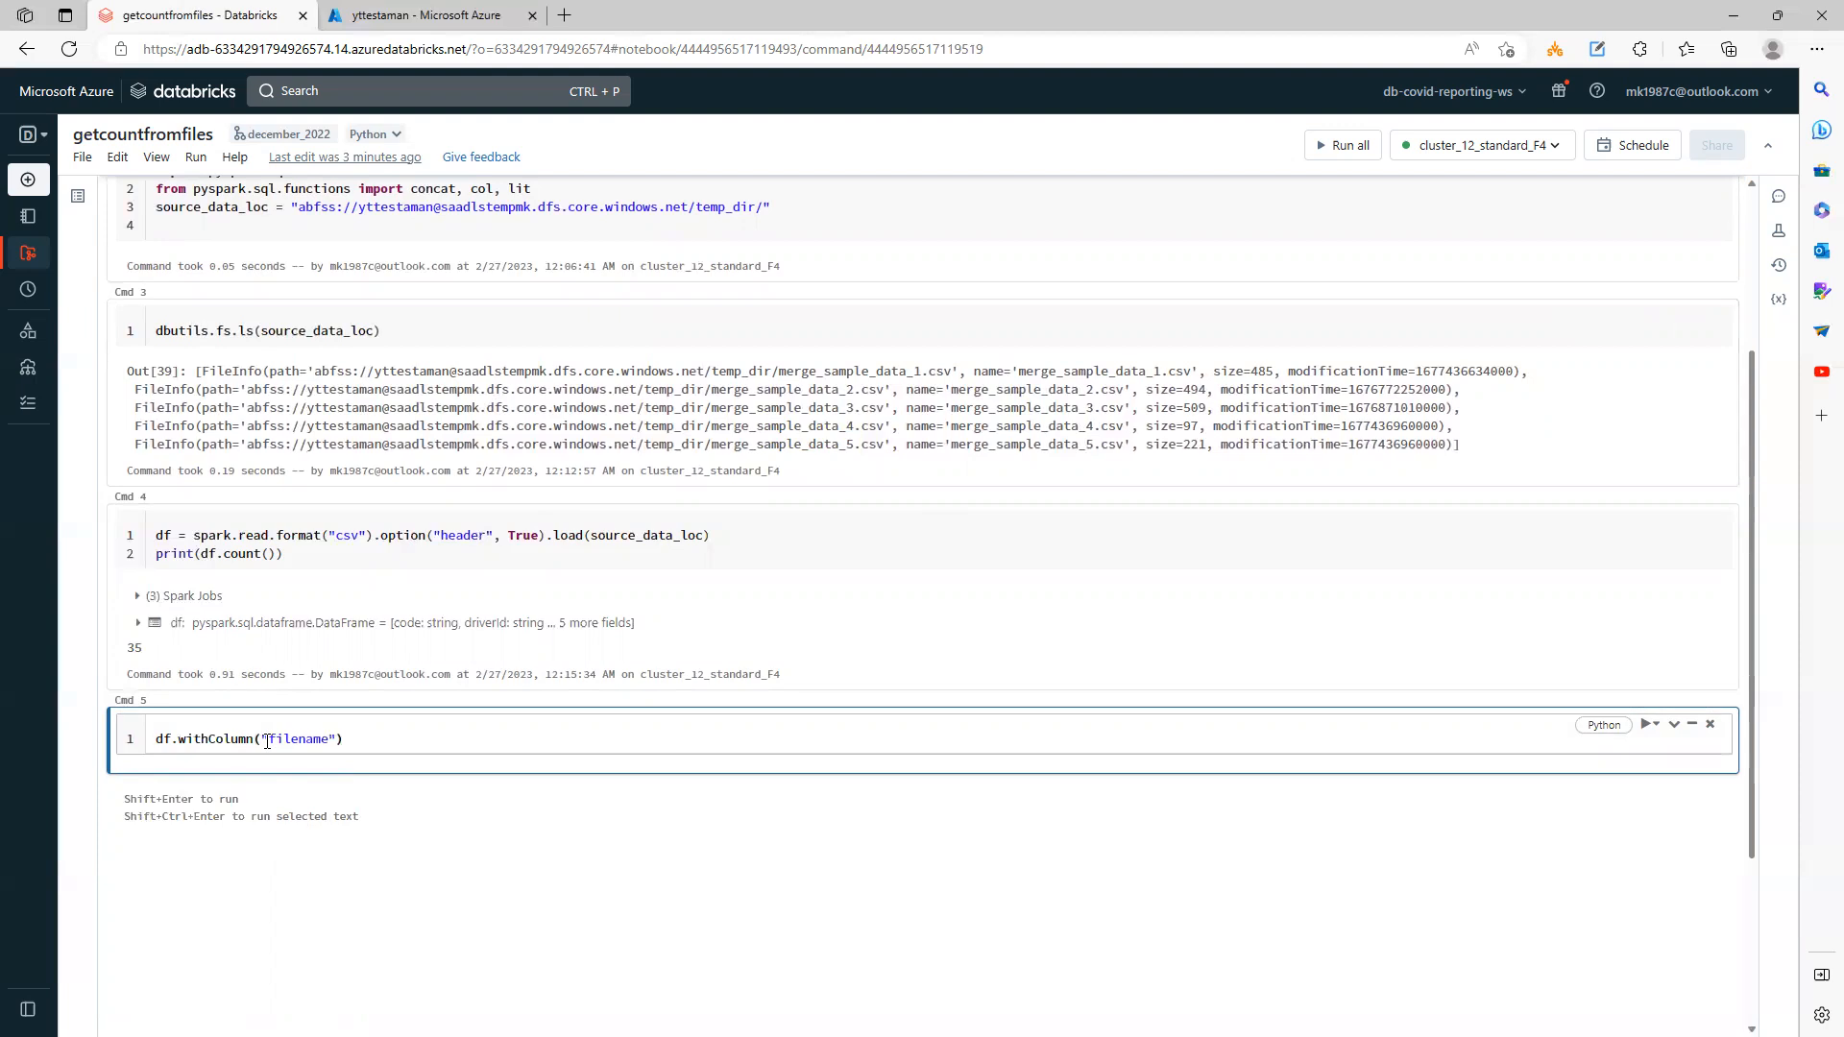
type(",inout_f")
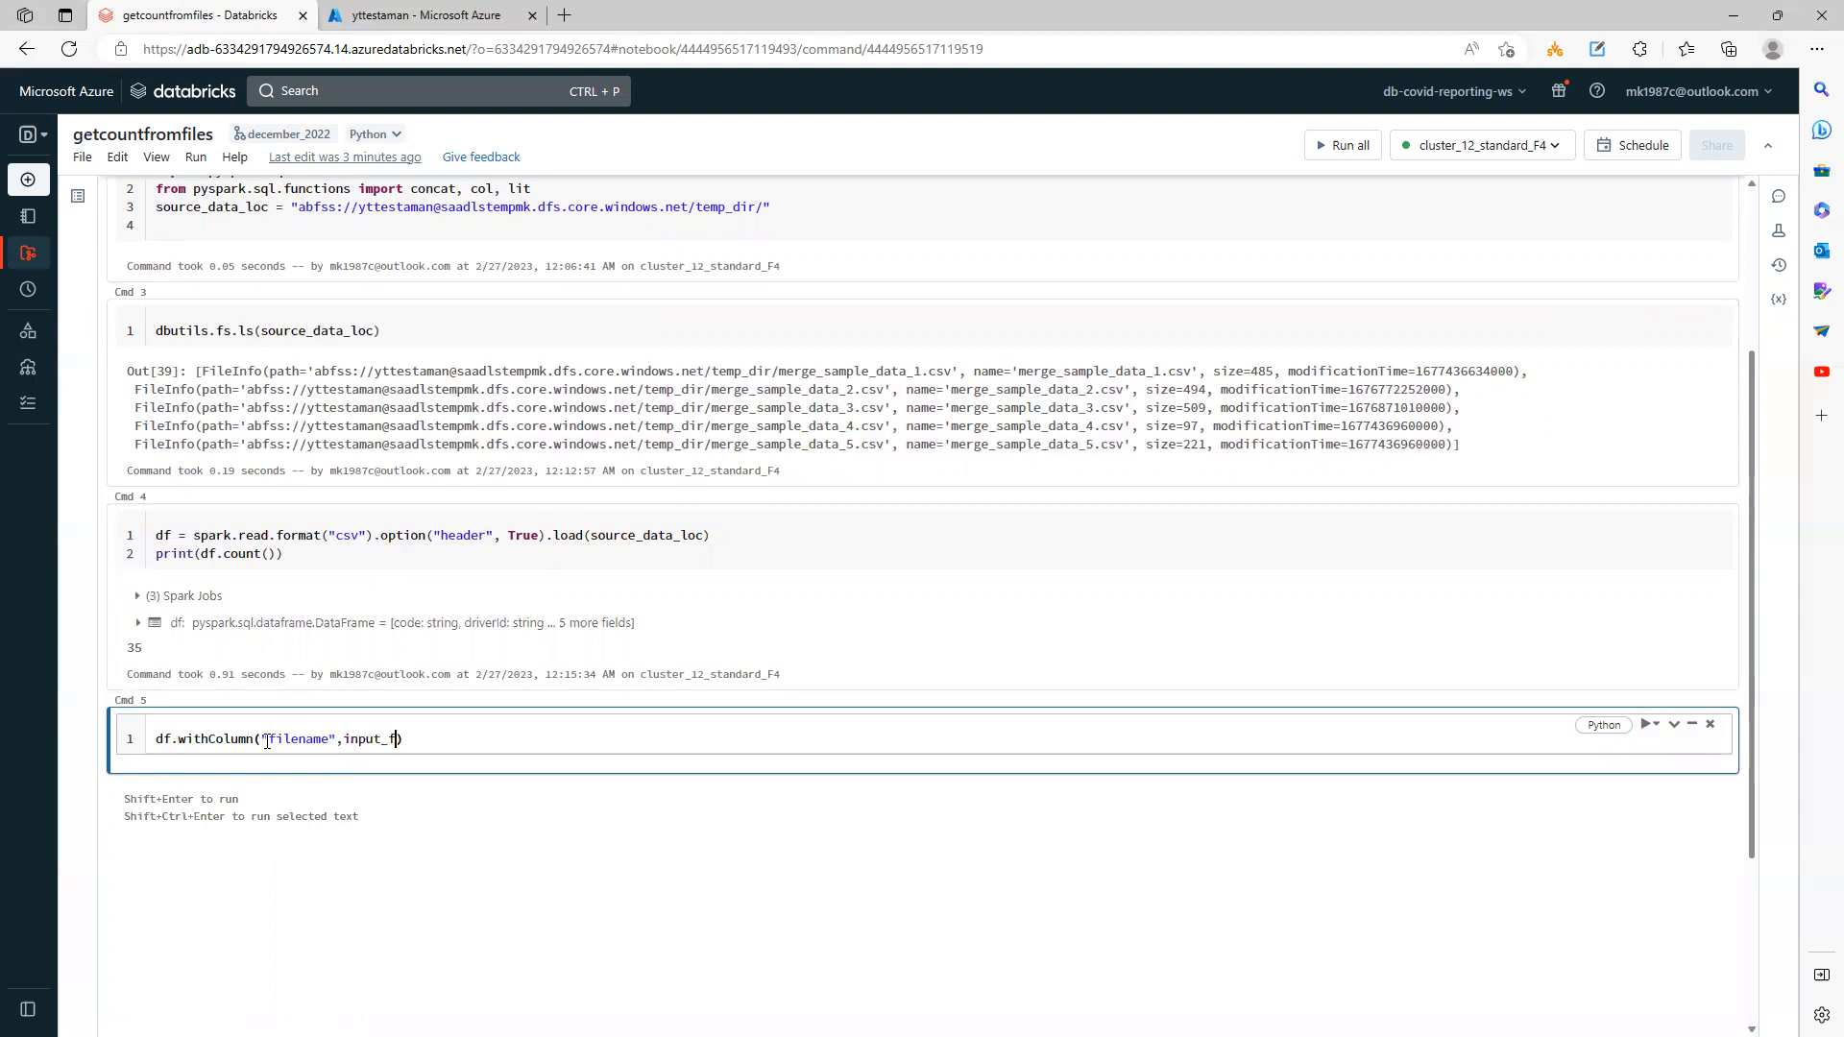
type("ile_name")
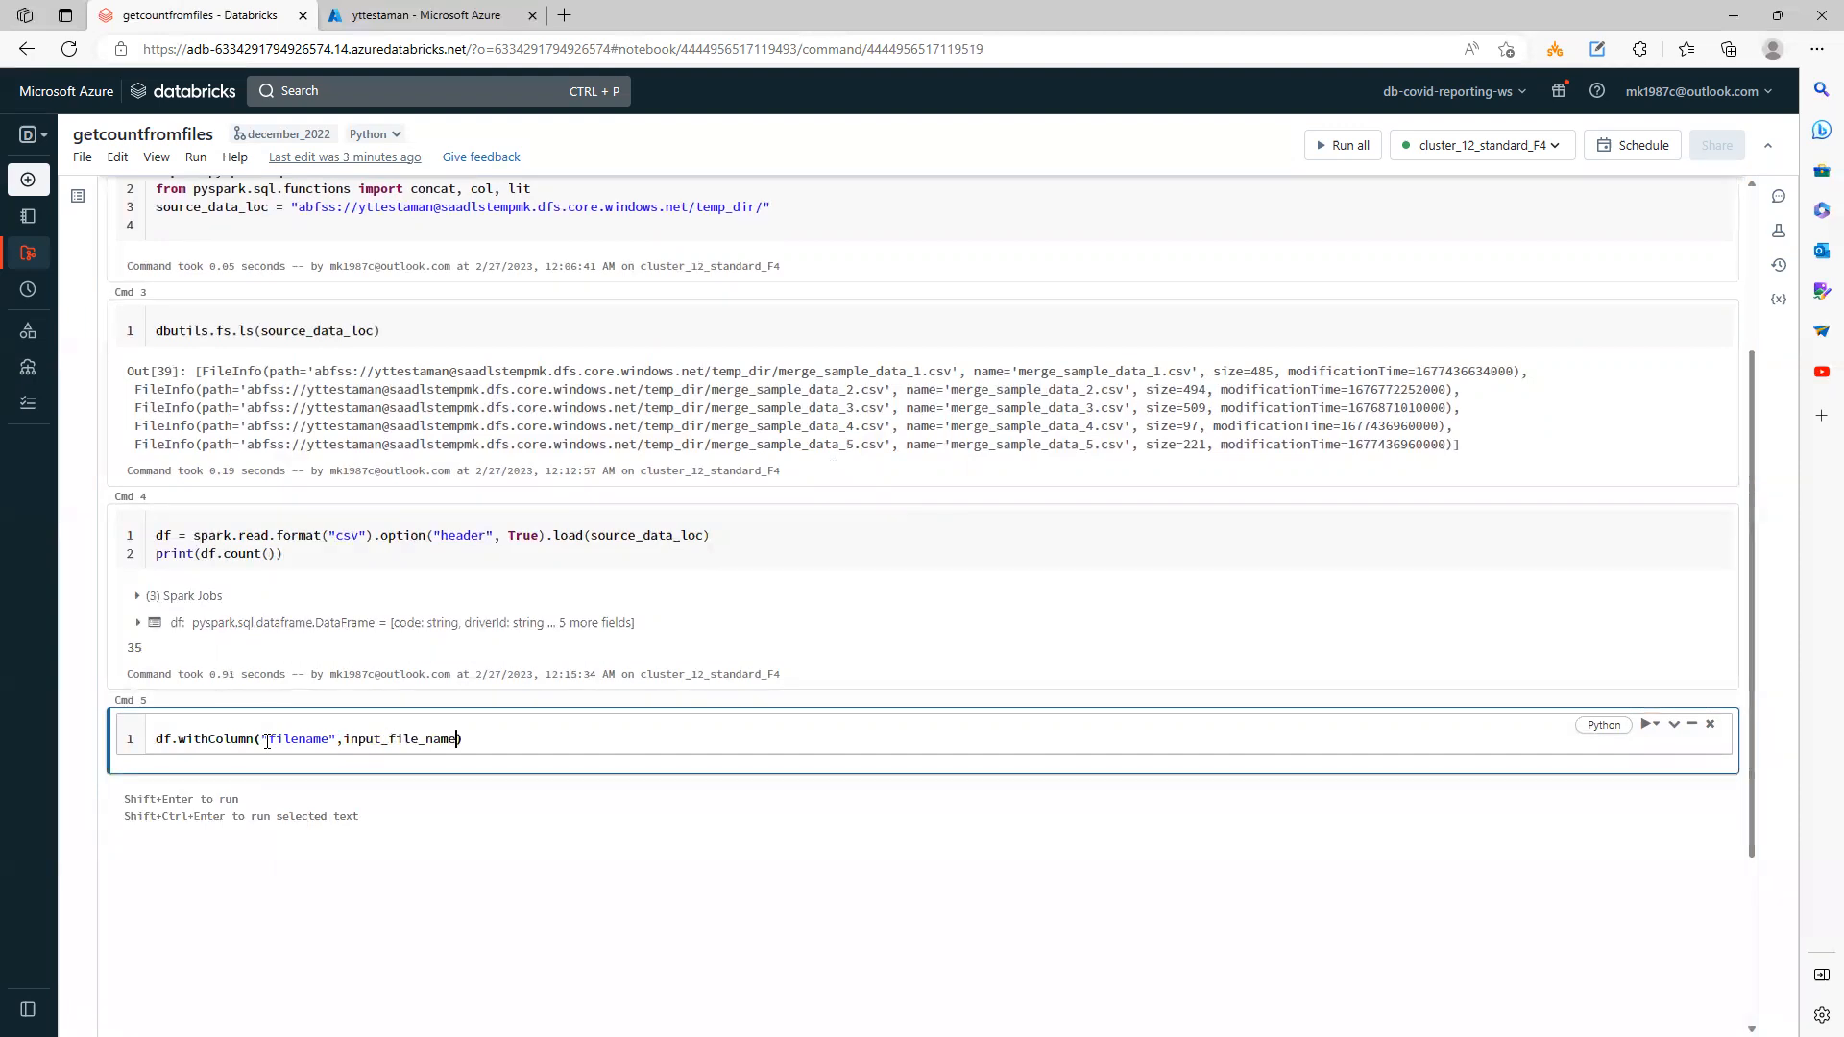
type("()")
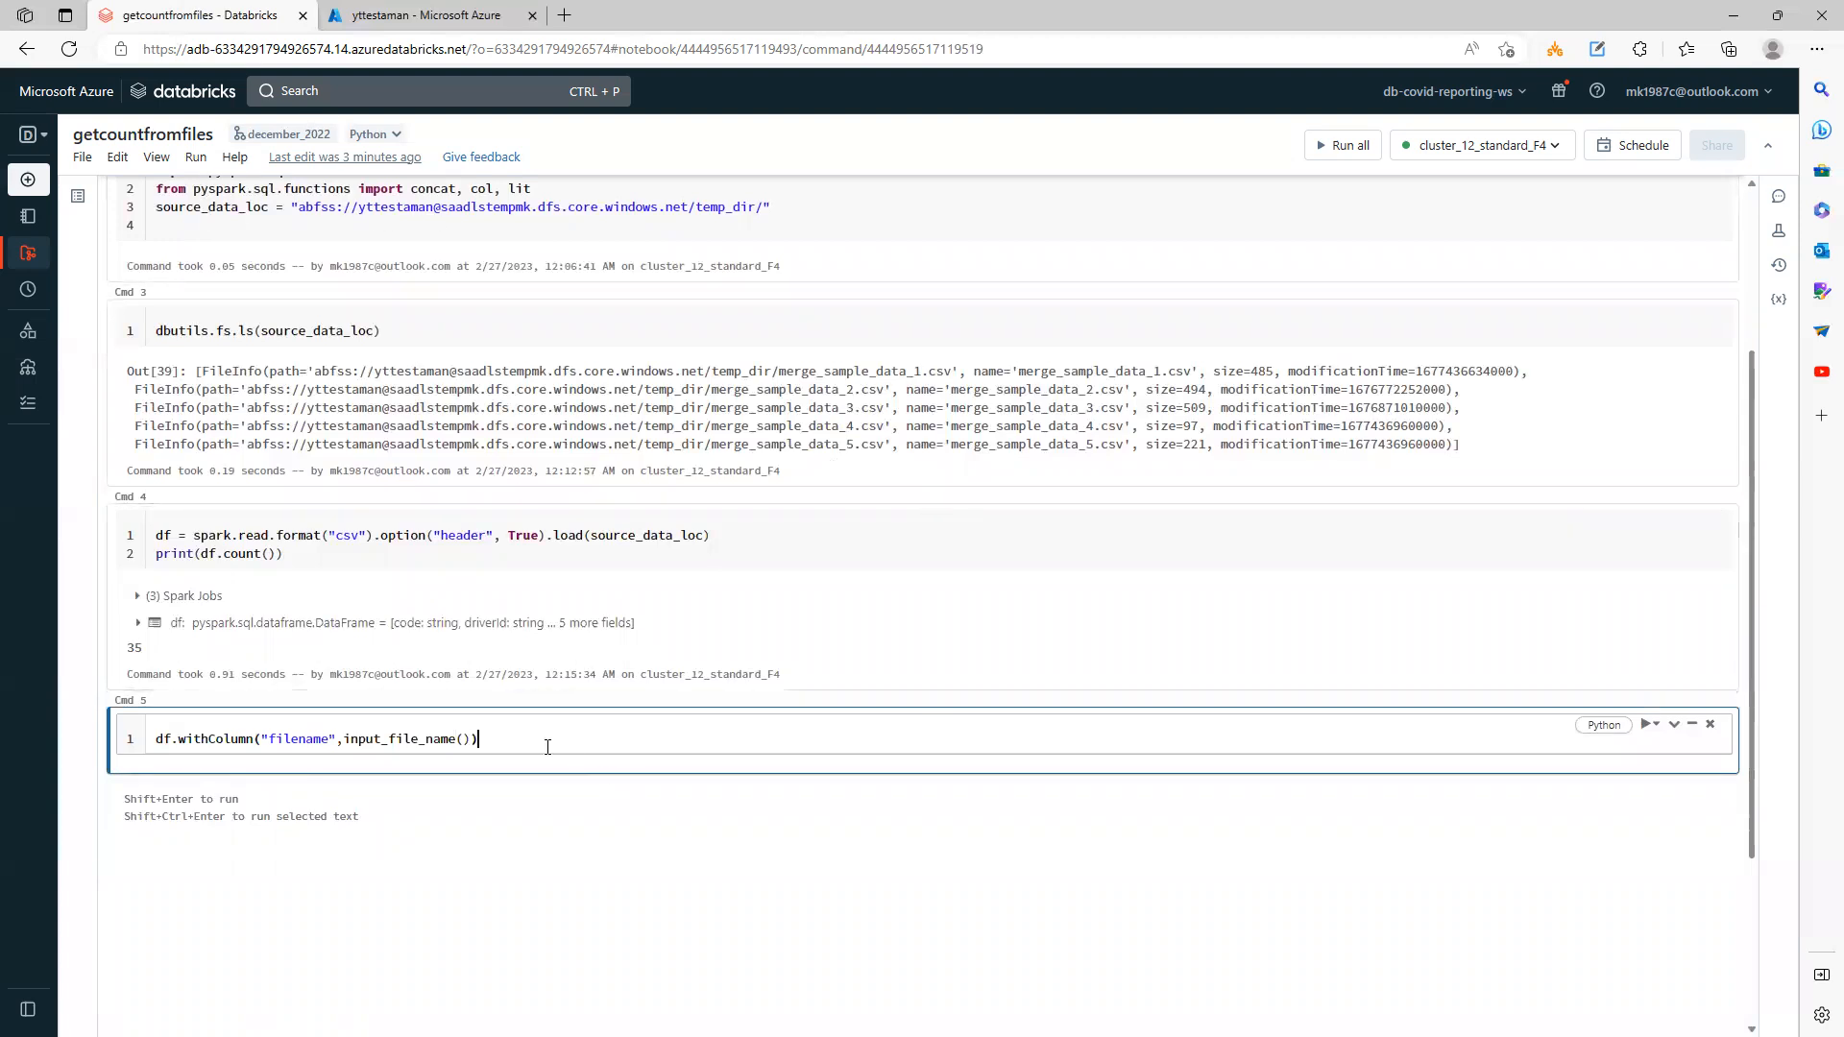
type("df =")
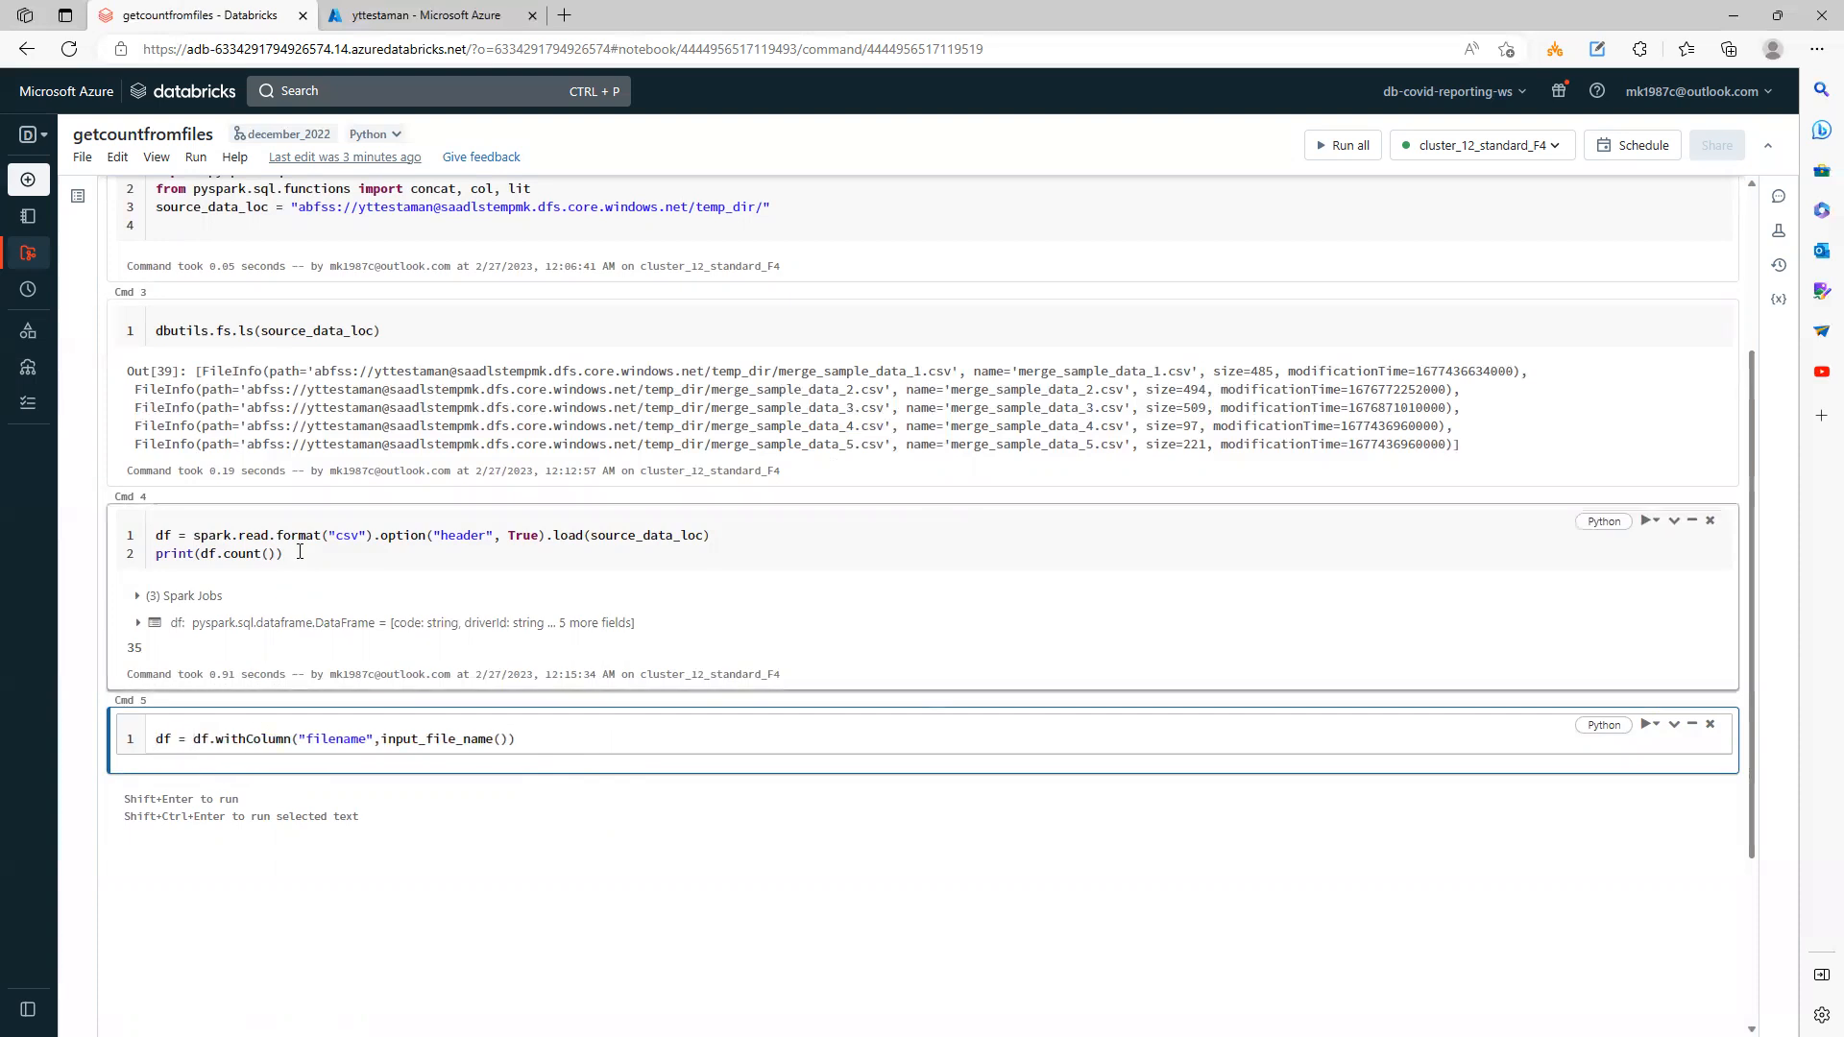
type("display(df")
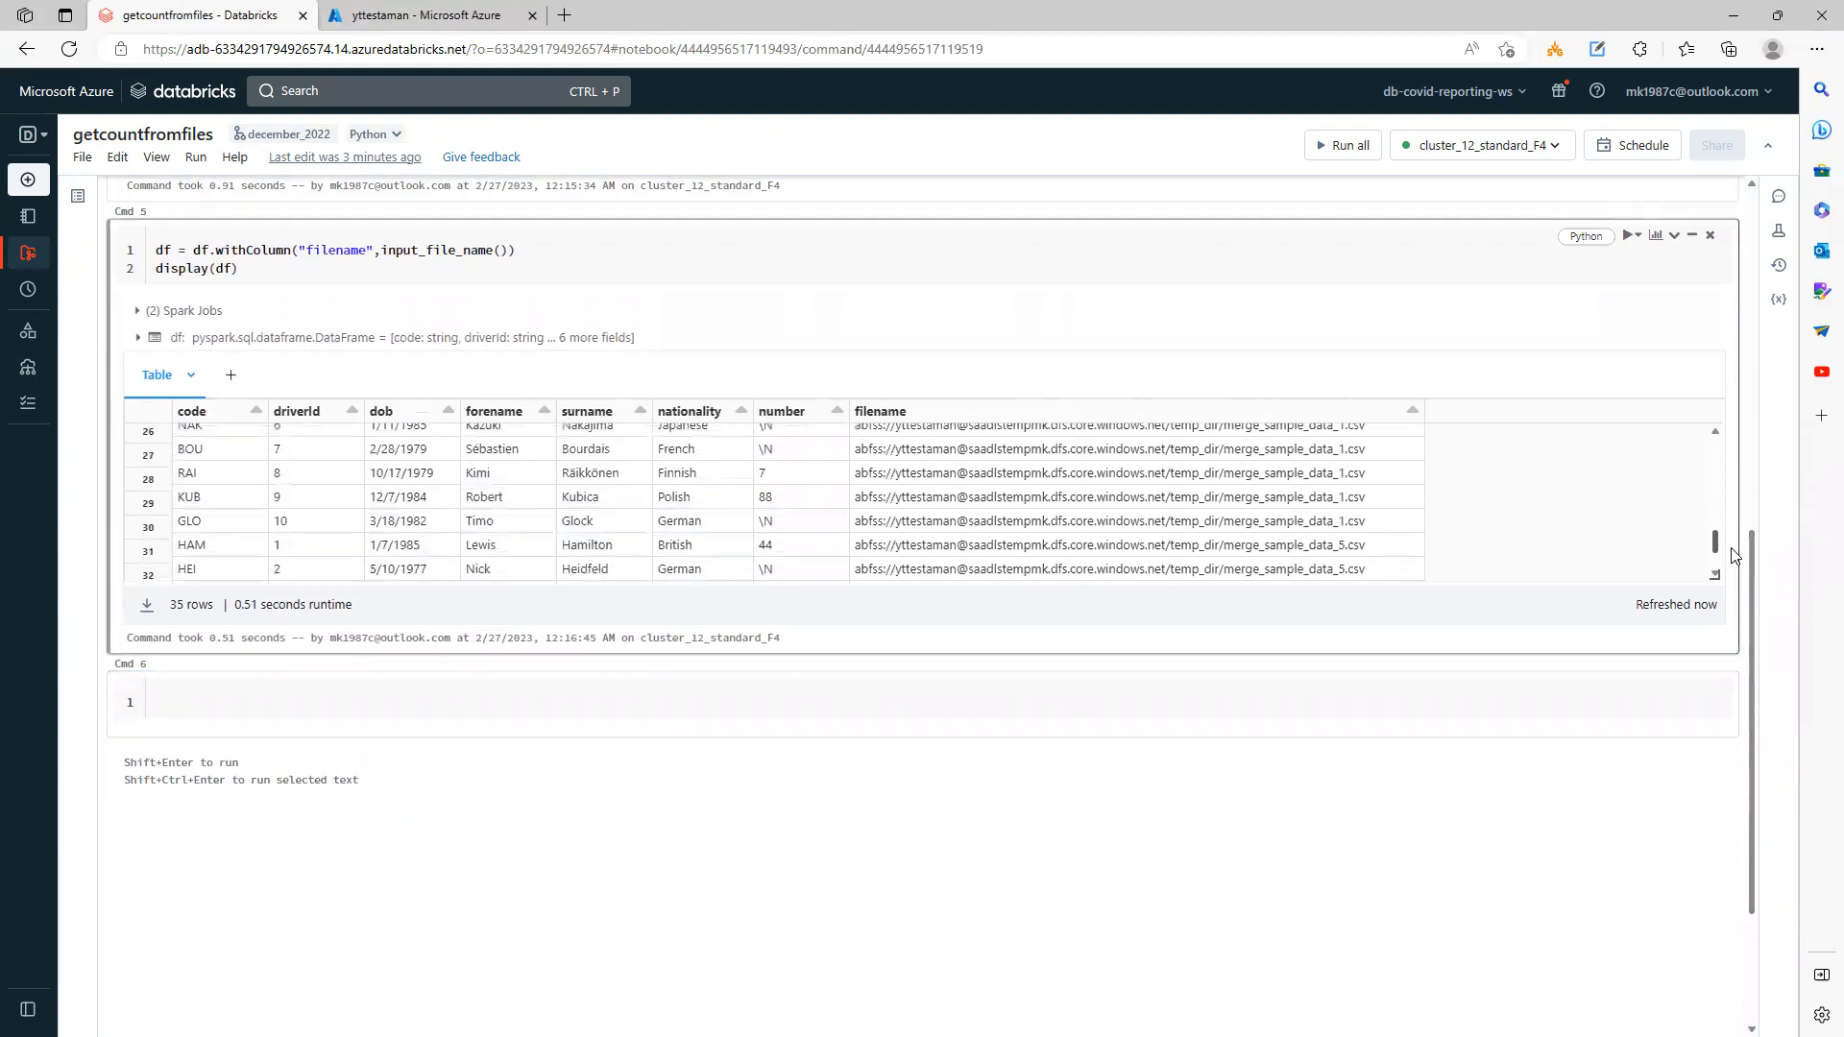
Step: Scroll the 35-row output to see rows from merge_sample_data_5 and _4
scroll("down", 3)
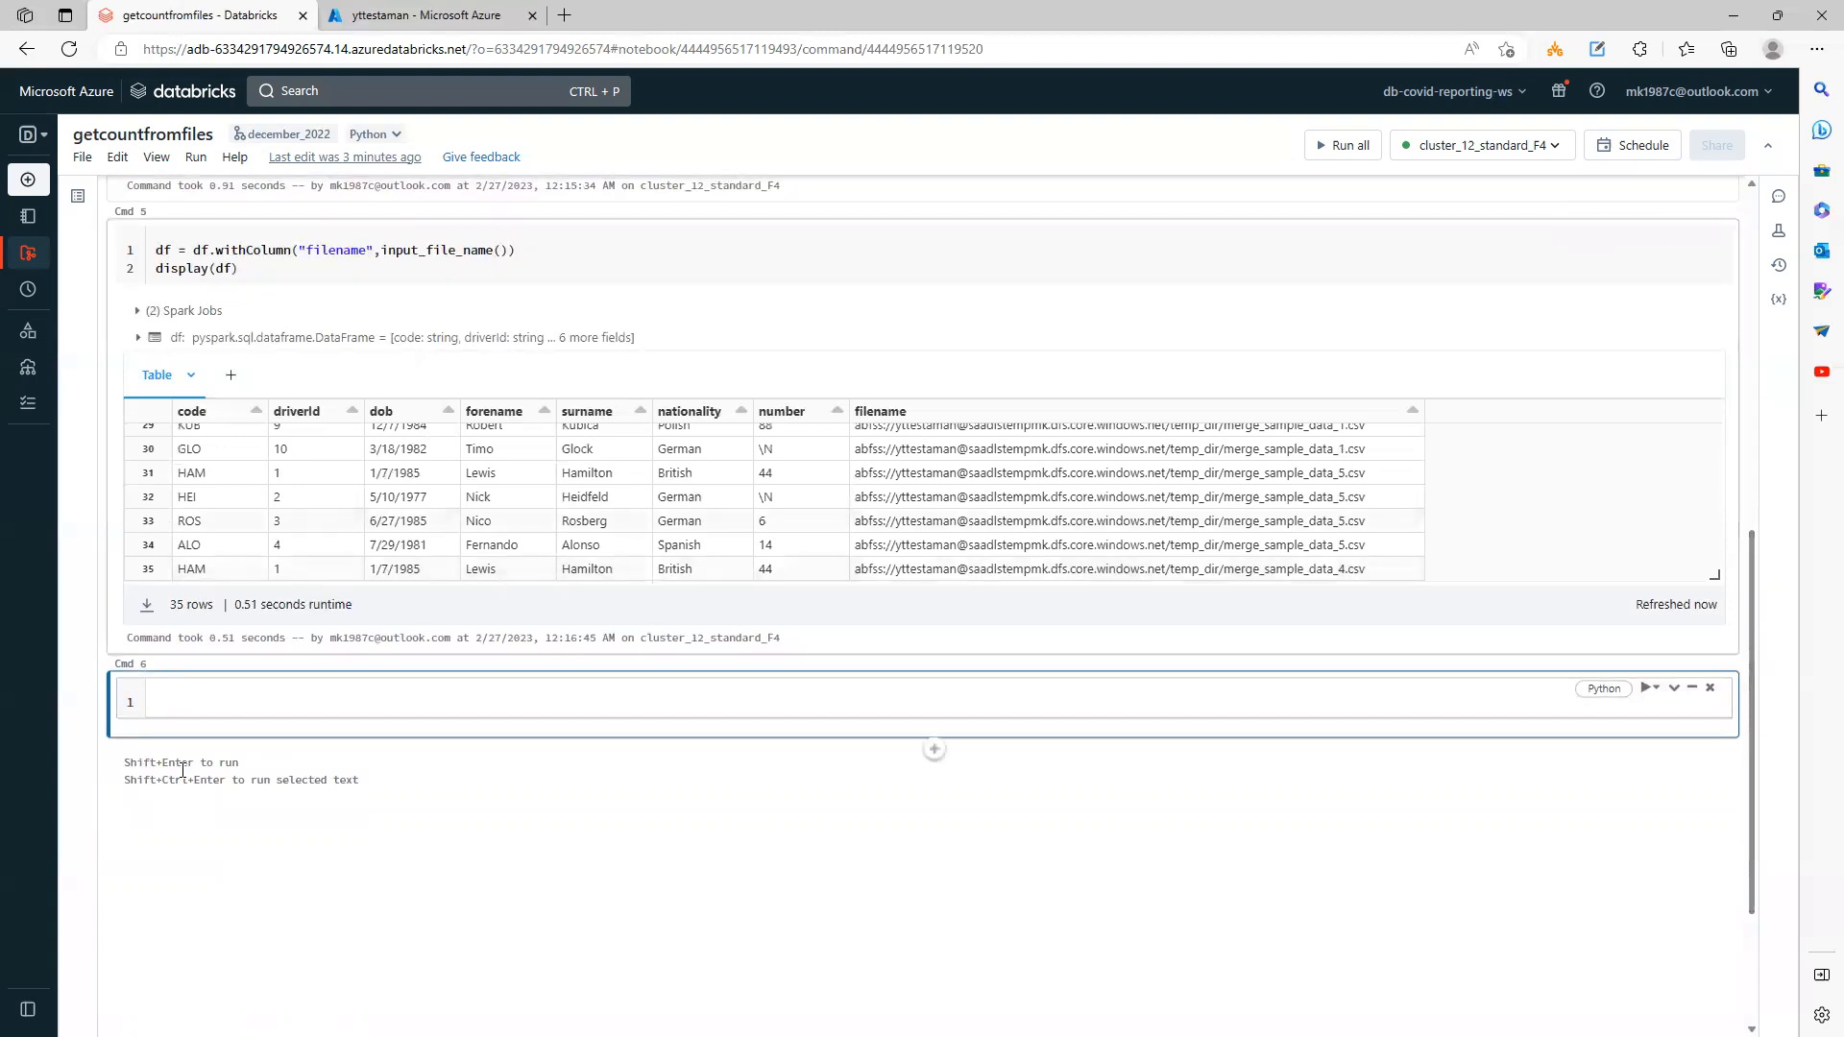
Step: Write df.groupBy("filename").count() in Cmd 6, fixing the grouping key, and start display()
type("df.")
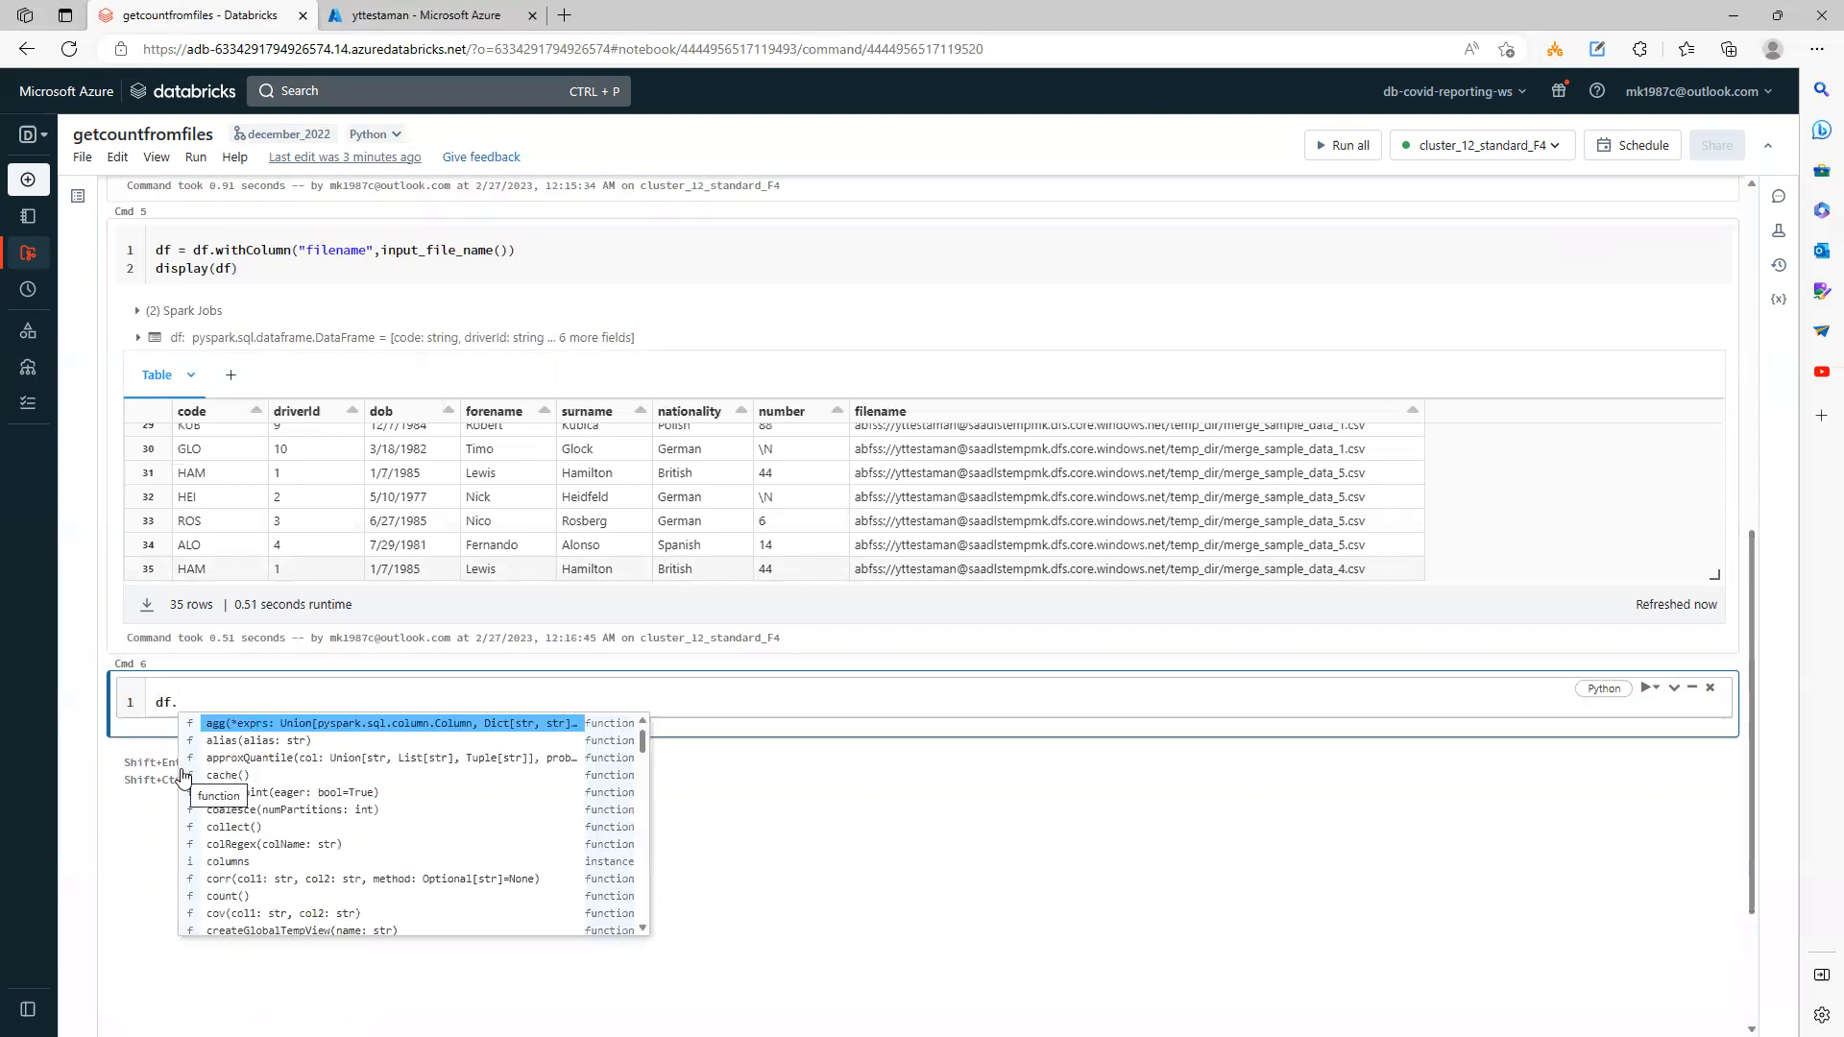
type("groupBy(\"")
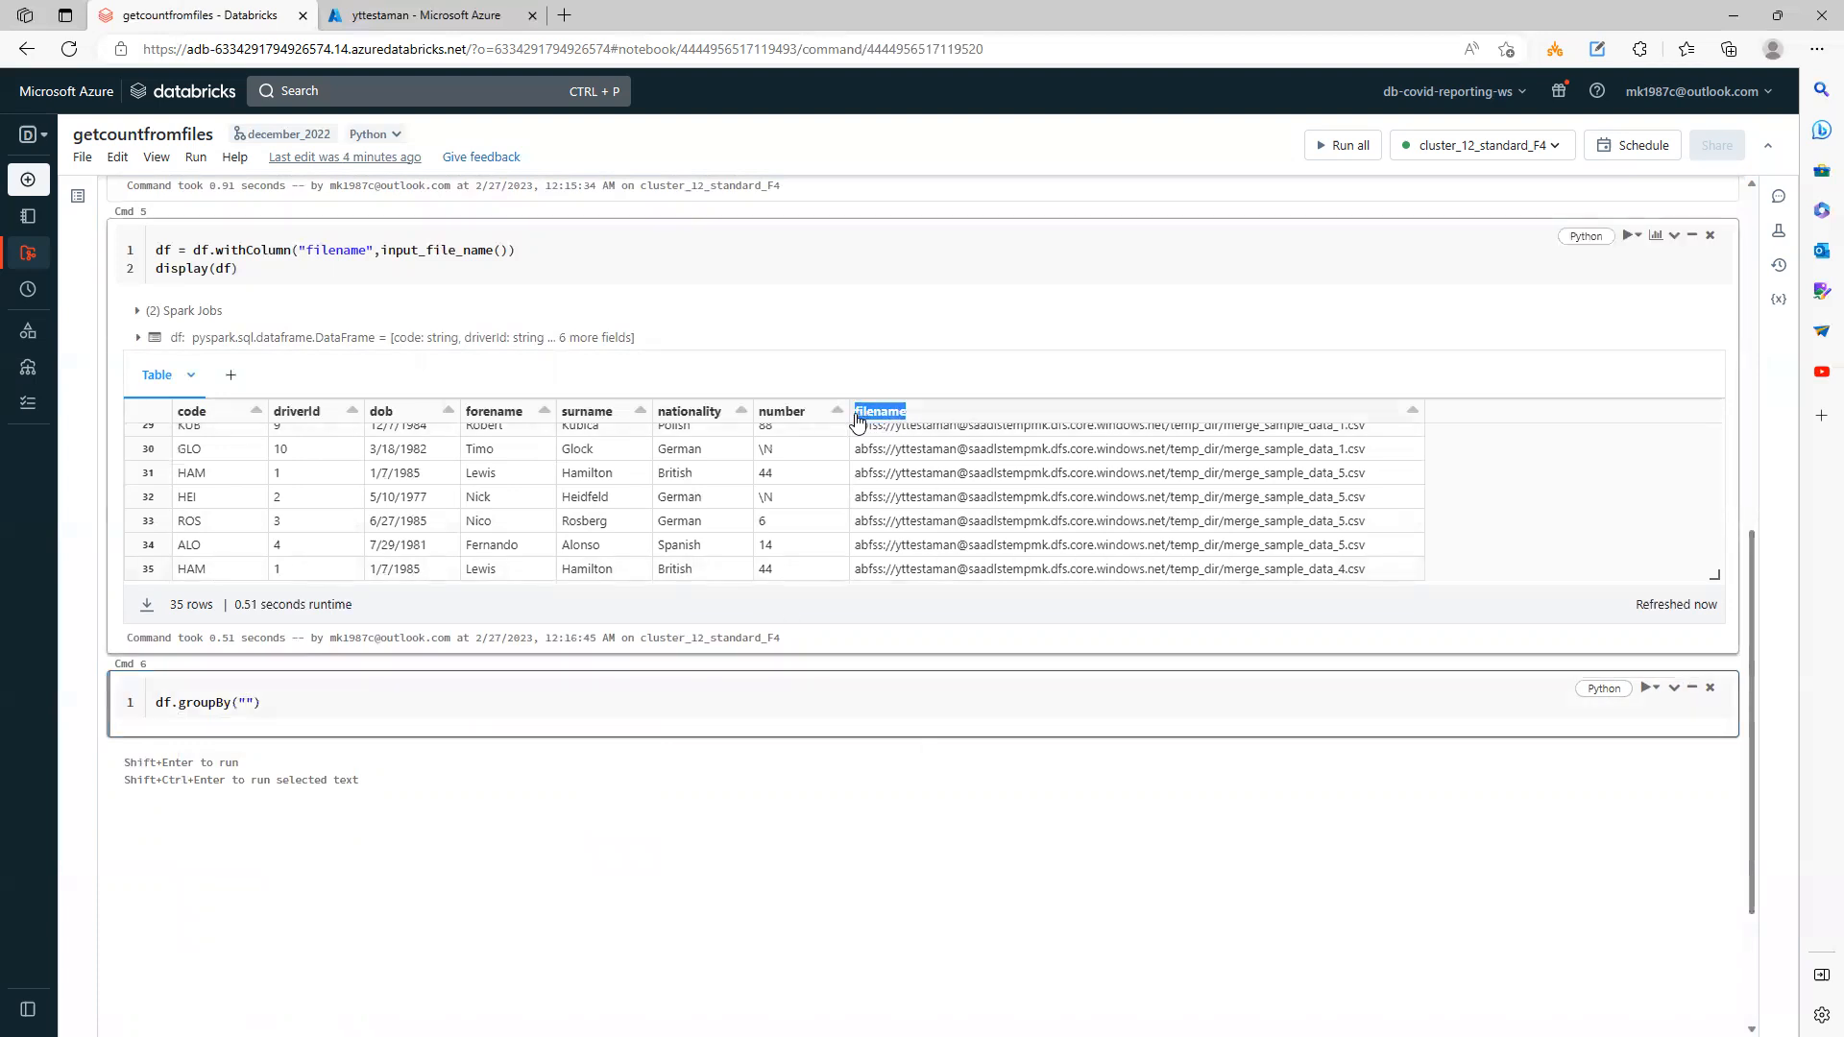
type("source_data_loc")
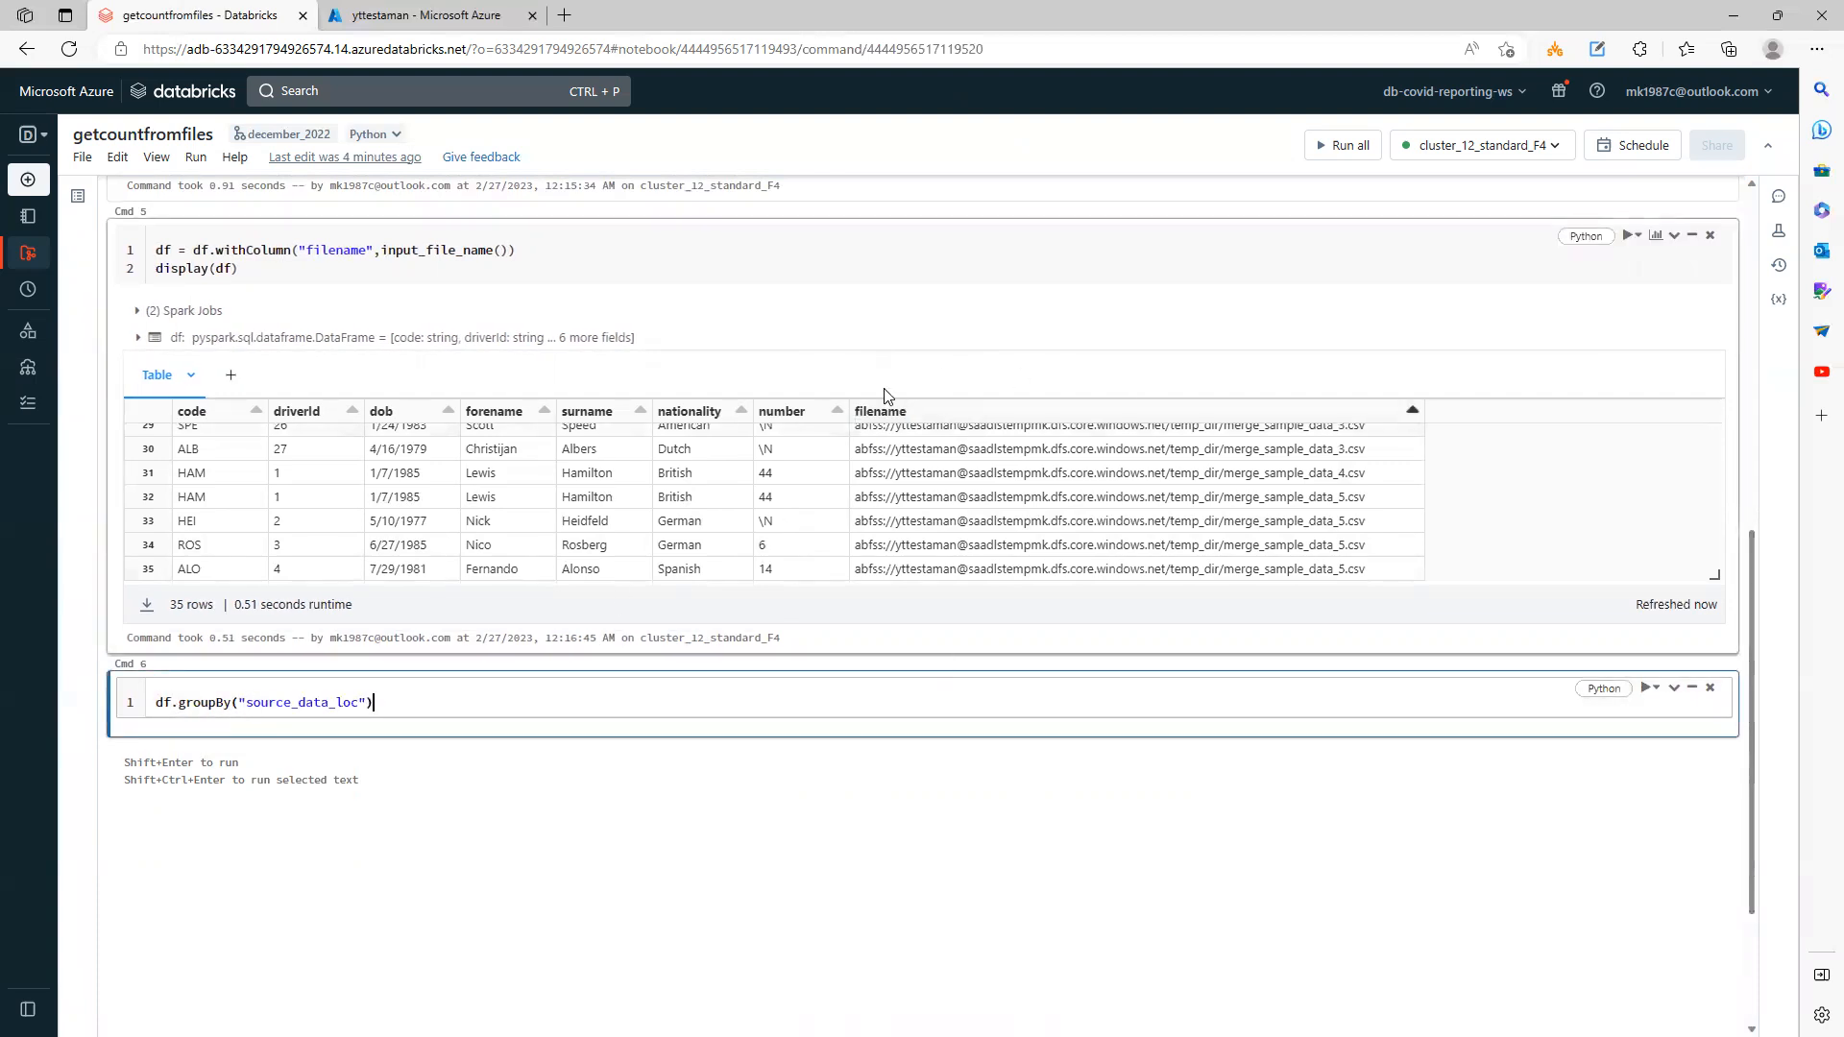
left_click(879, 410)
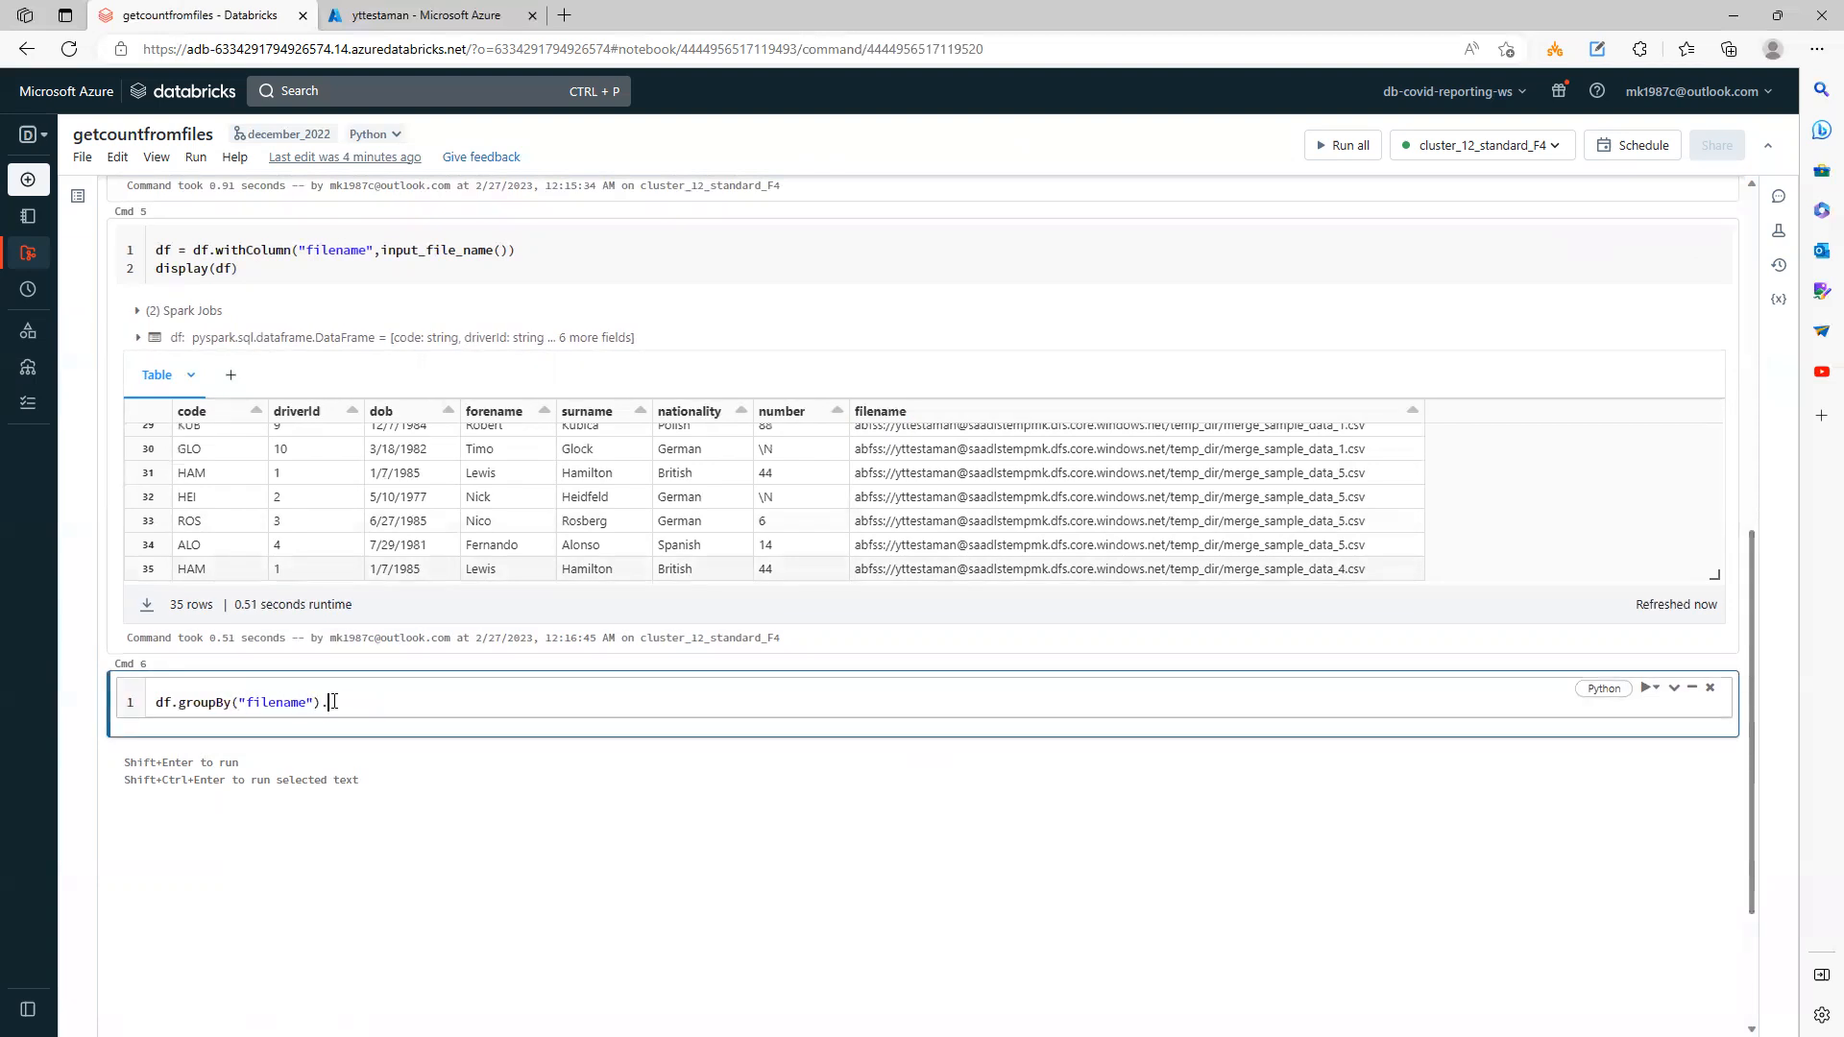
type("count()")
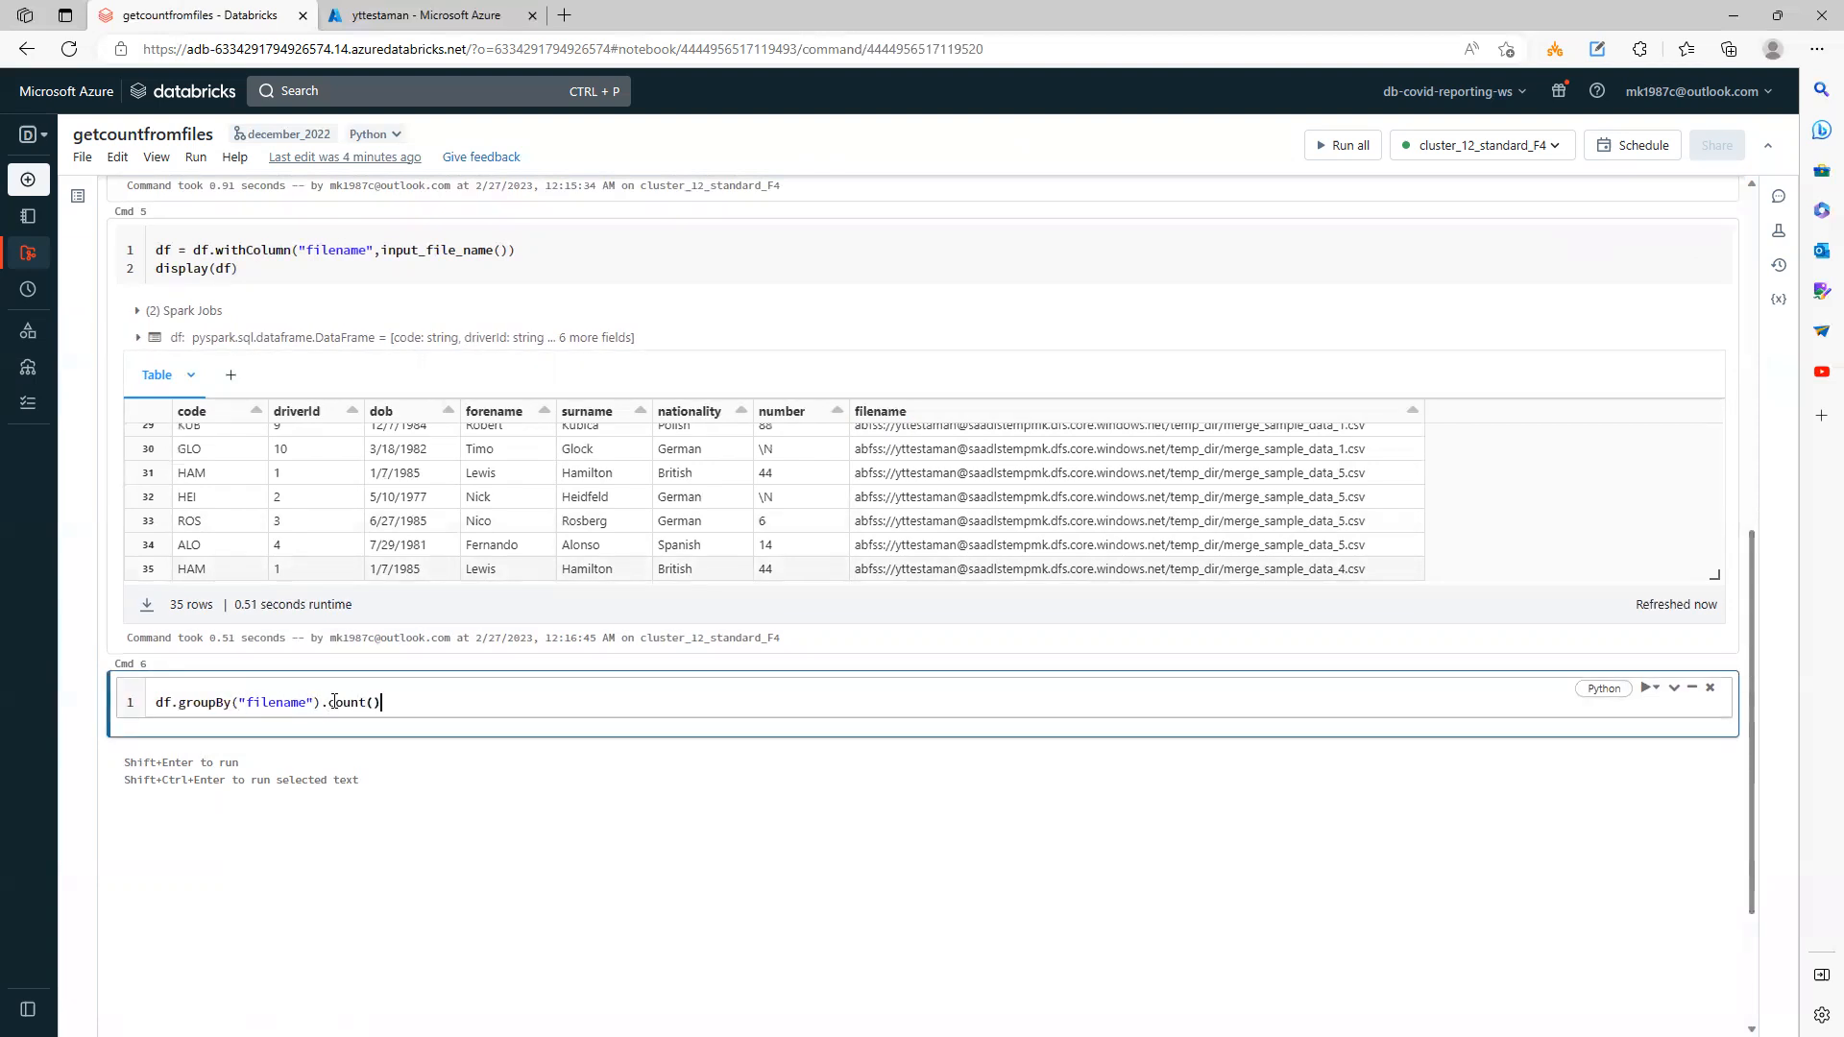
mouse_move(182, 729)
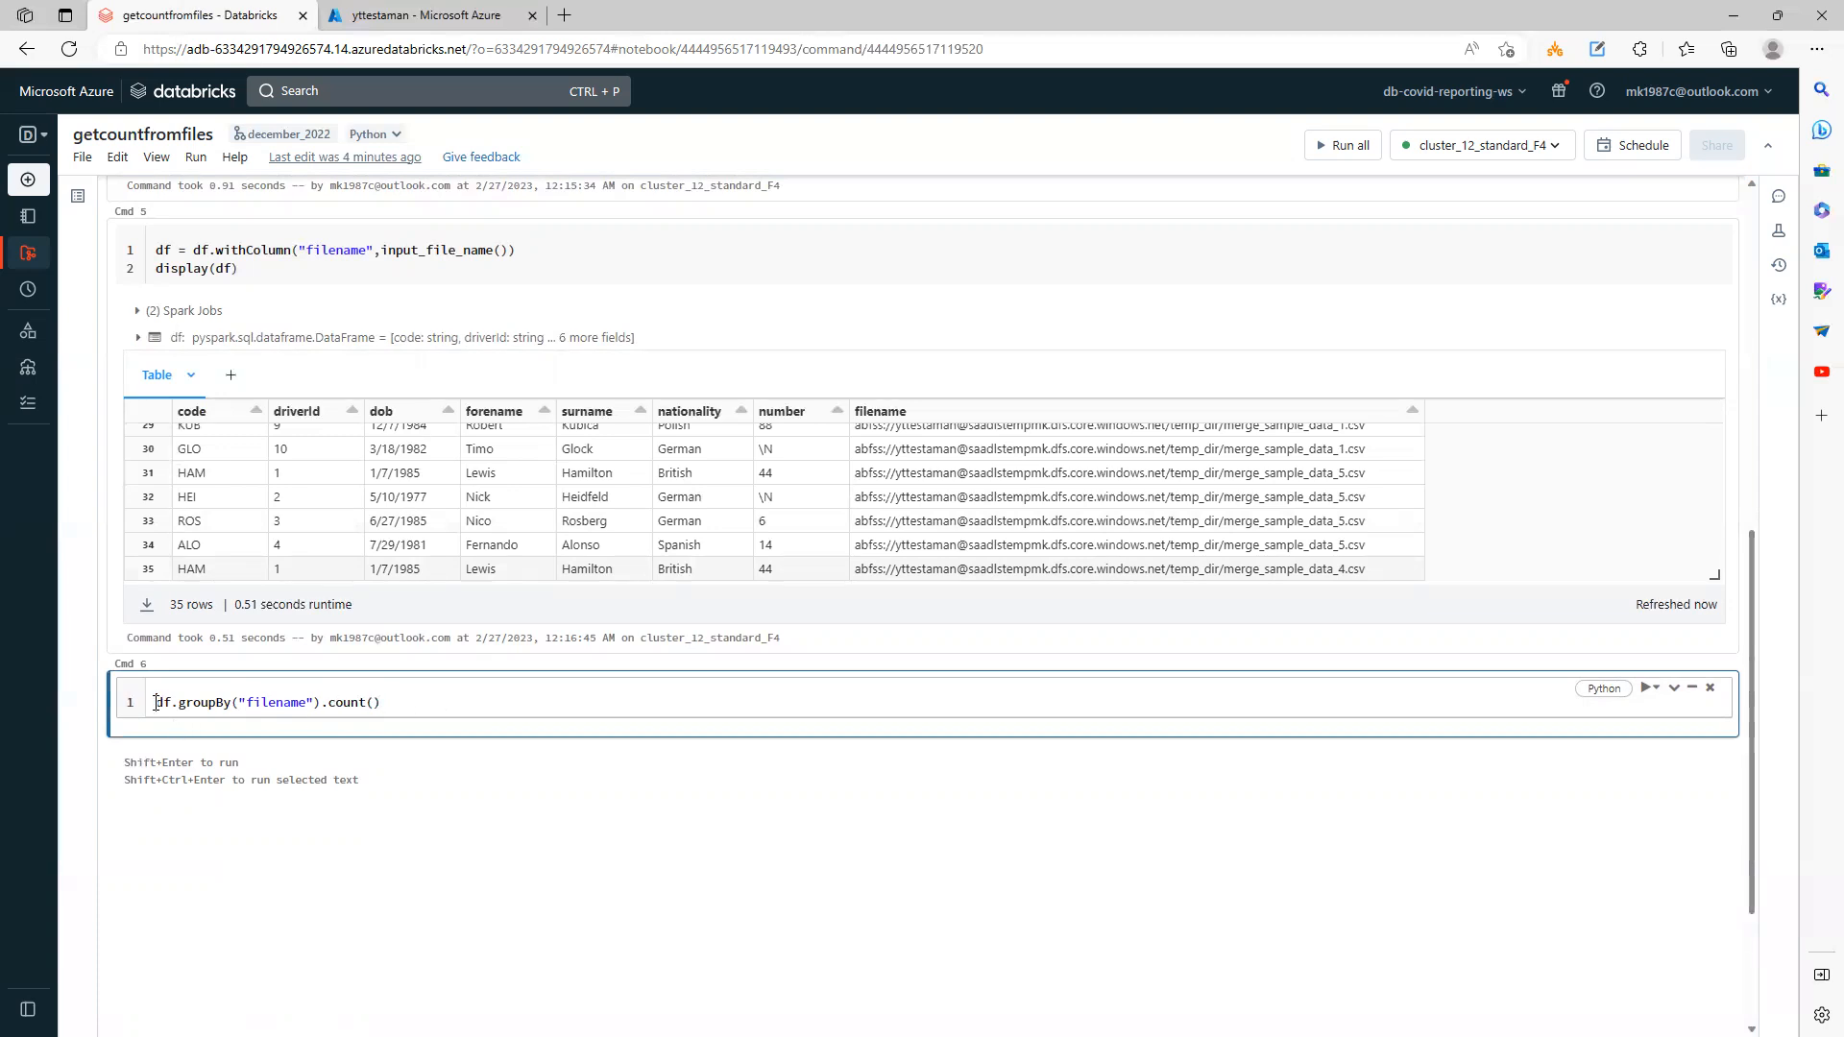
type("display(")
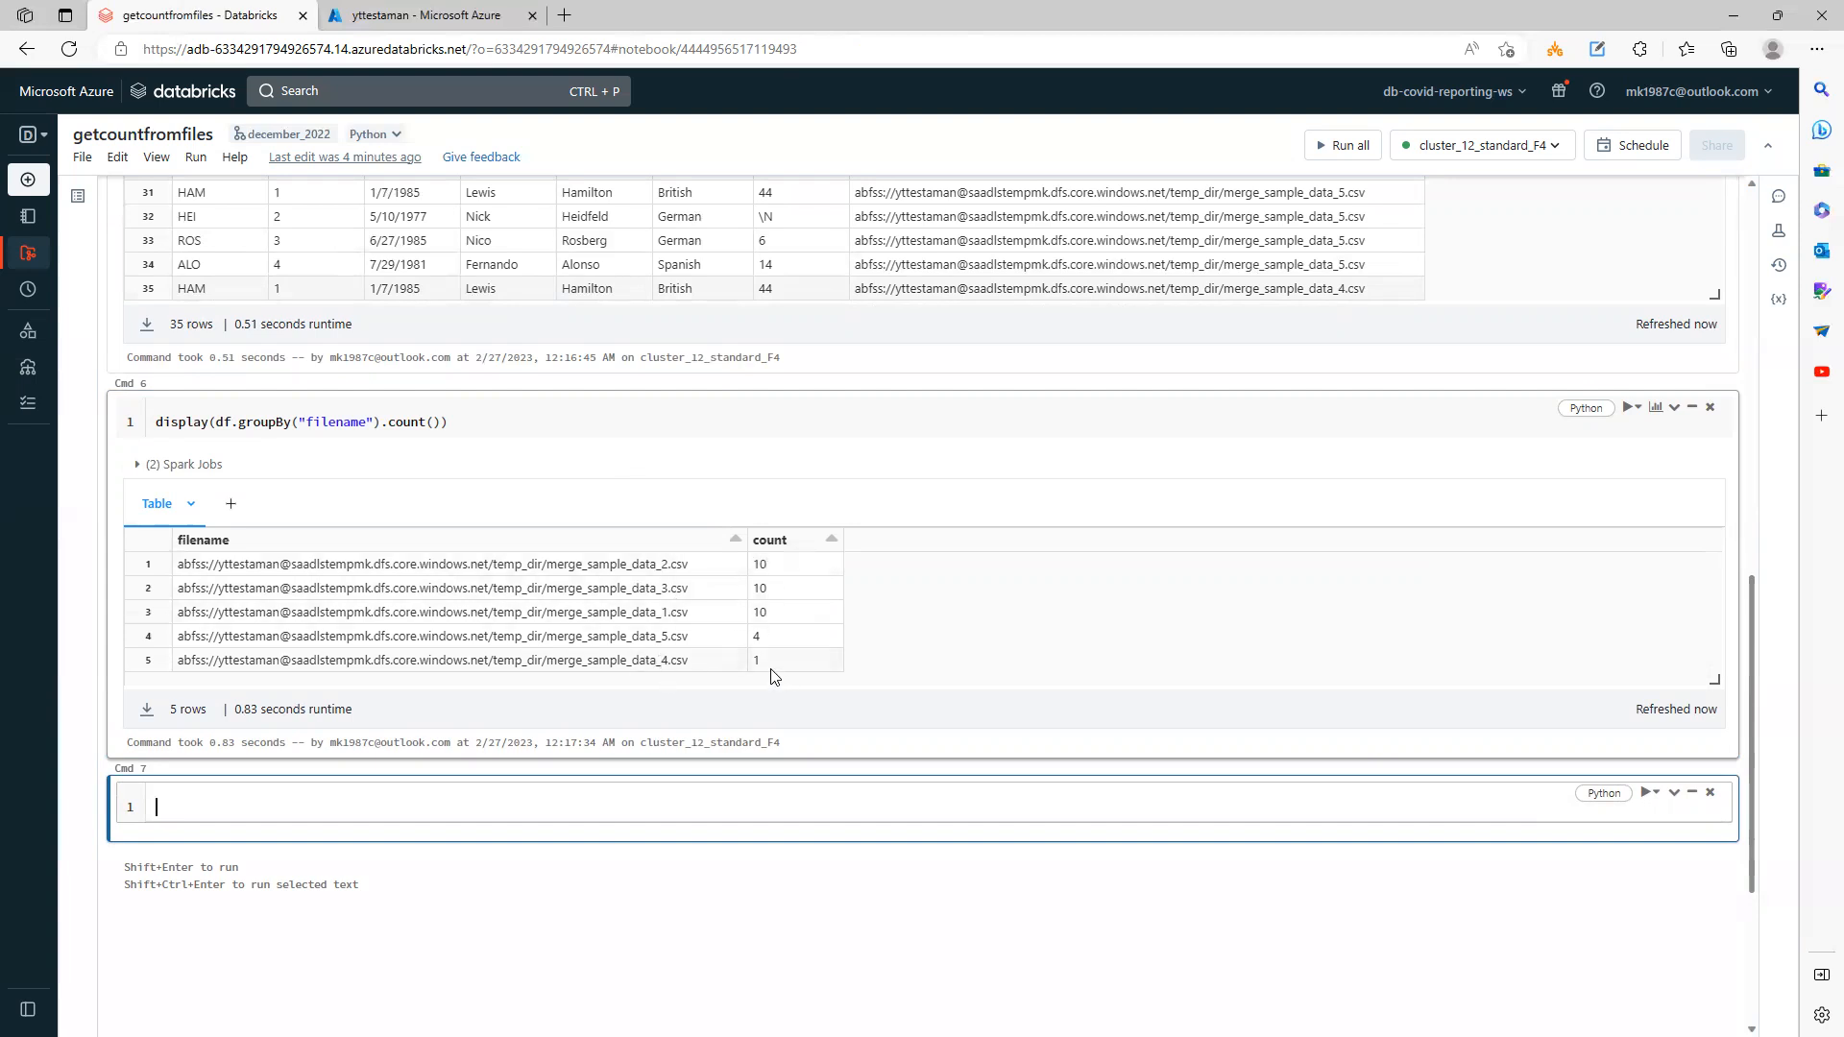
Step: Point out the merge_sample_data_5 row with 4 records in the count table
double_click(662, 634)
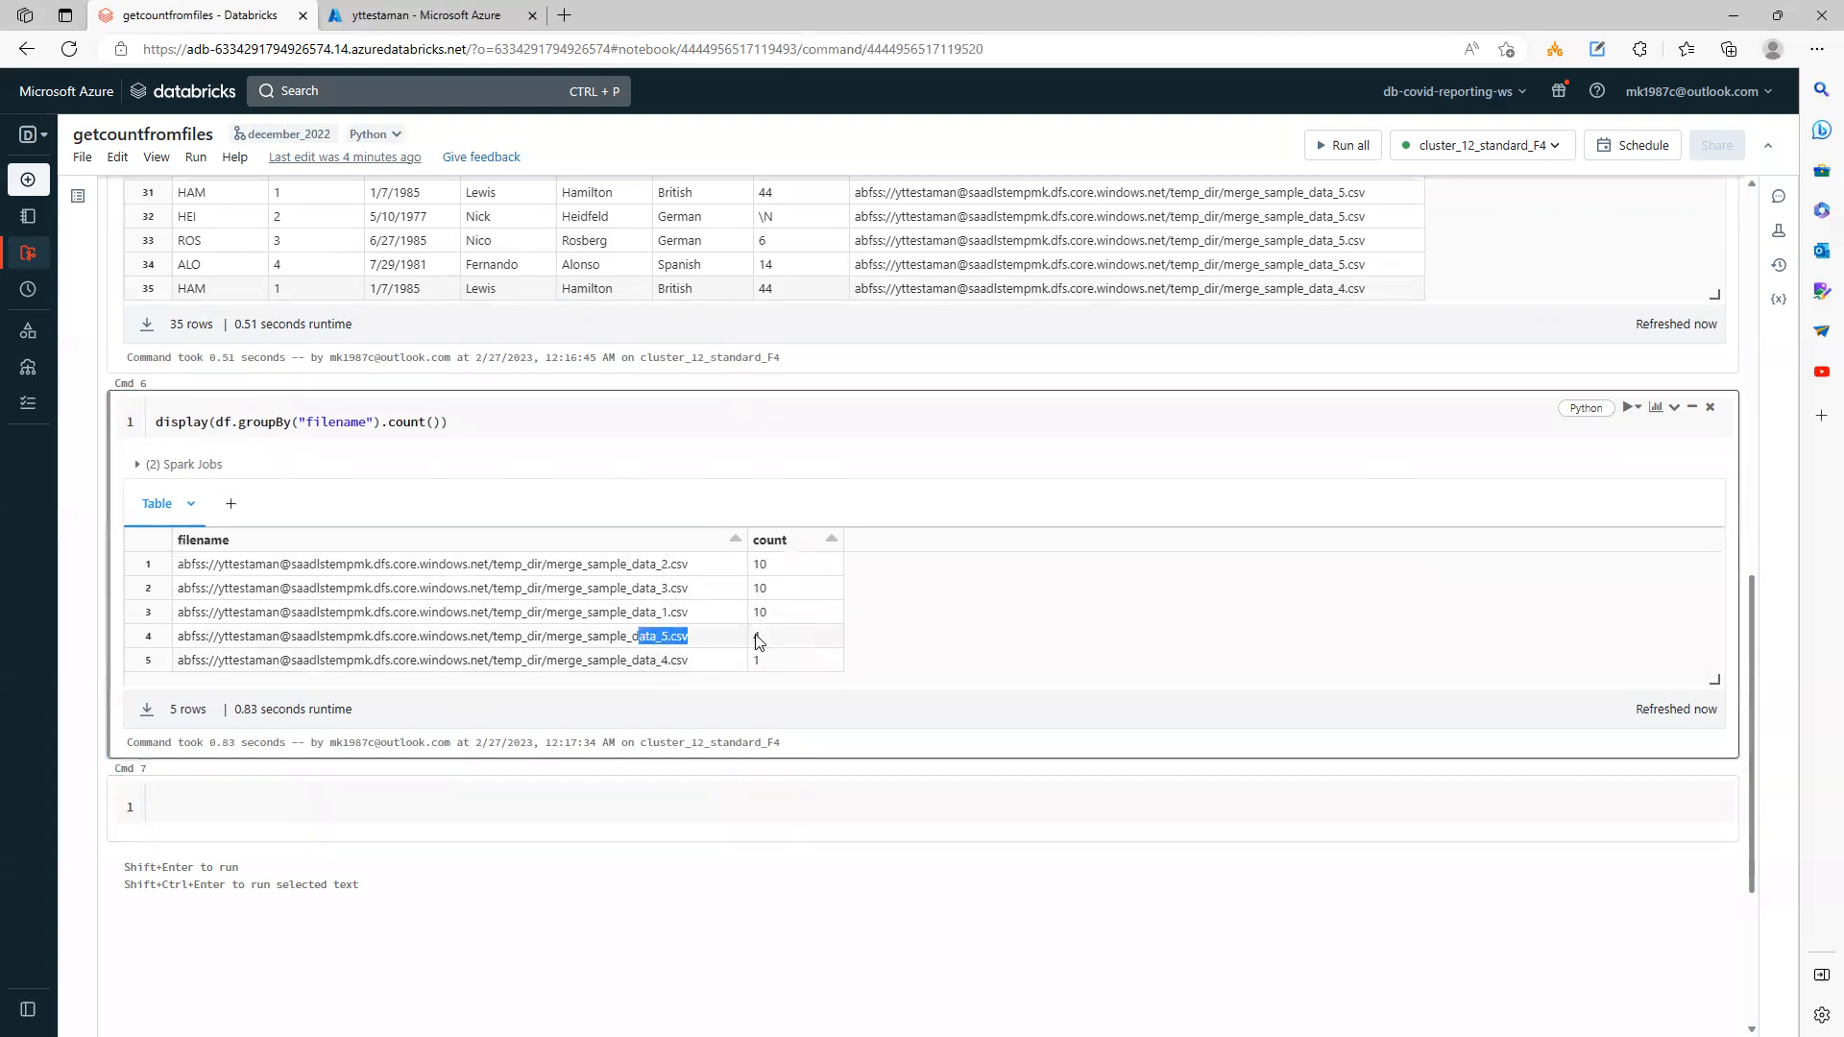